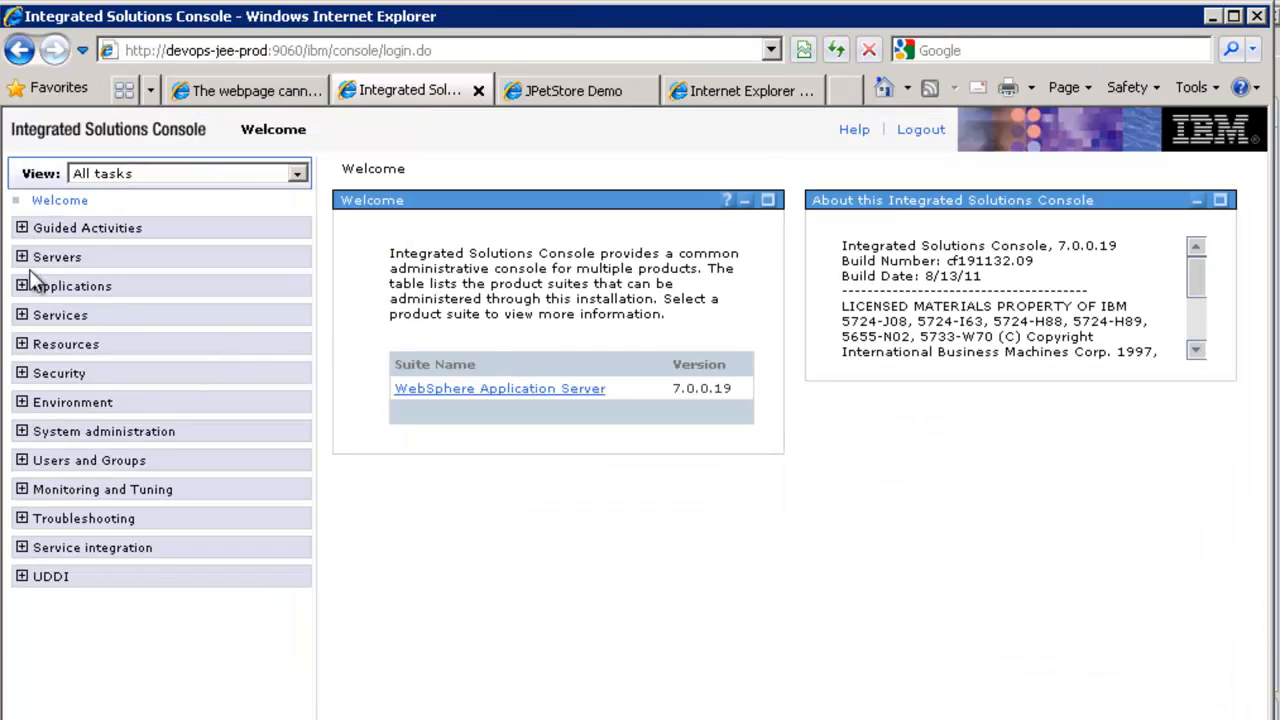
Step: Check both WebSphere application servers and confirm jpetstore runs among the enterprise applications
click(22, 257)
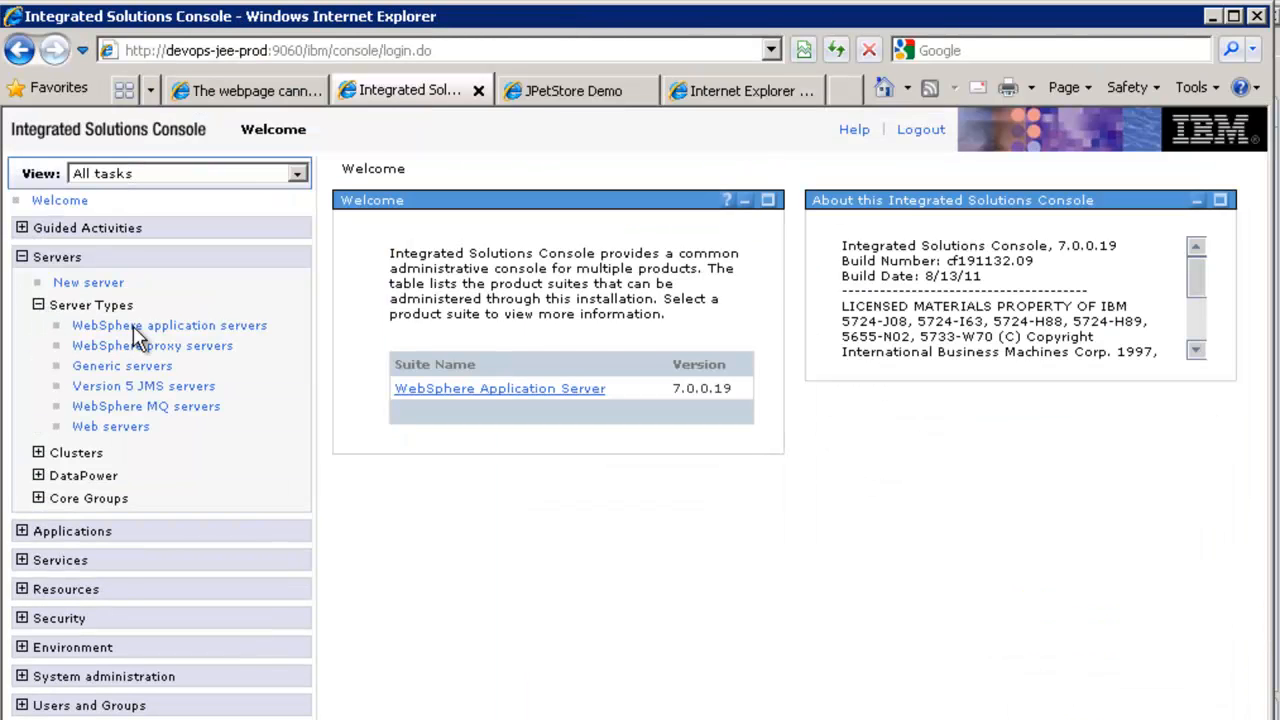
click(169, 325)
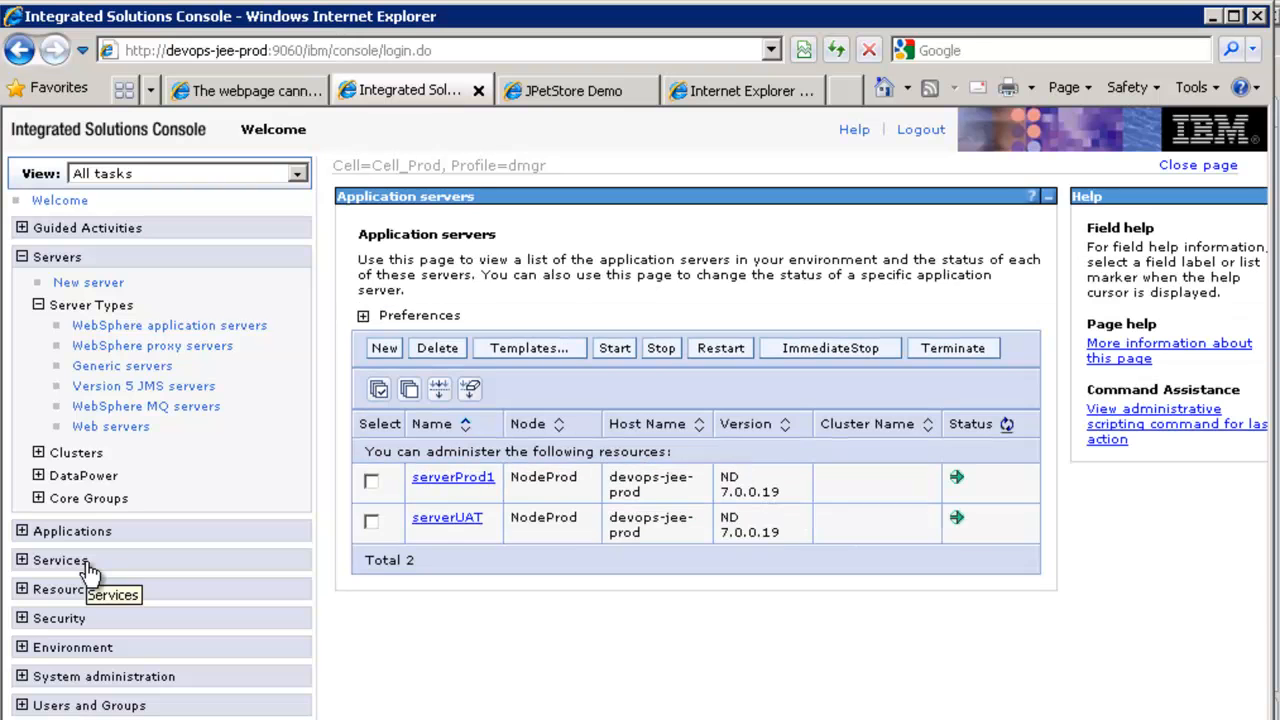
click(72, 530)
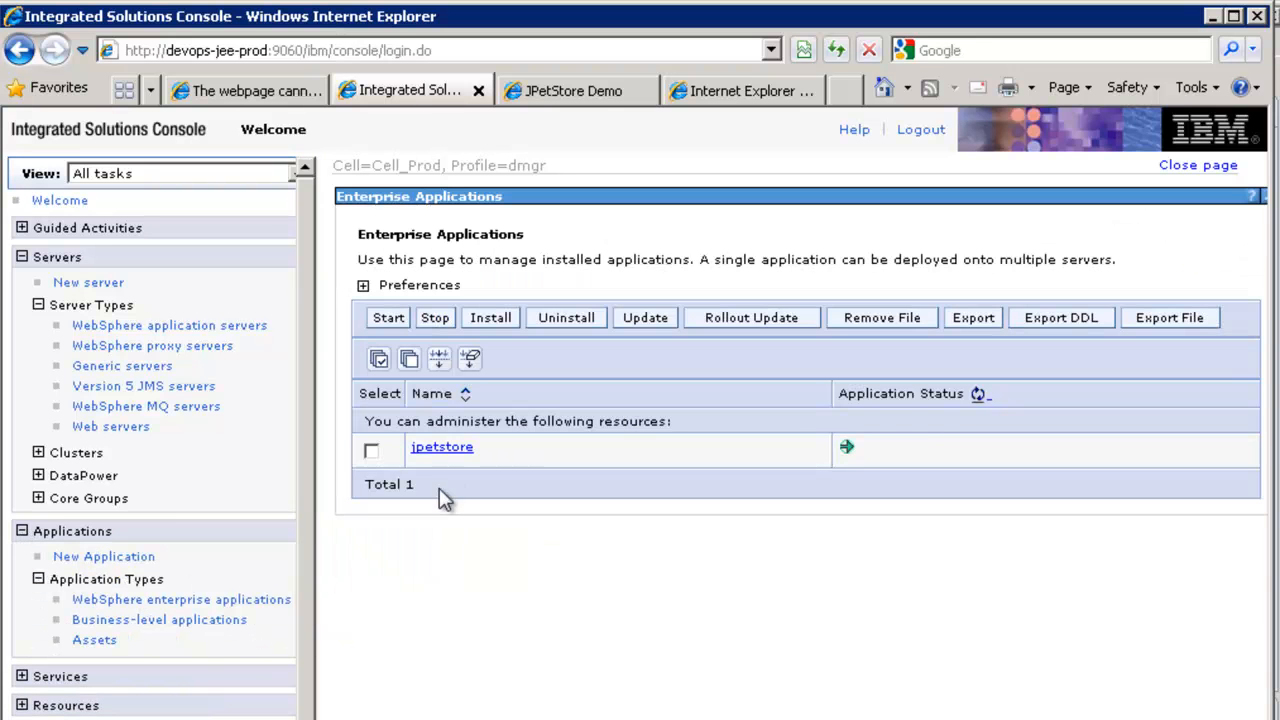
mouse_move(573, 90)
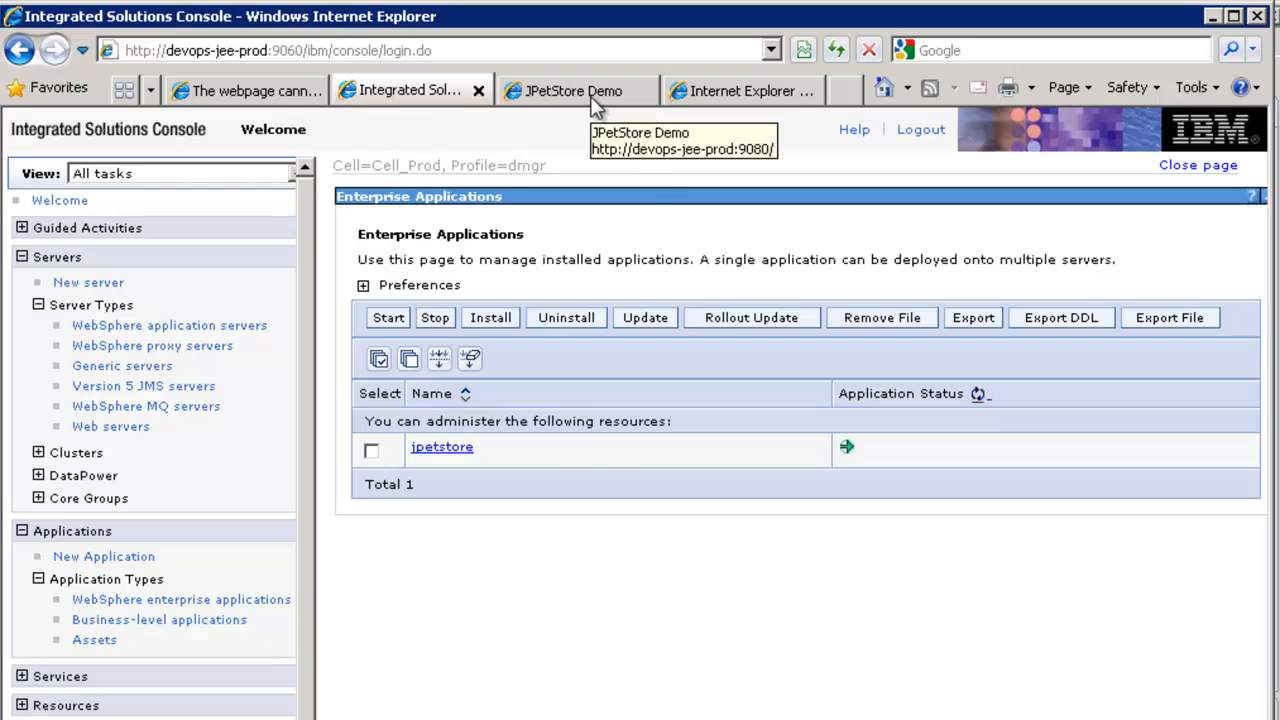
click(245, 90)
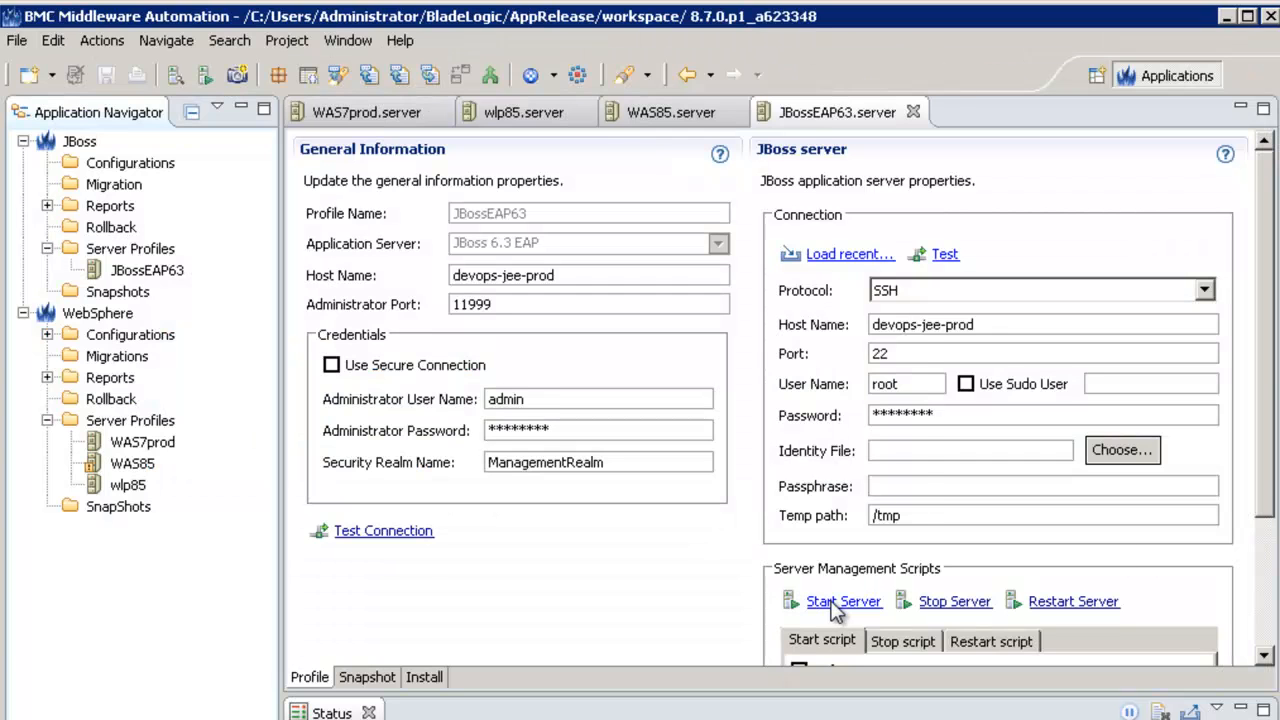
Step: View the JBoss domain's Runtime > Manage Deployments content repository, which is empty
click(843, 601)
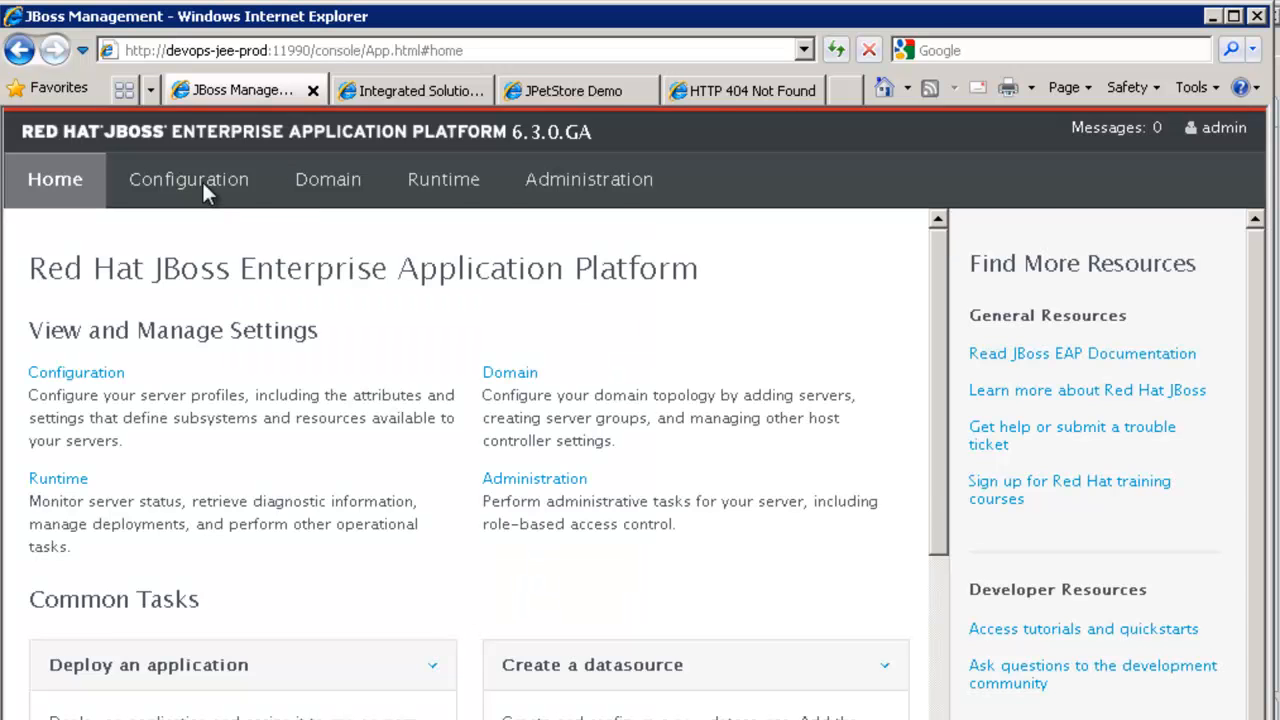
click(443, 179)
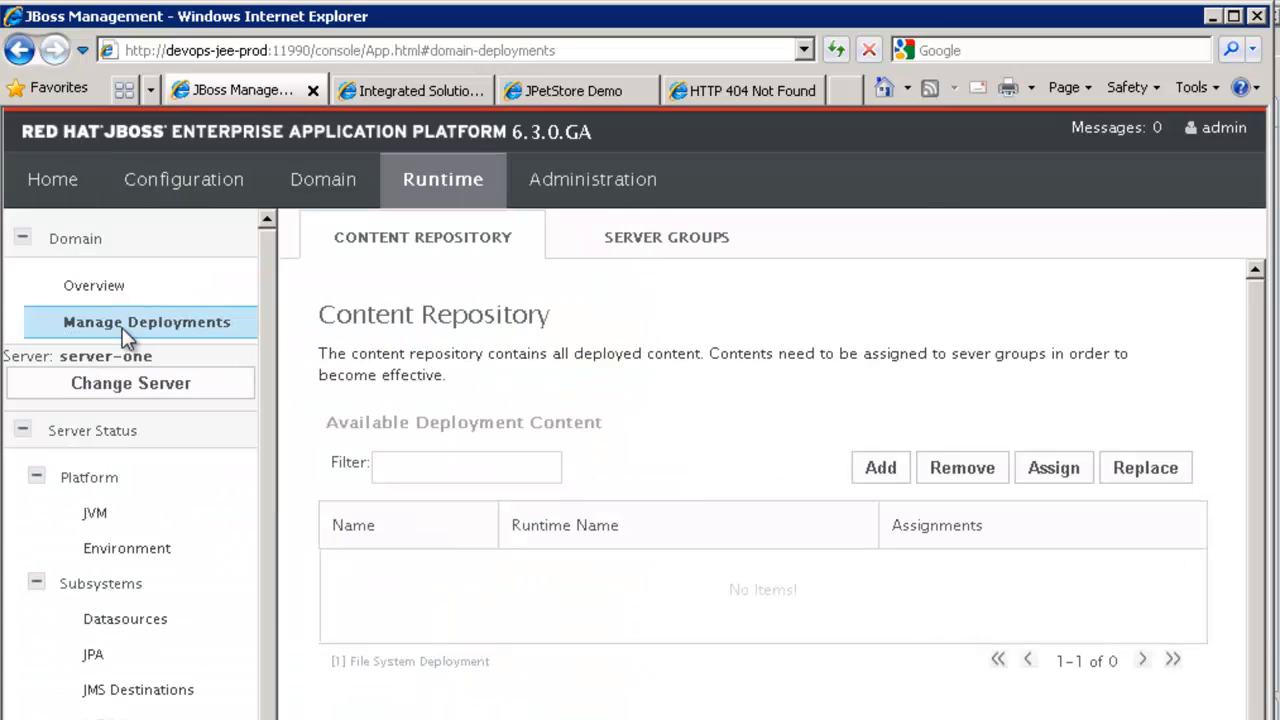
click(125, 618)
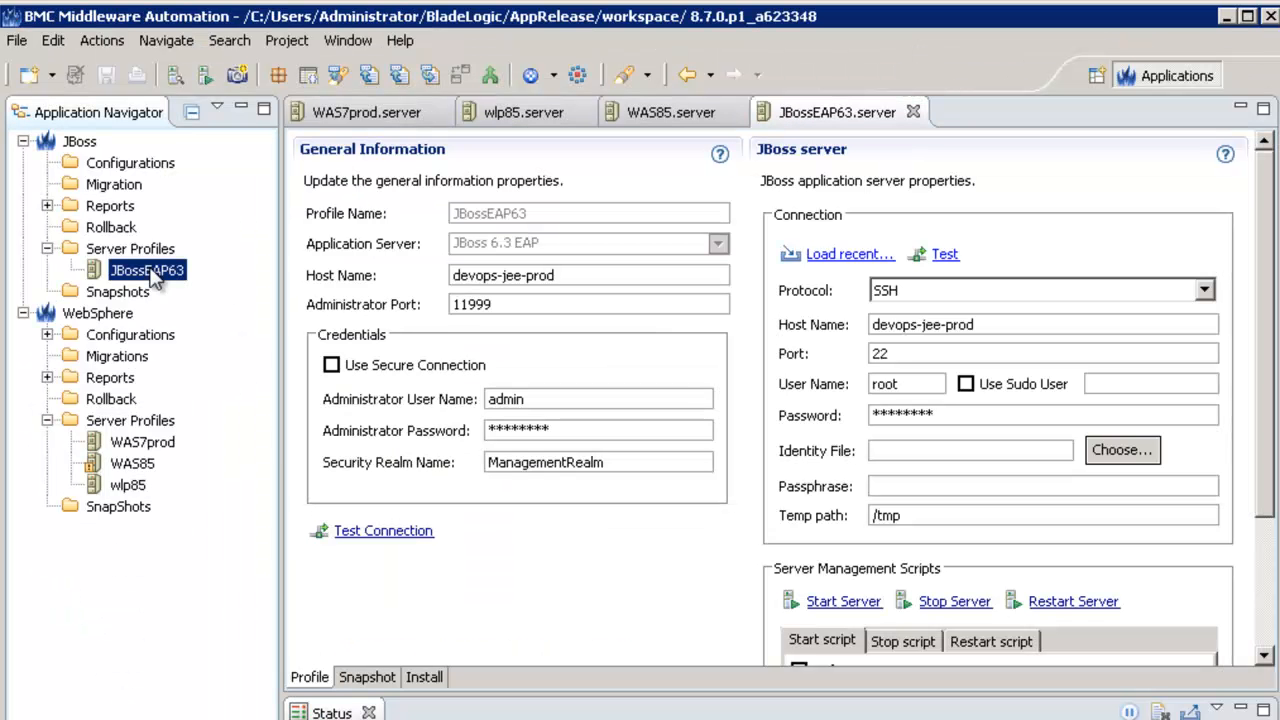
Step: Expand the JBossEAP63 server profile and create a snapshot of its domain configuration
click(72, 270)
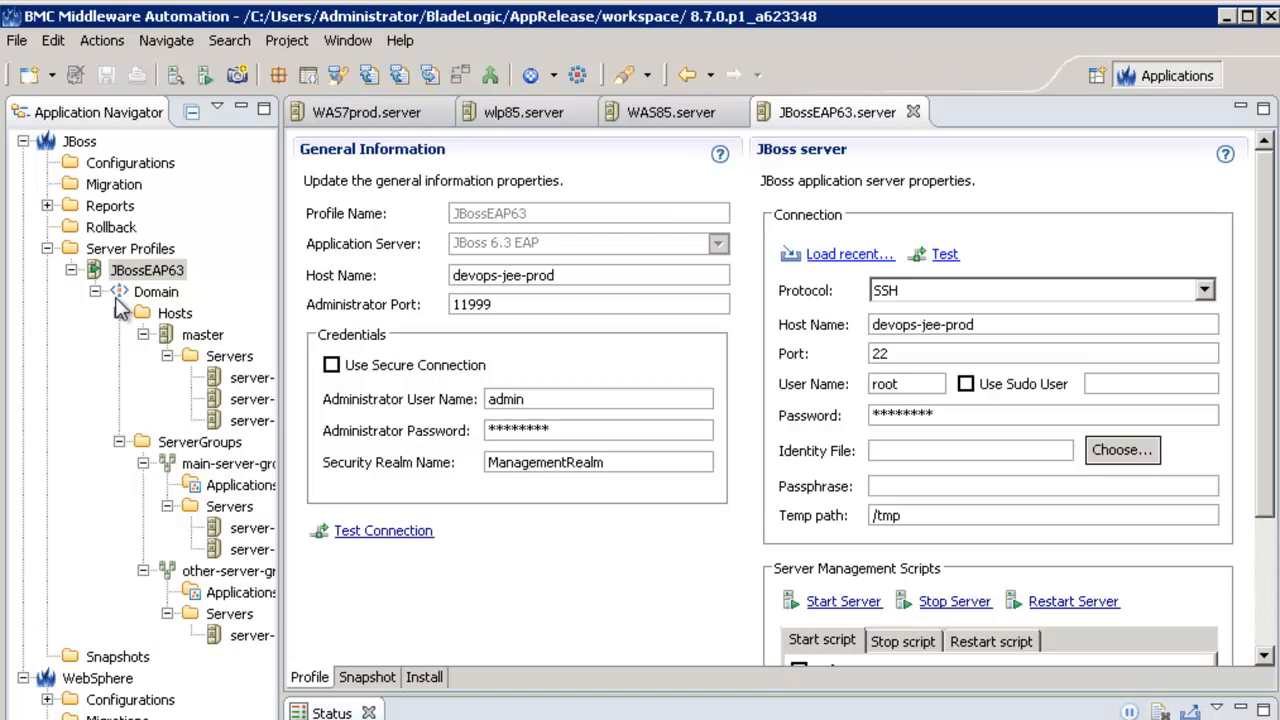
click(911, 111)
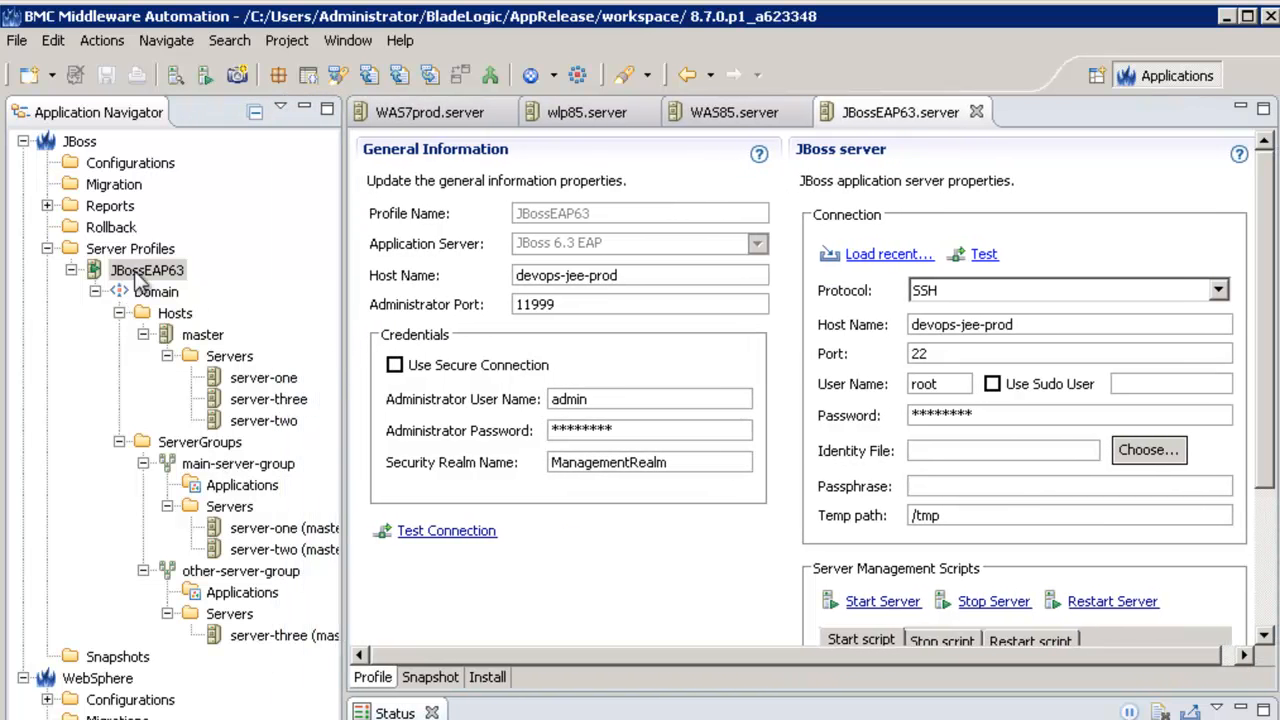
right_click(147, 270)
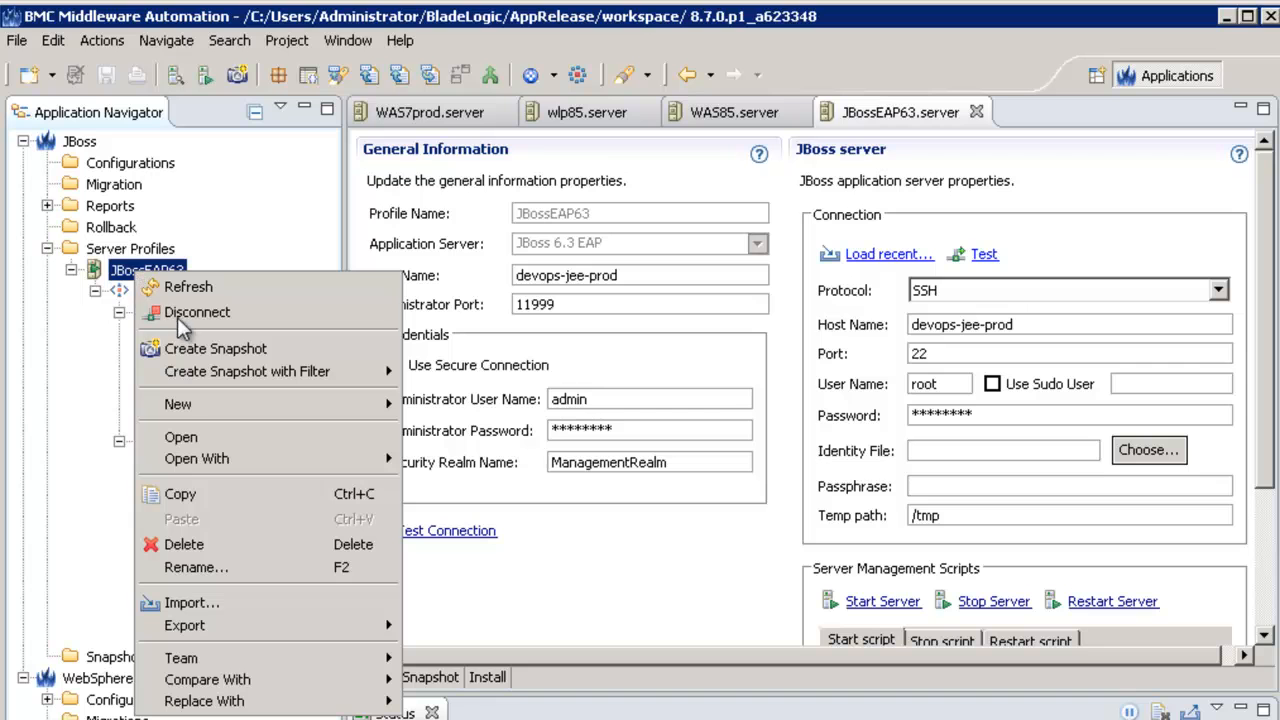
mouse_move(215, 348)
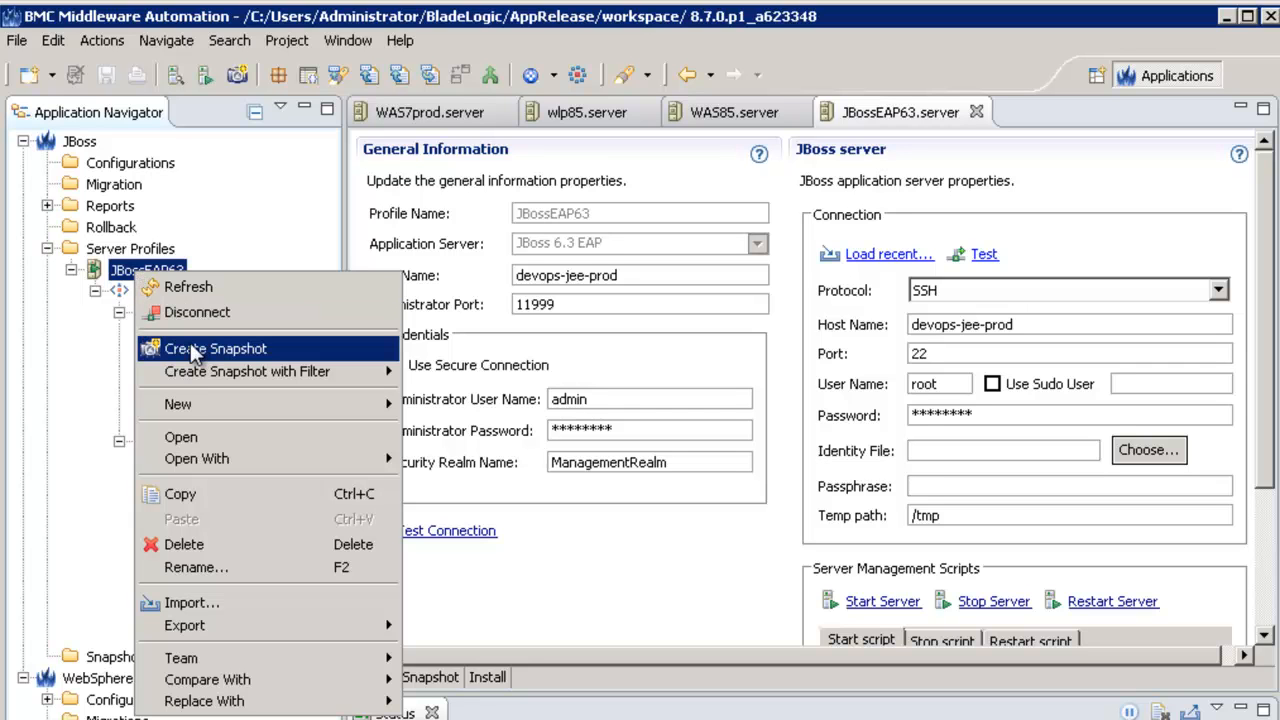
click(215, 348)
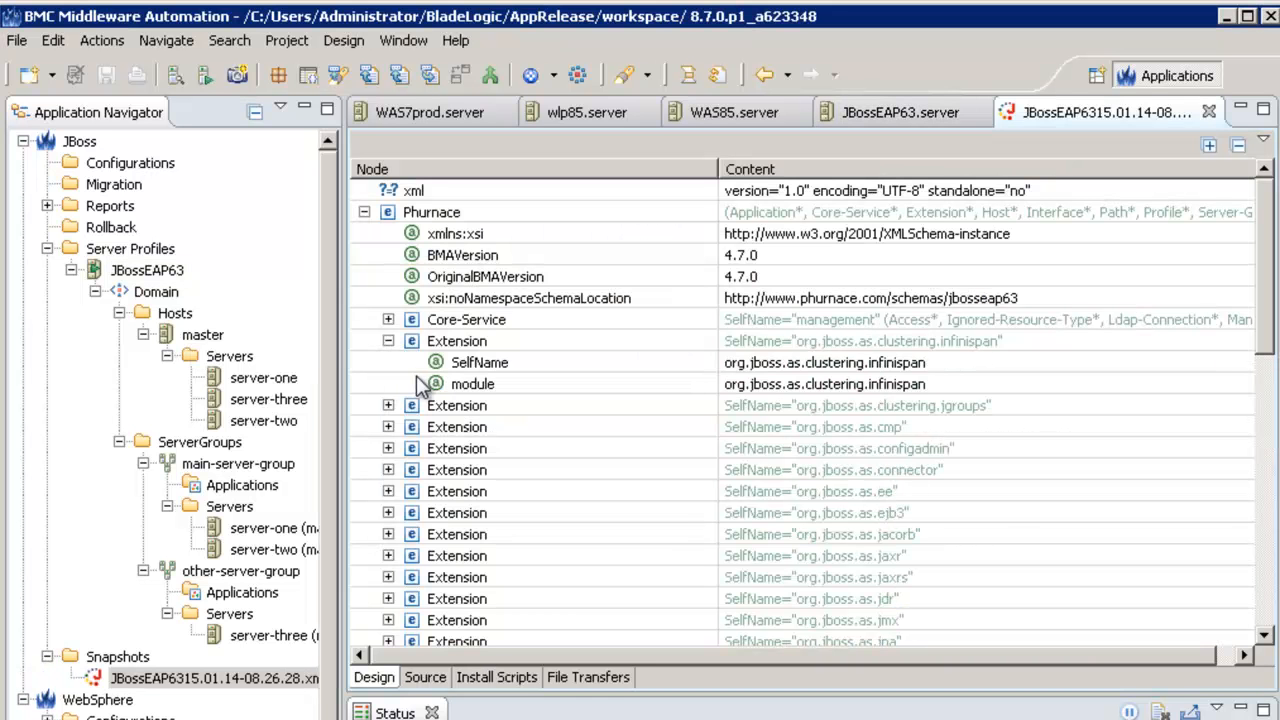
Step: Inspect the JBossEAP63 snapshot in both its Source XML and Design views
right_click(480, 362)
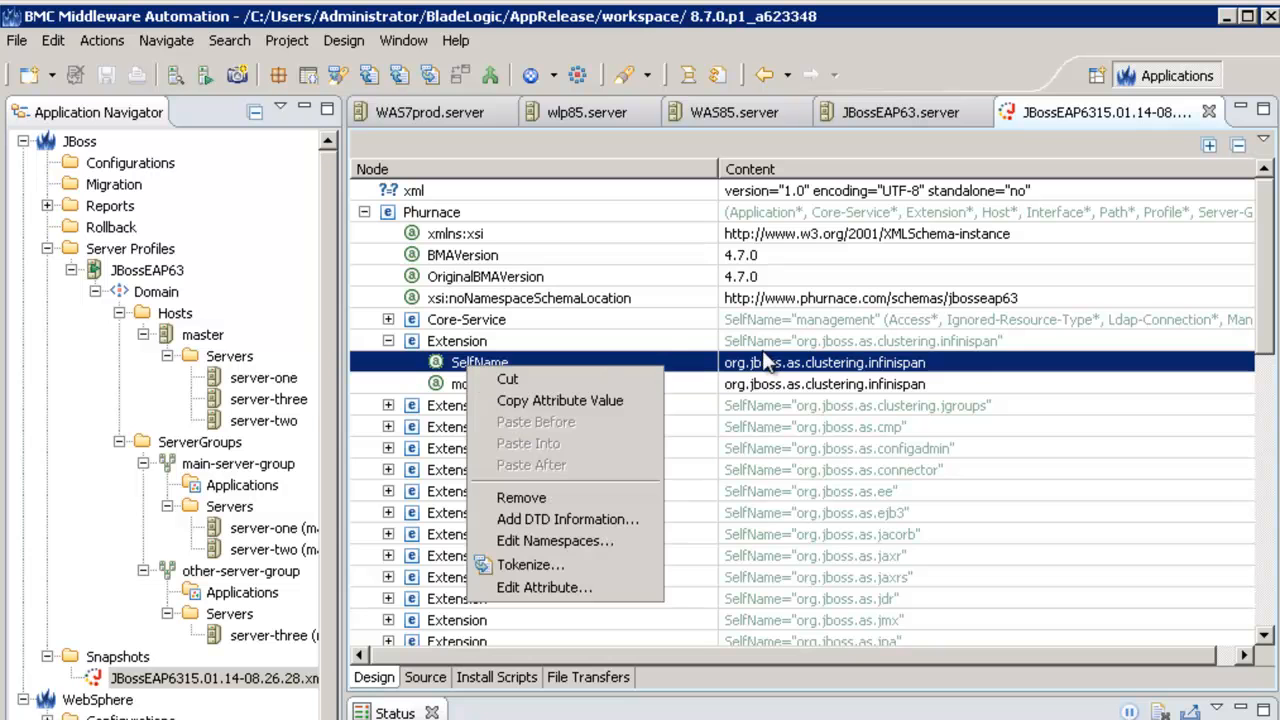
click(424, 677)
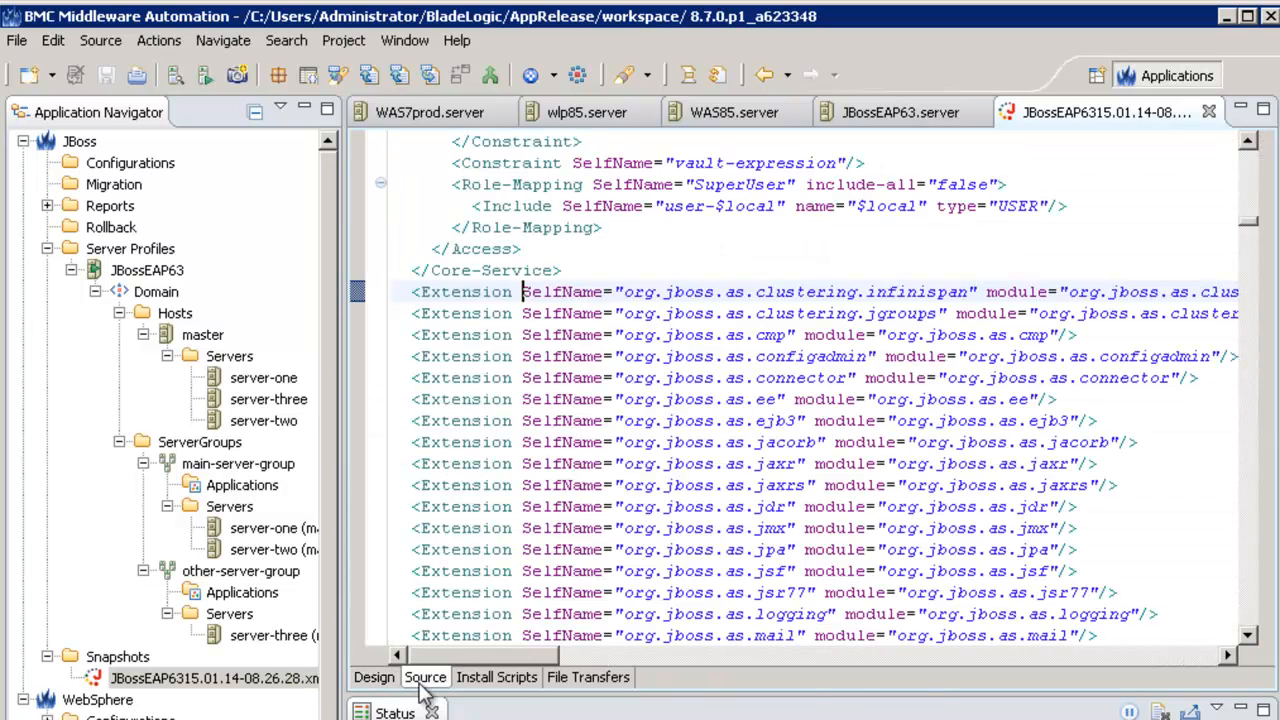
click(374, 677)
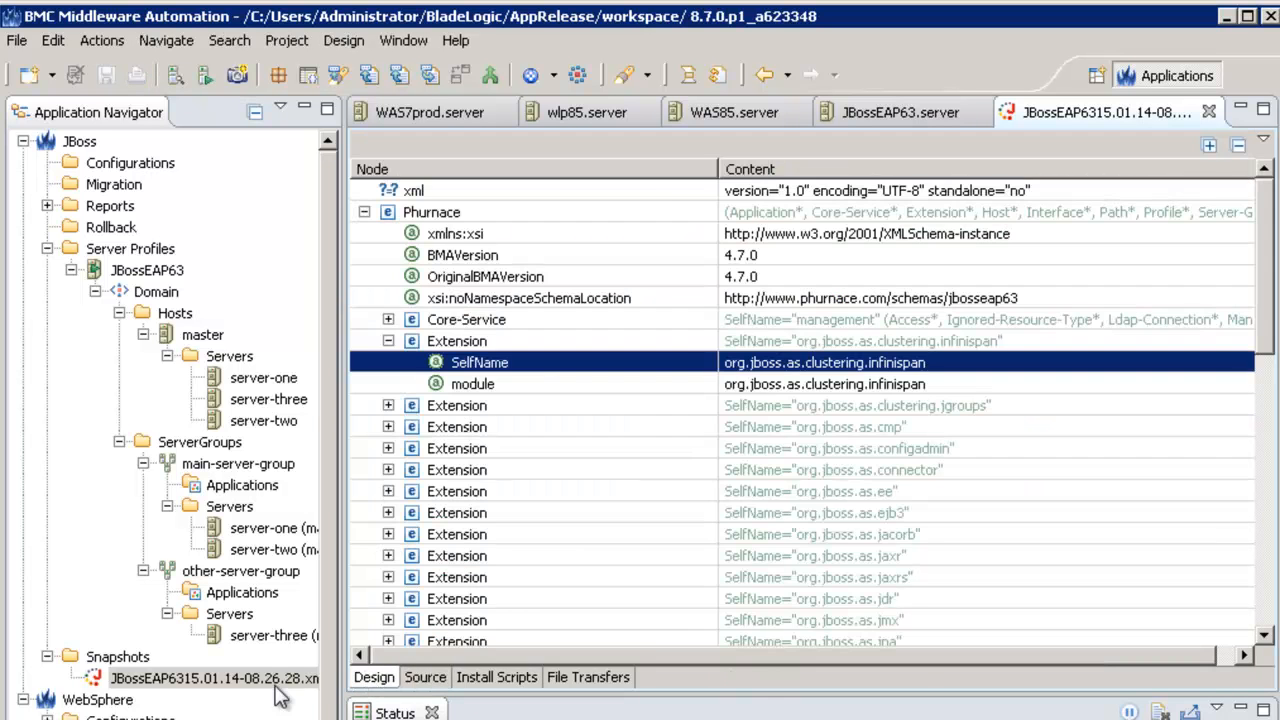
Step: Rename the snapshot file to Reference-JBossEAP6315.01.14-08.26.28.xml
right_click(213, 678)
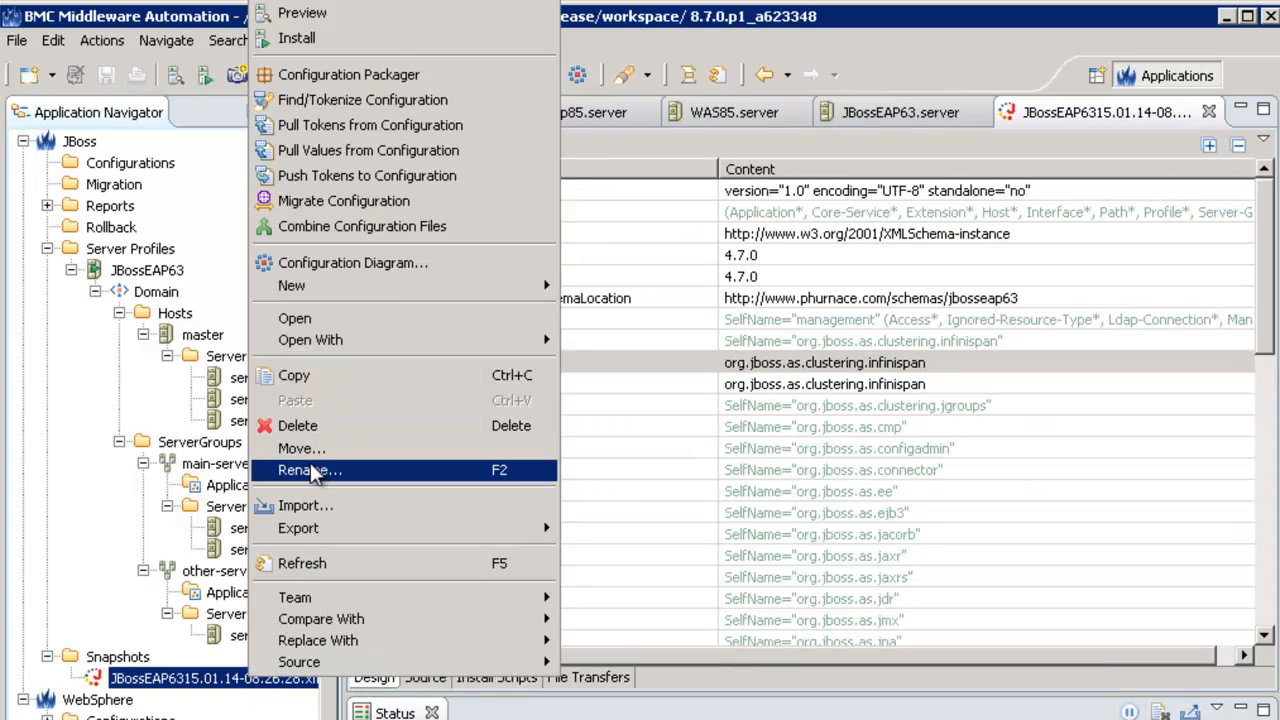
click(309, 470)
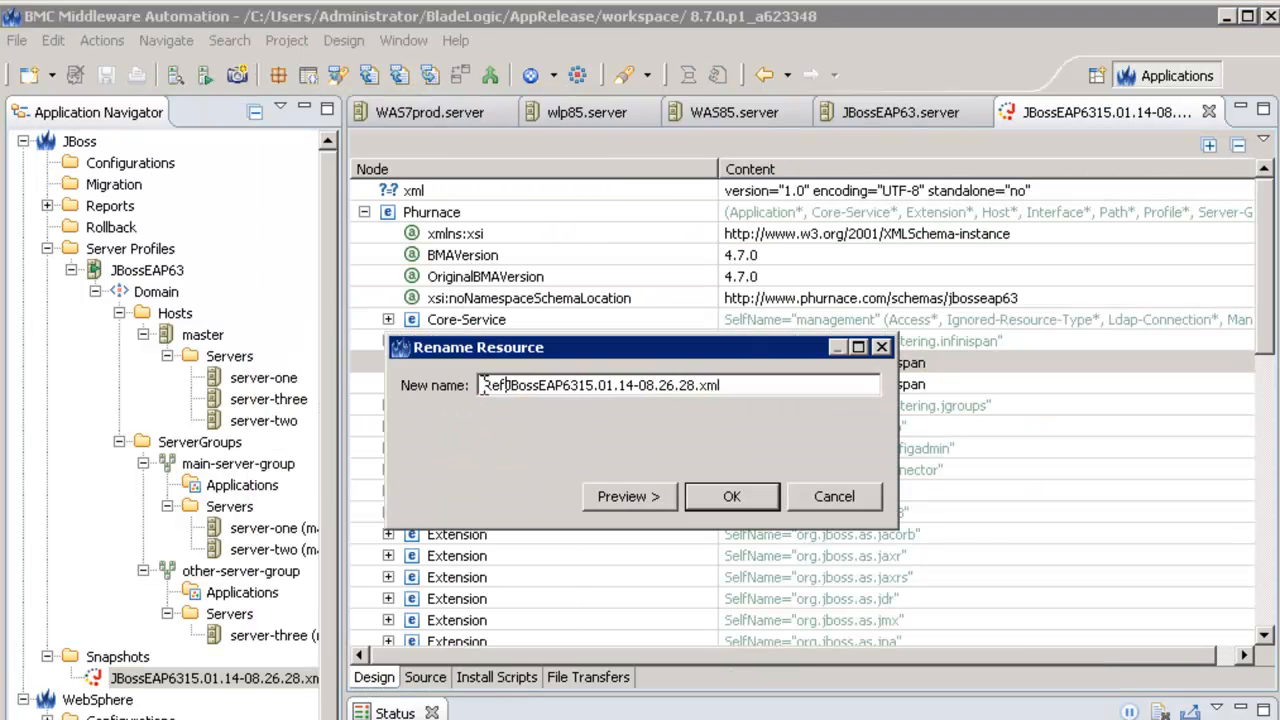
click(731, 496)
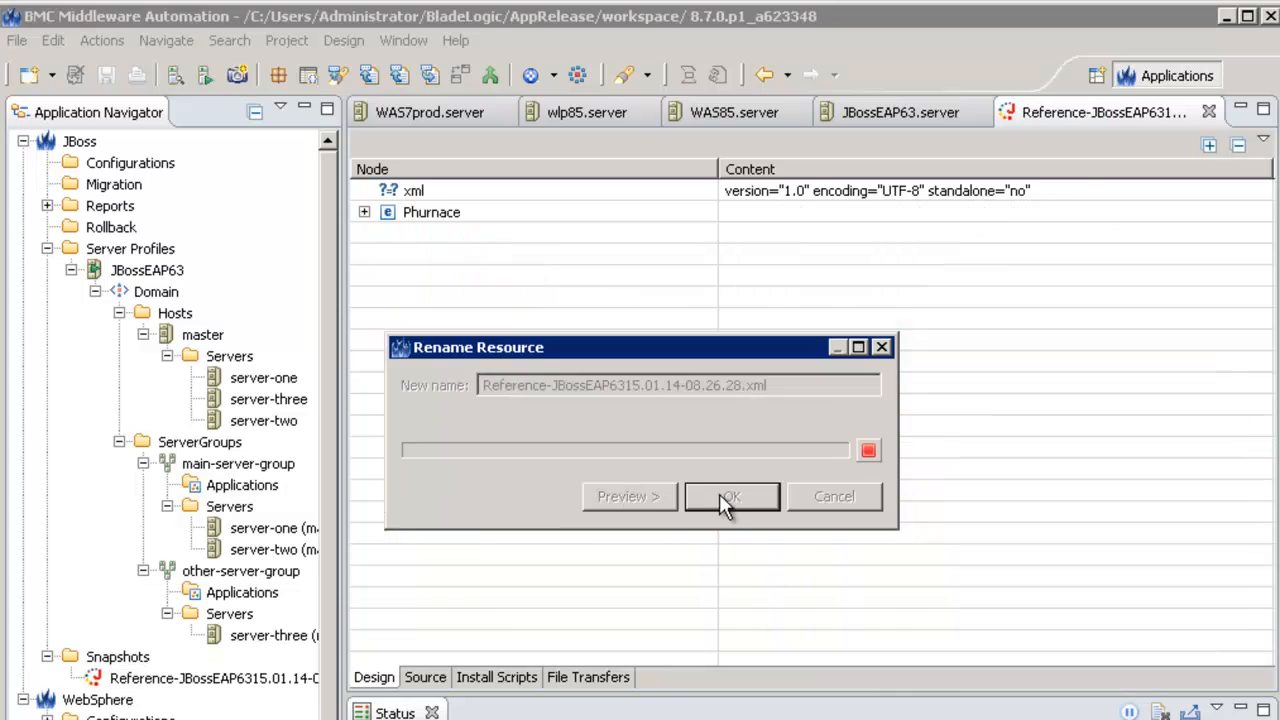
Step: Connect to WAS7prod, listing Cell_Prod nodes, servers and jpetstore, and open its actions
click(731, 497)
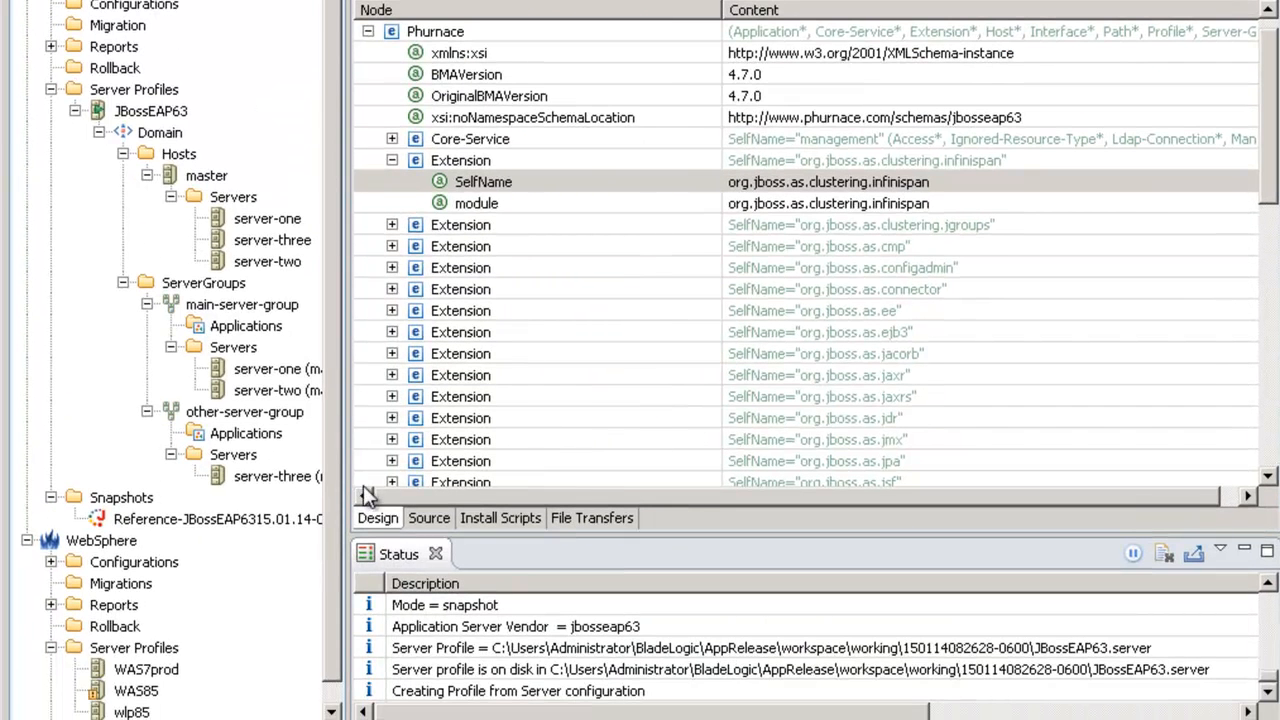
right_click(146, 648)
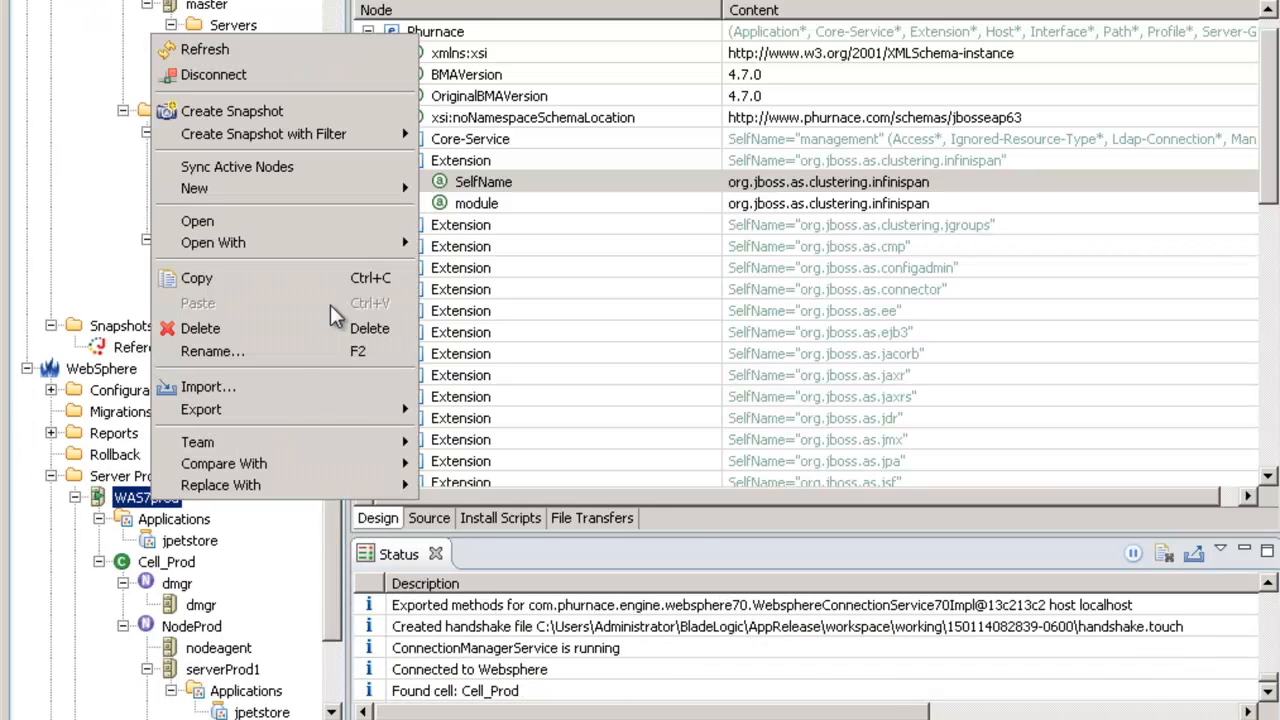
click(231, 110)
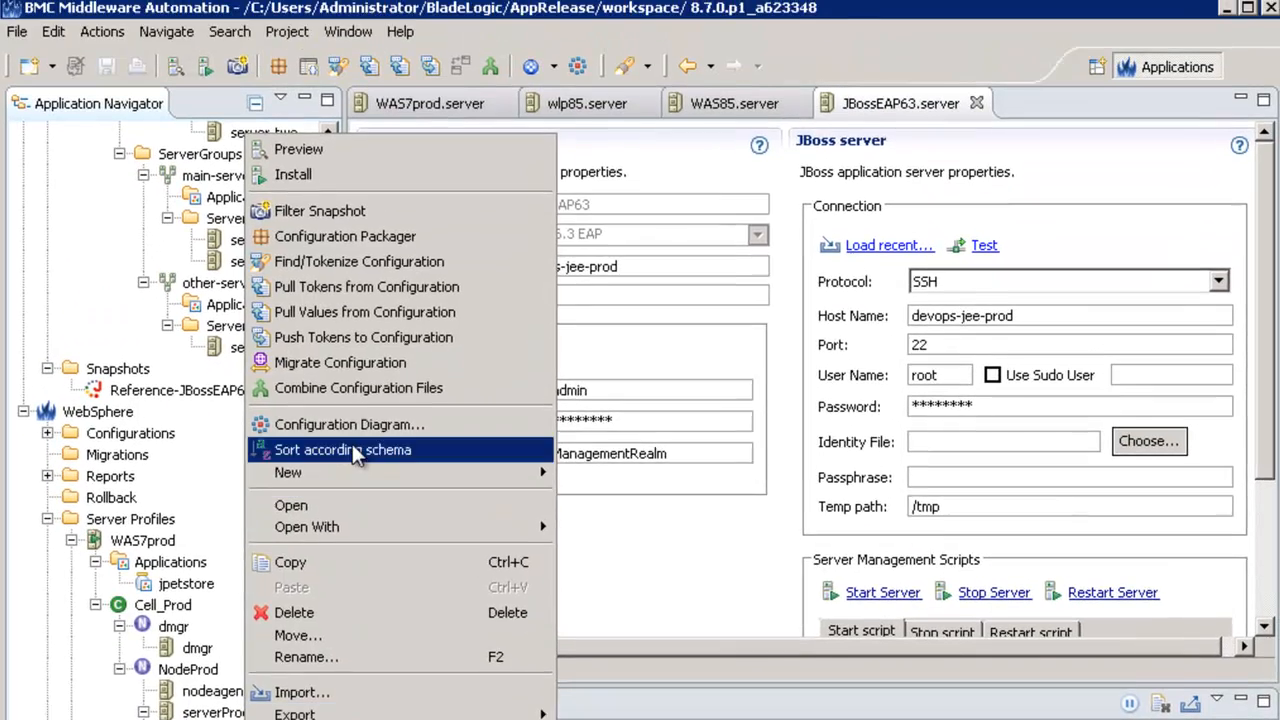
Step: Generate the WAS7prod cell diagram and view jpetstore's application and resource topology
click(350, 424)
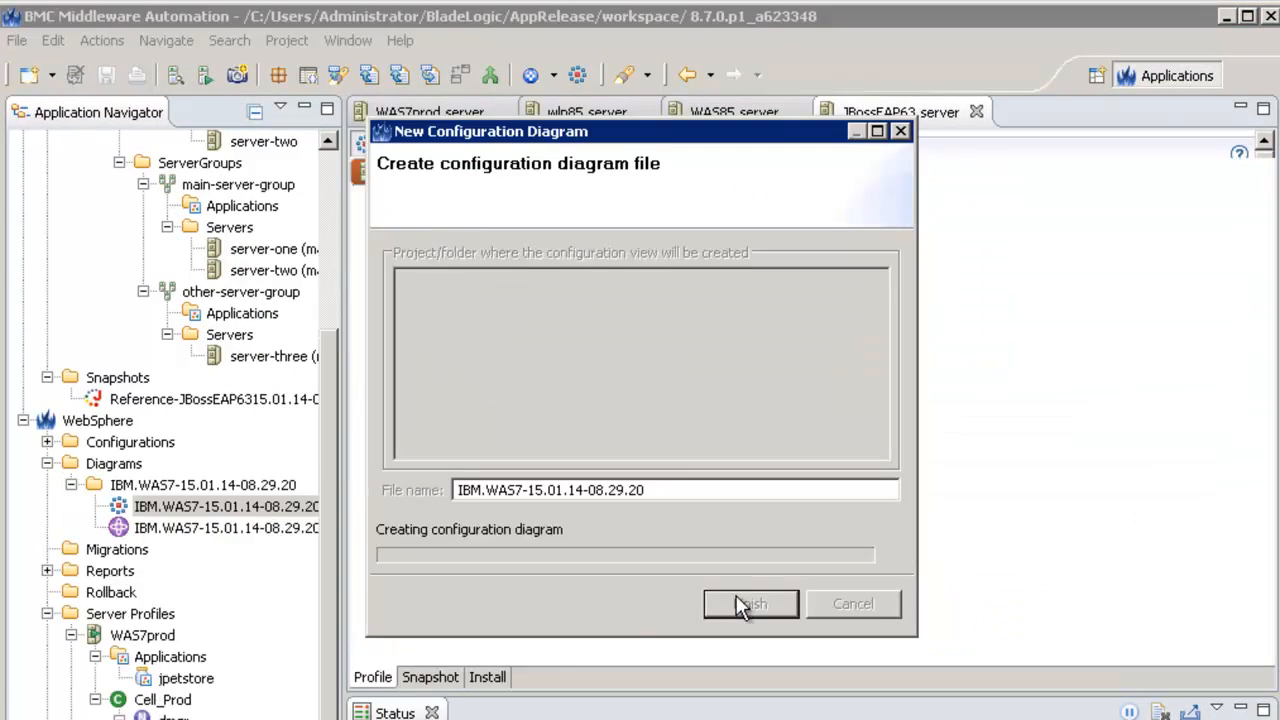
click(750, 603)
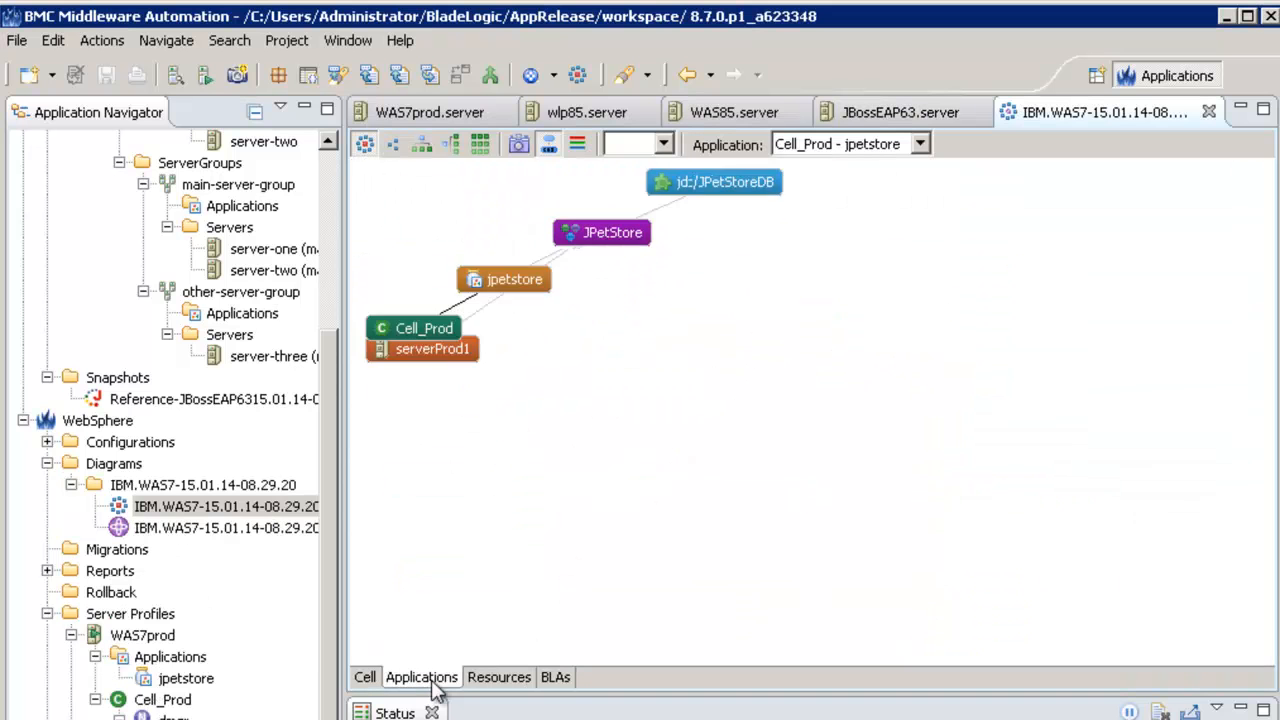
click(451, 143)
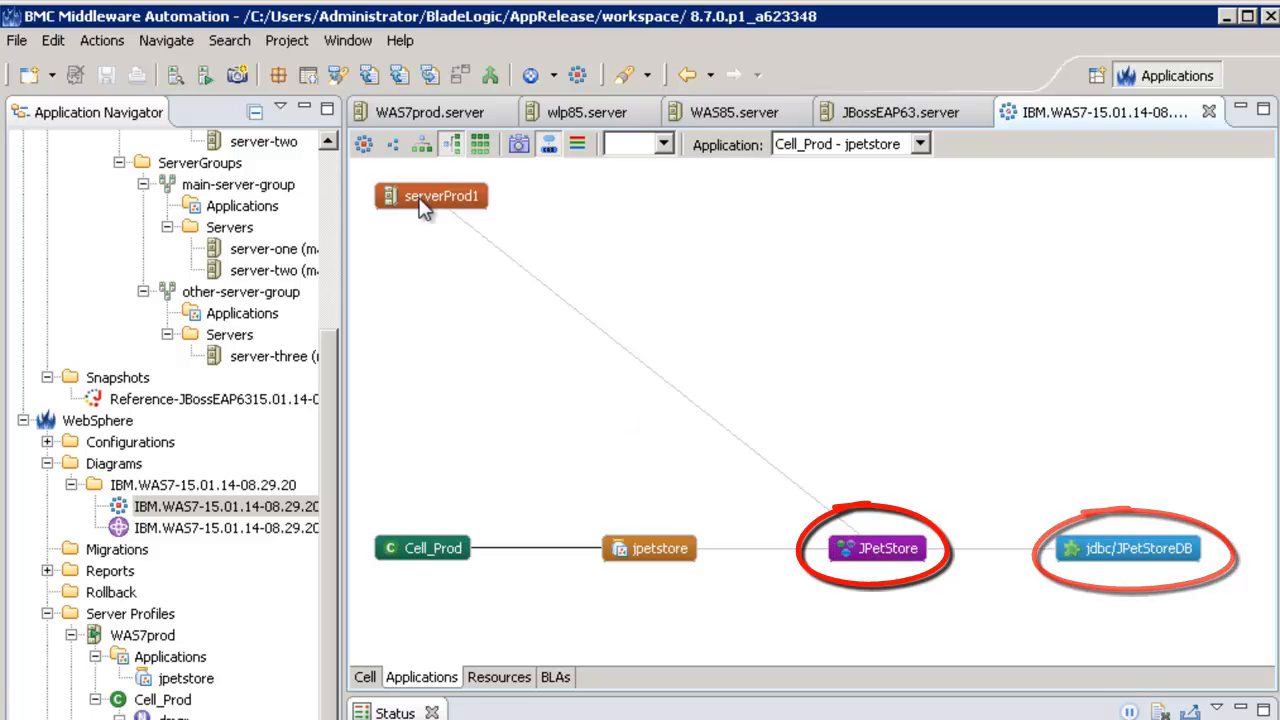
click(499, 677)
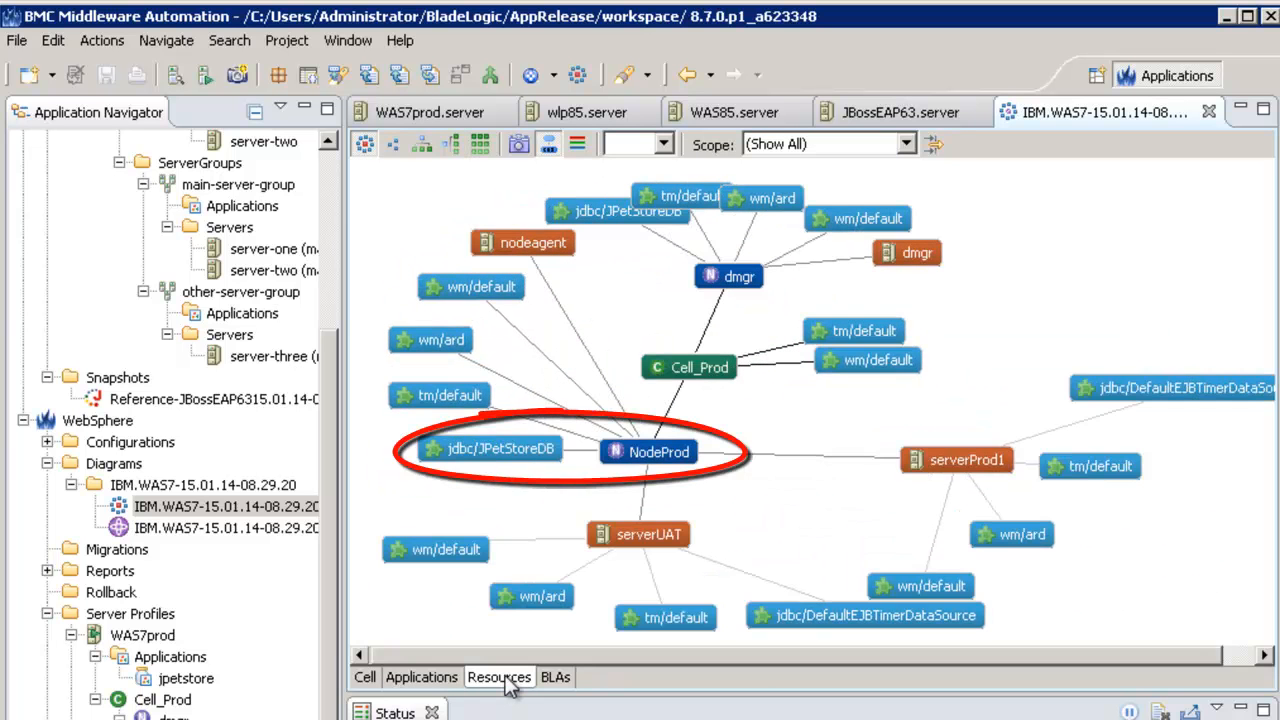
click(500, 449)
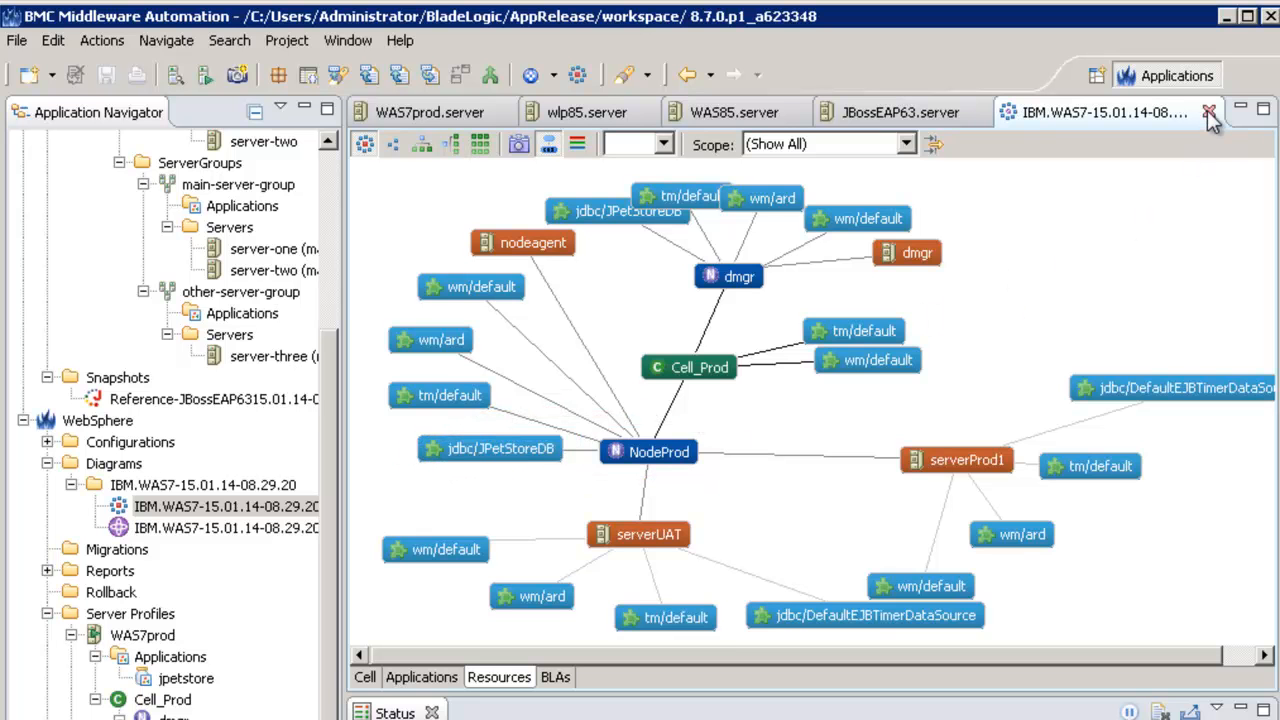
Step: Select IBM.WAS7-15.01.14-08.29.20.xml under WebSphere SnapShots and open its actions
click(1209, 111)
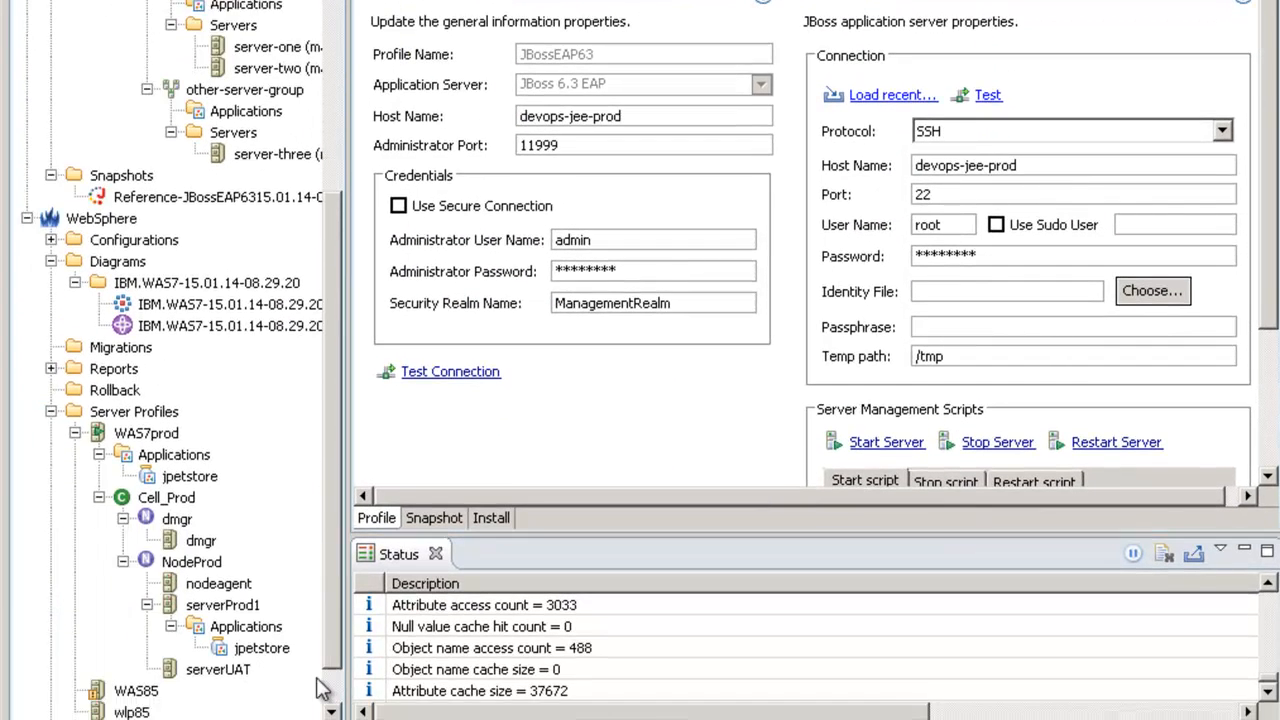
scroll(down, 3)
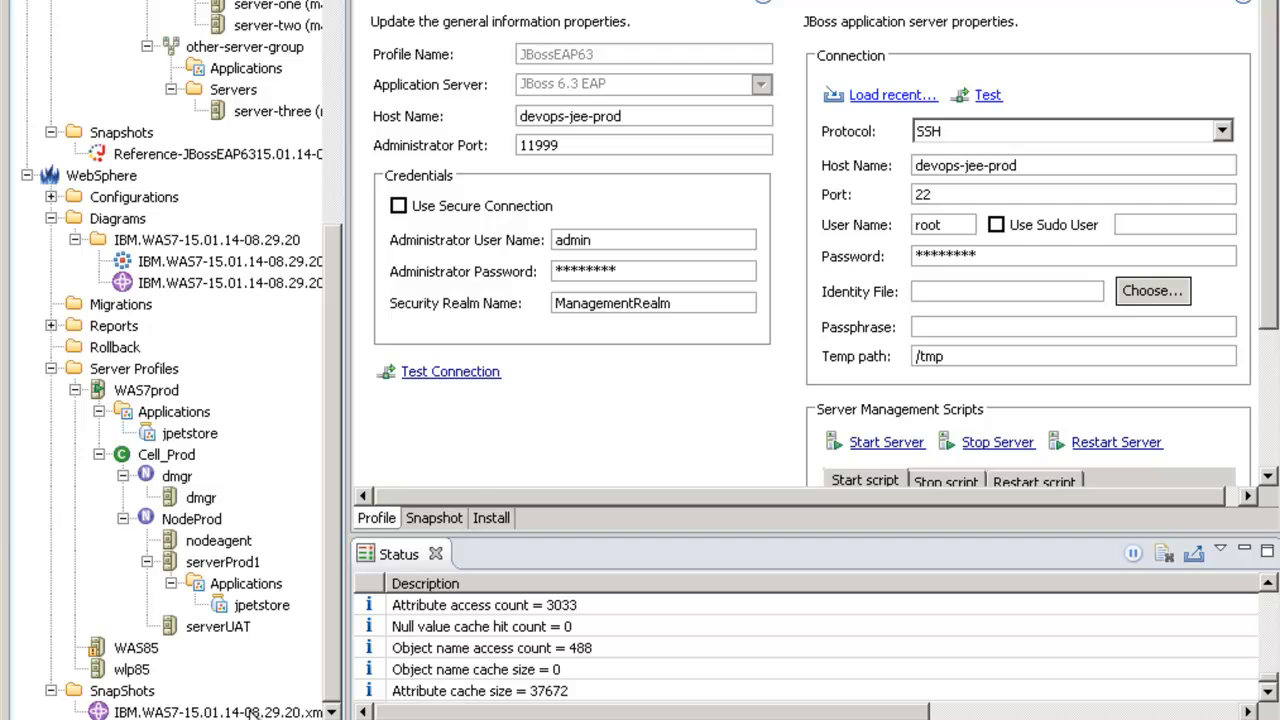
click(218, 711)
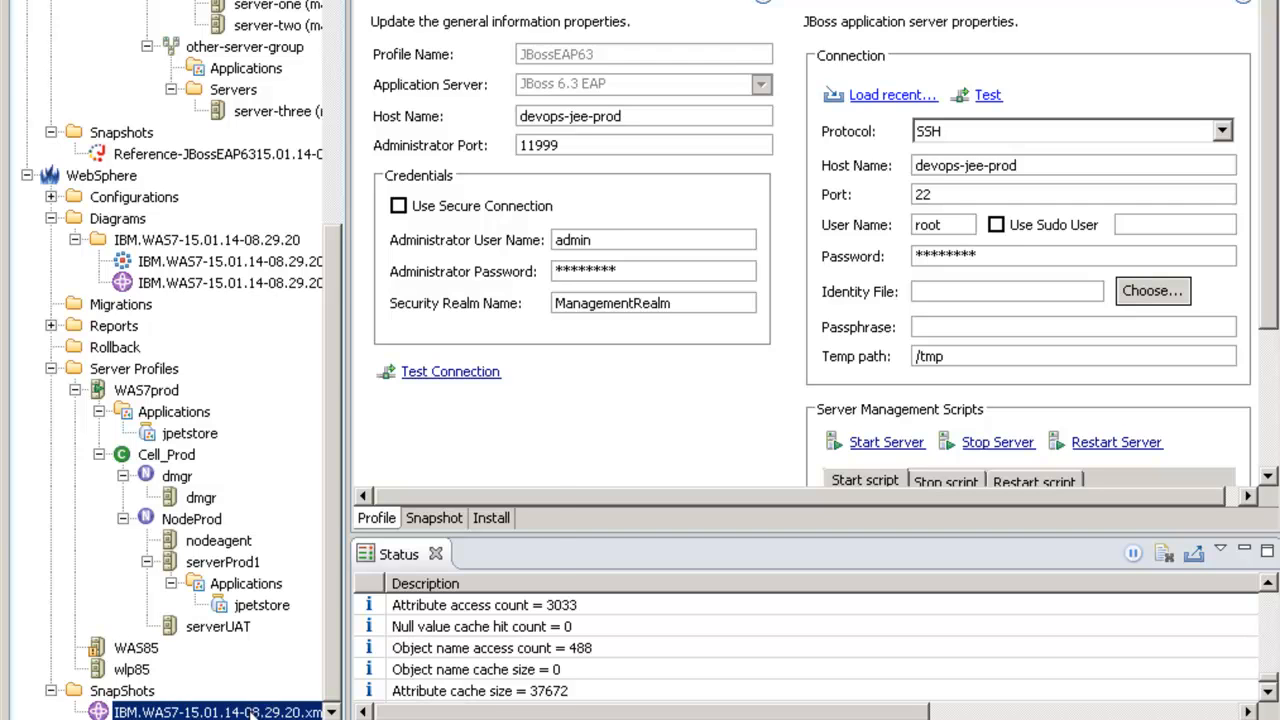
right_click(220, 711)
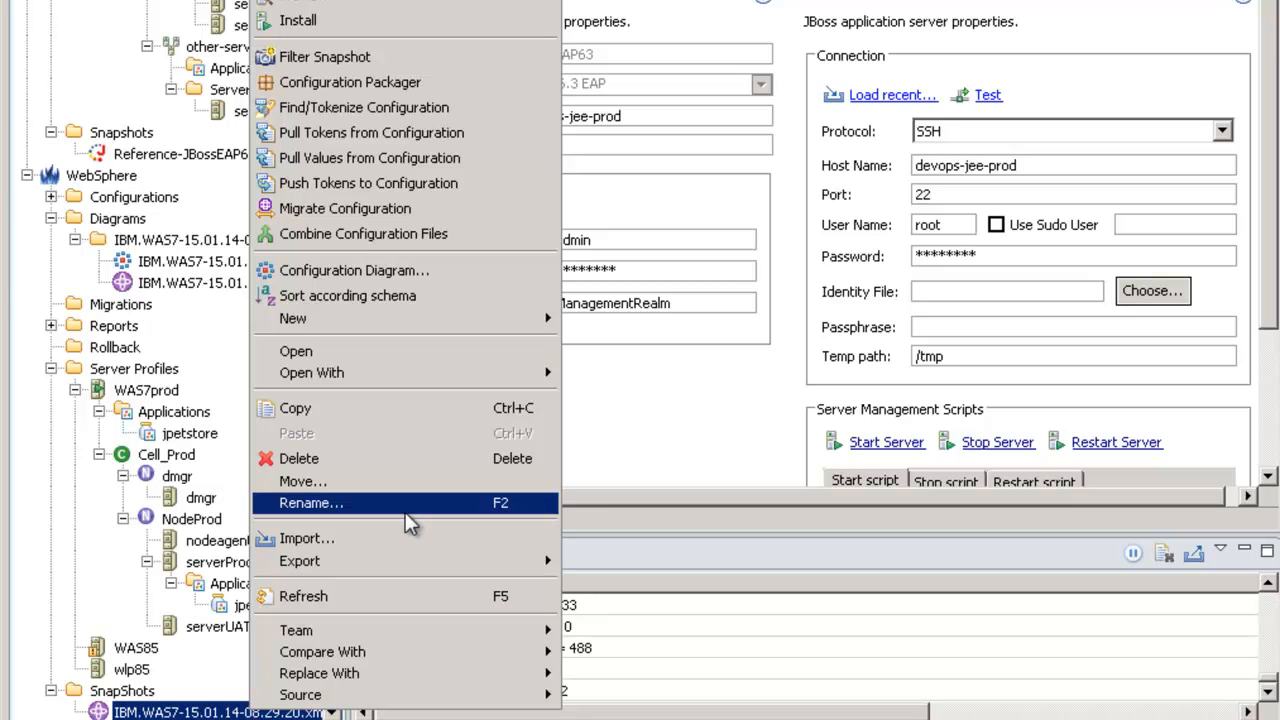
mouse_move(345, 208)
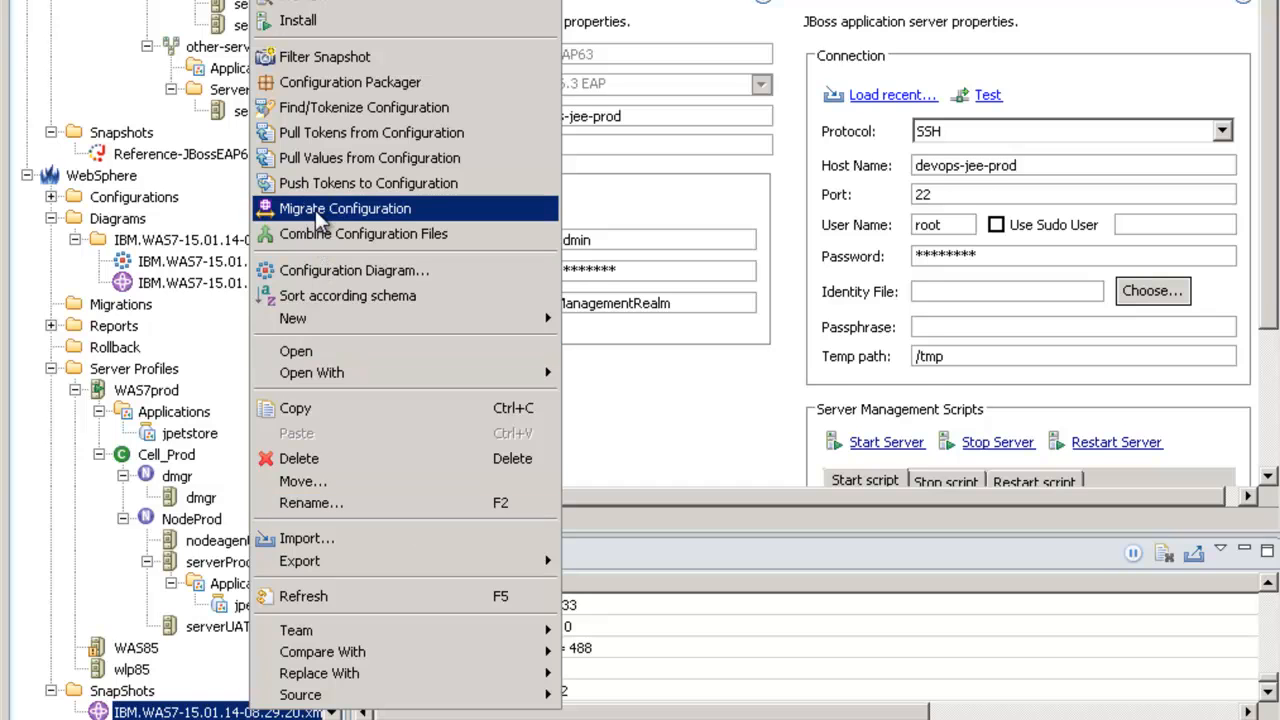
Step: Start migrating with source profile WAS7prod.server, target JBoss 6.3 EAP, exporting applications
click(345, 208)
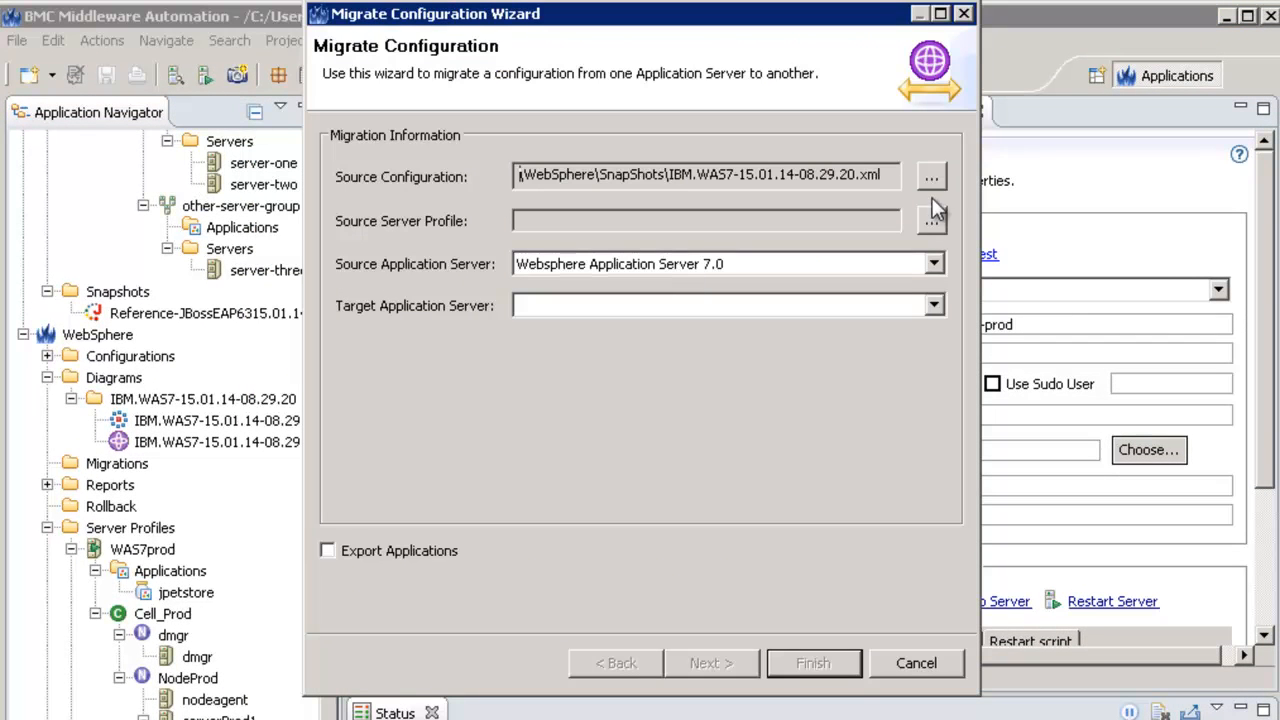
click(930, 220)
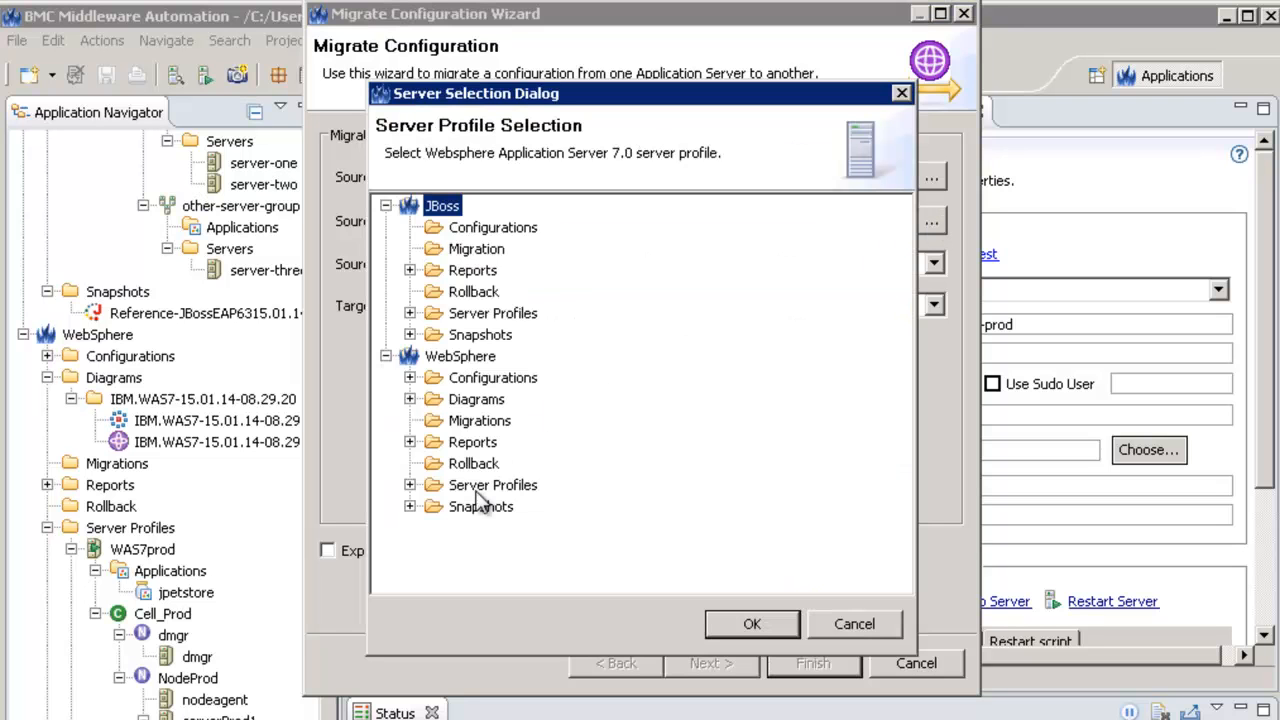
click(410, 485)
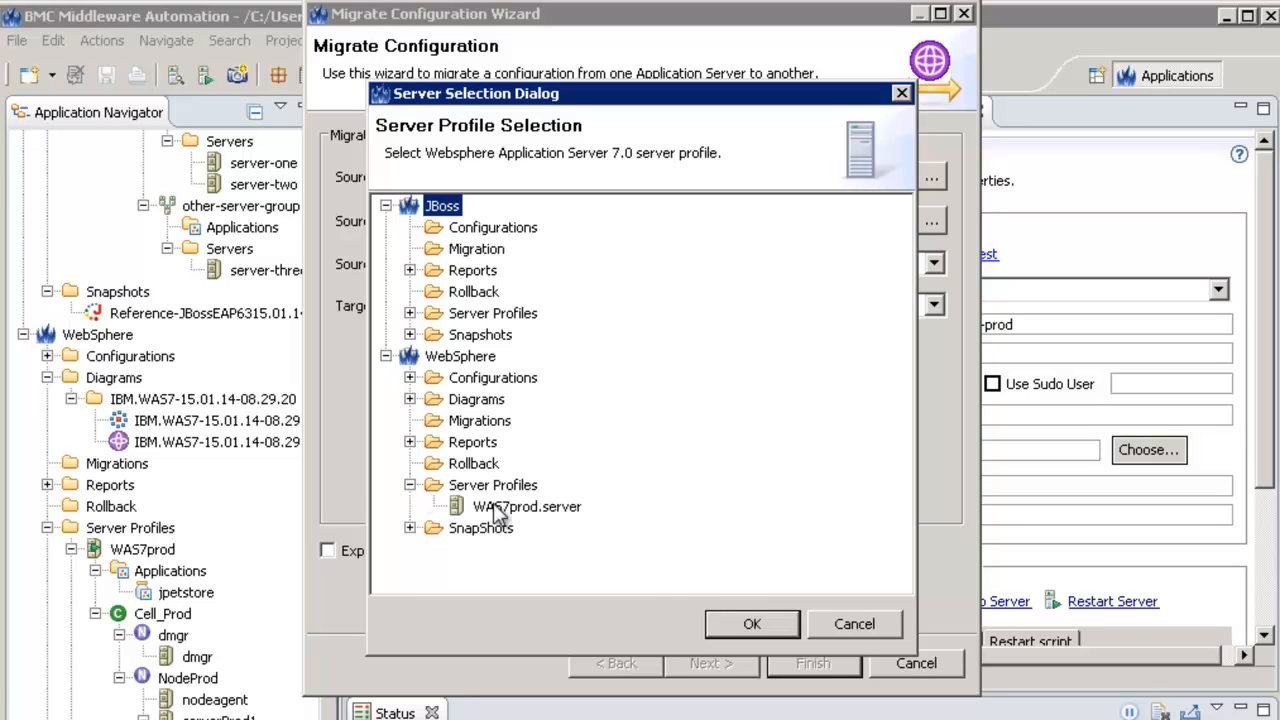
click(752, 623)
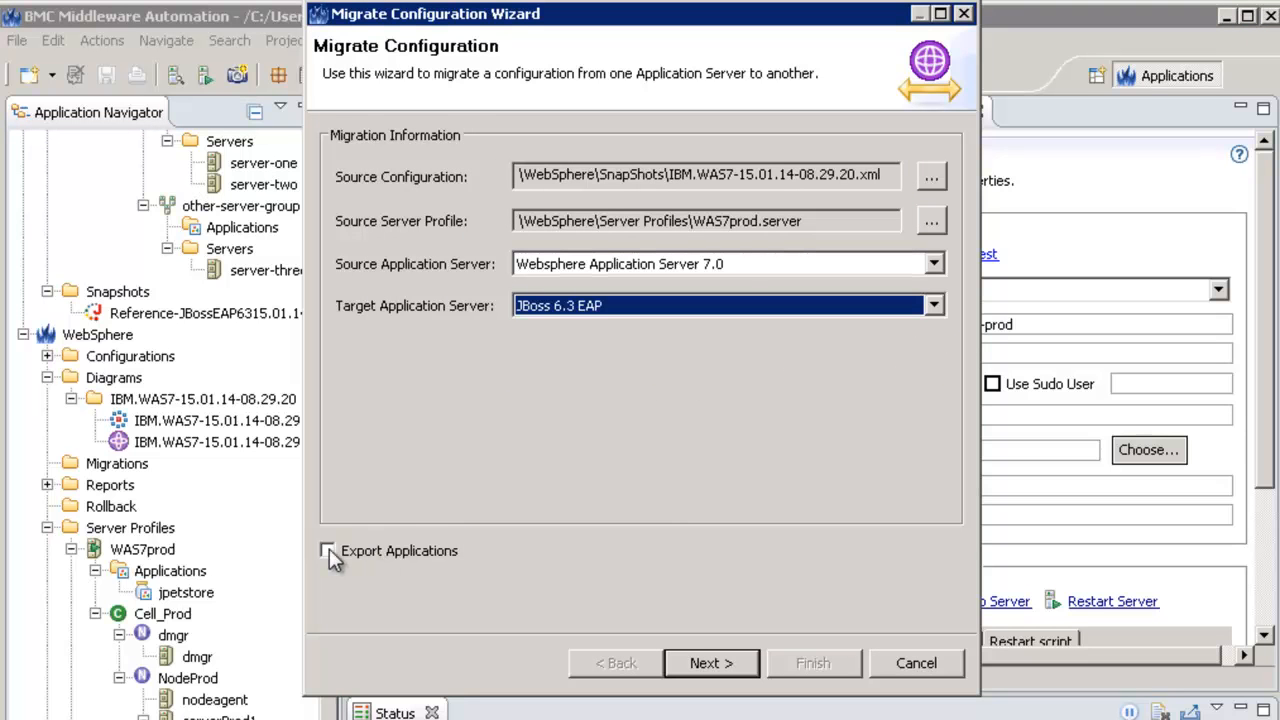
click(327, 550)
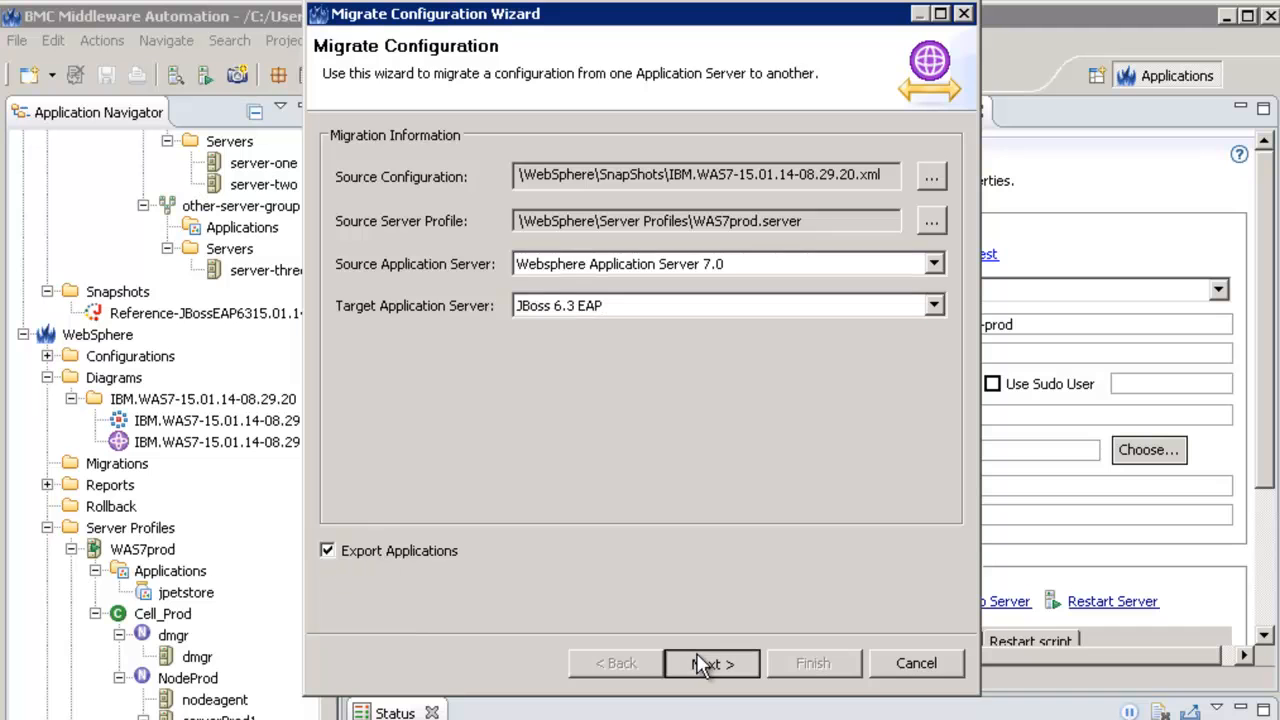
Step: Migrate only NodeProd and serverProd1 by node, saving output to JBoss > Migration
click(711, 663)
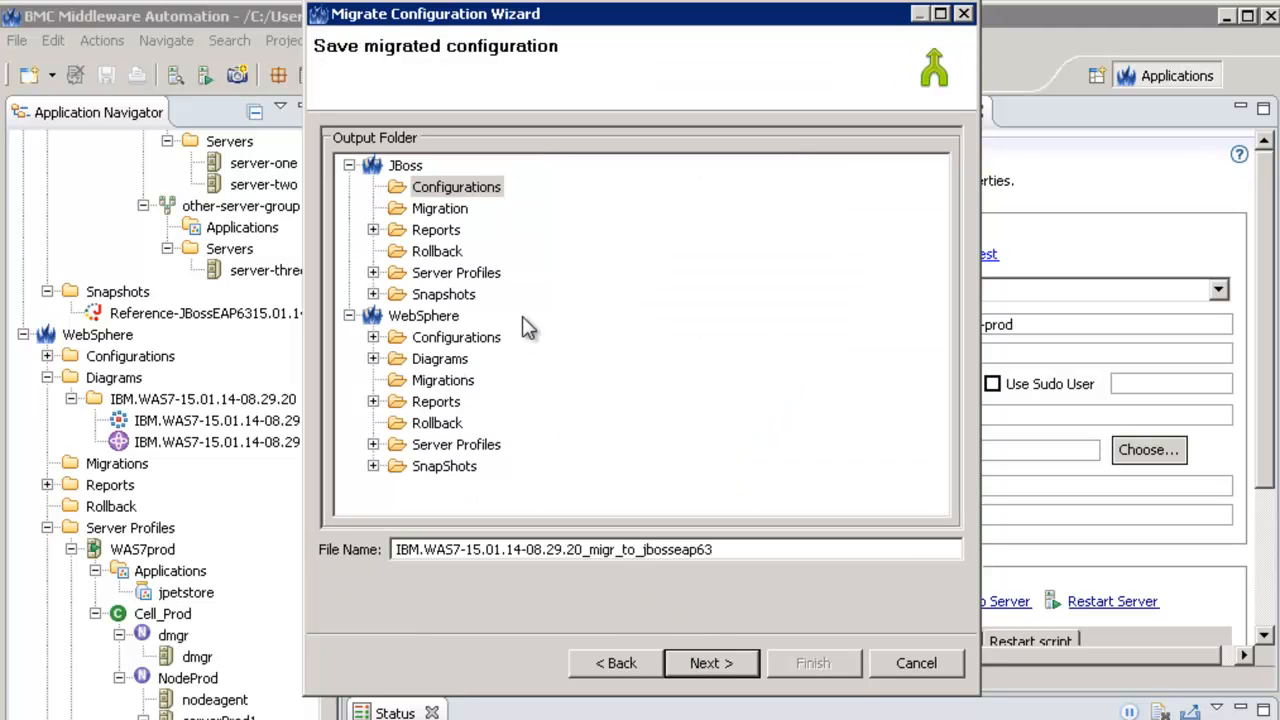
click(439, 208)
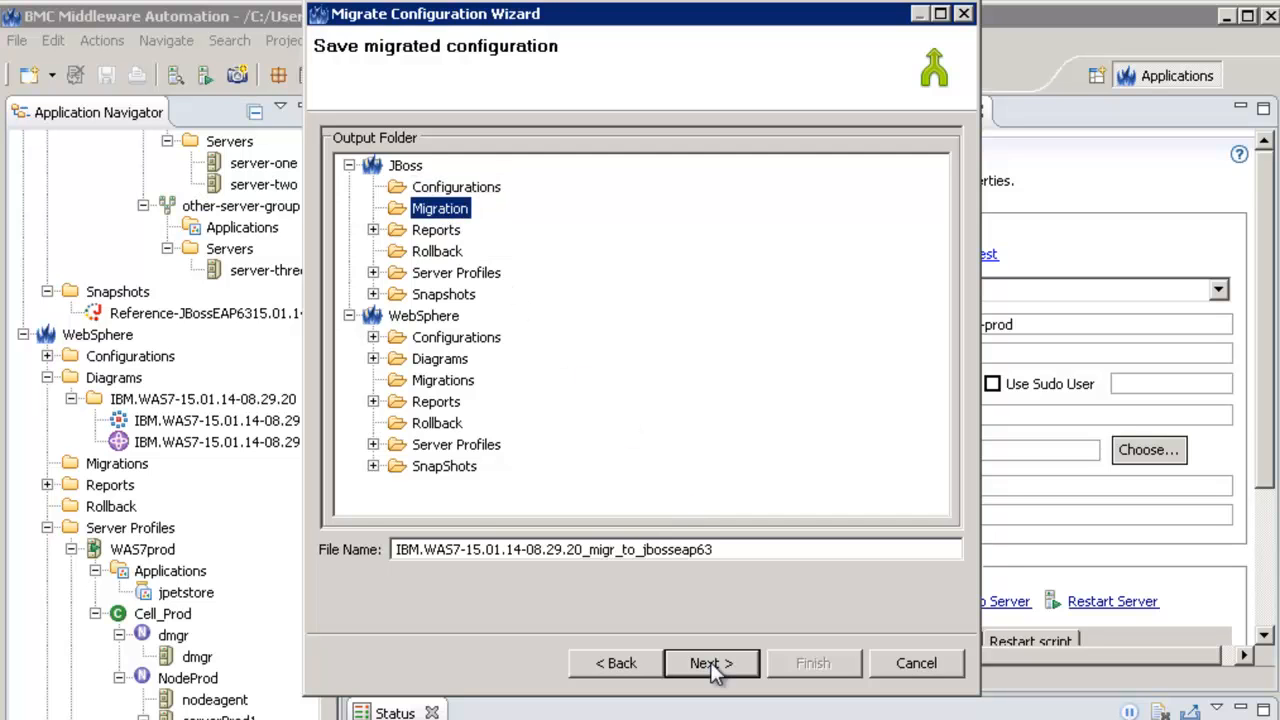
click(711, 663)
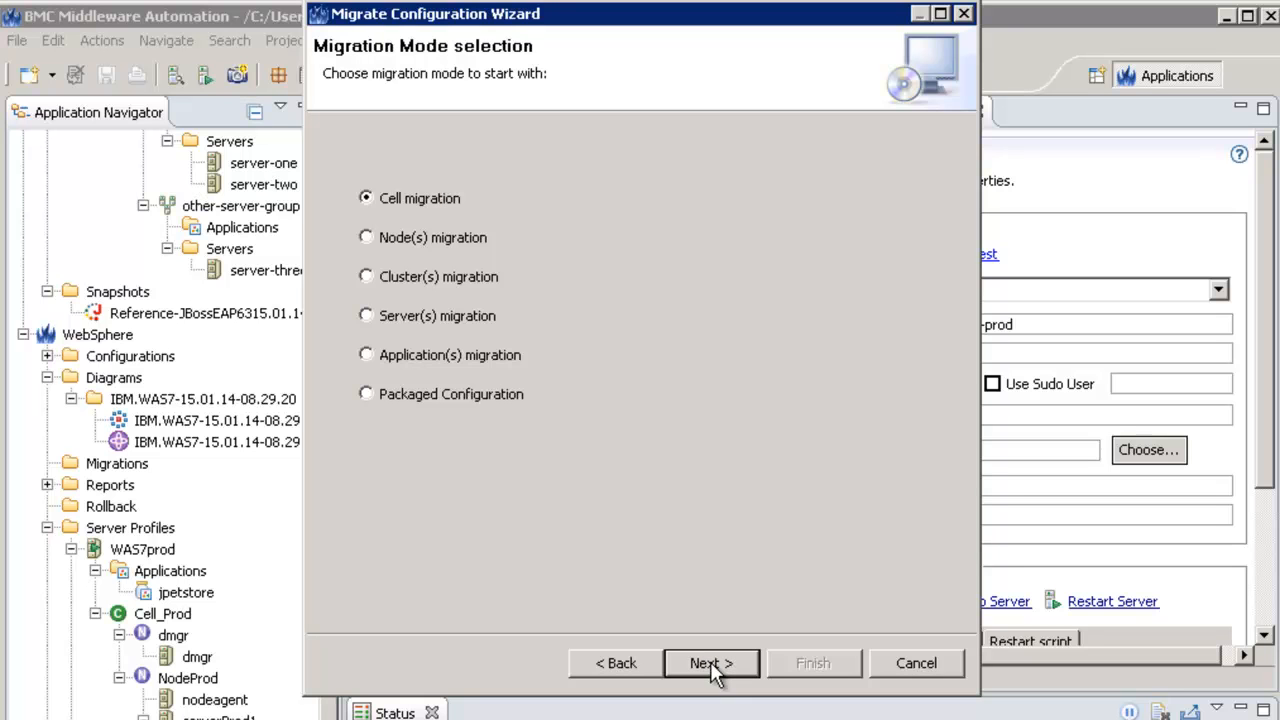
click(366, 237)
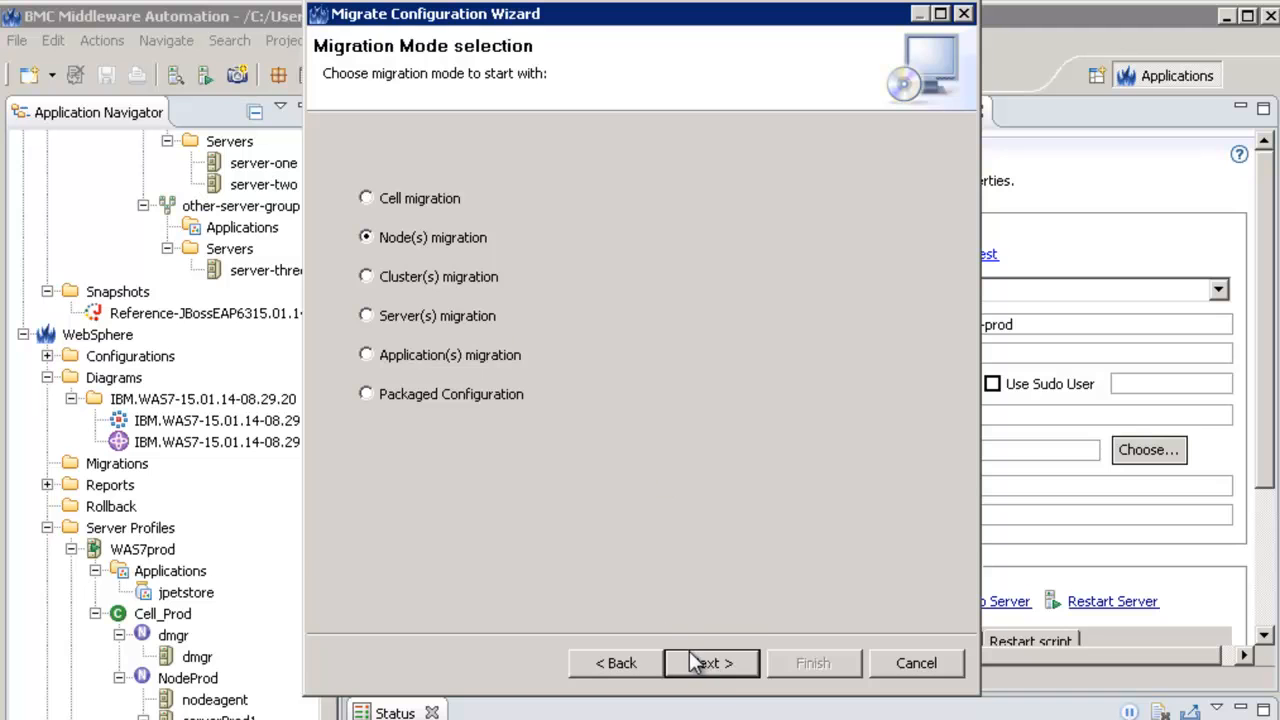
click(711, 663)
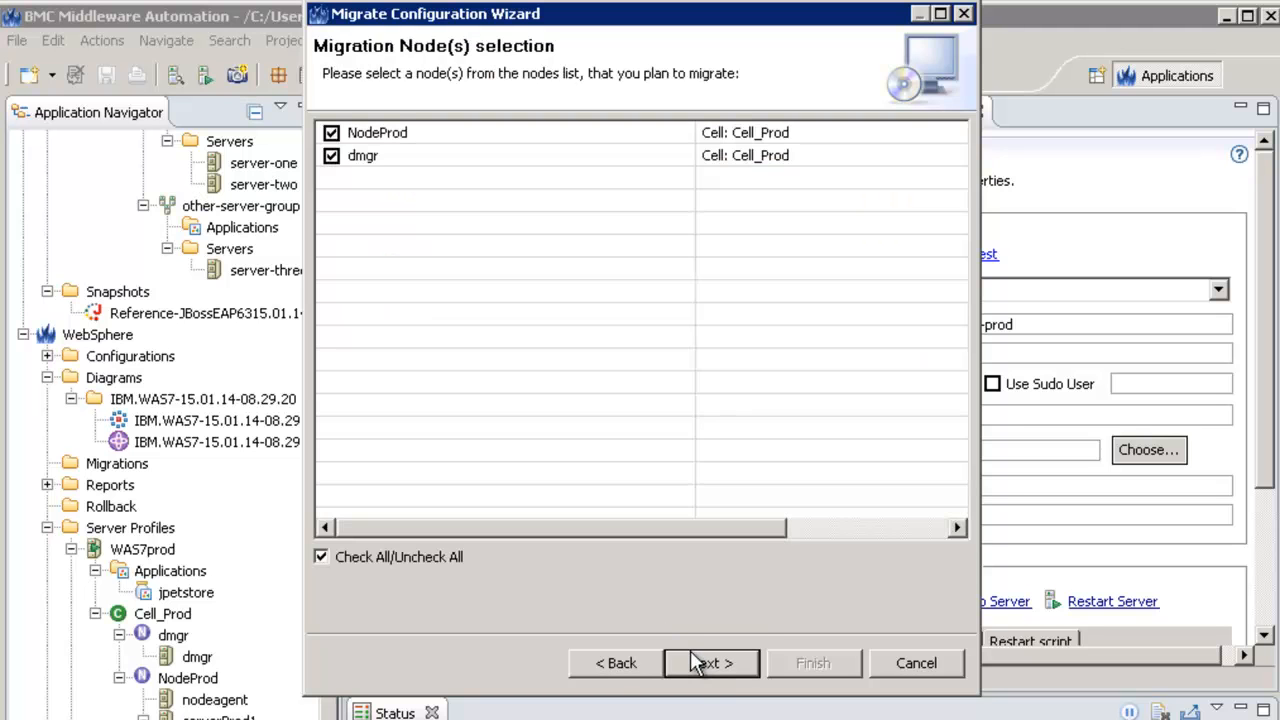
click(331, 155)
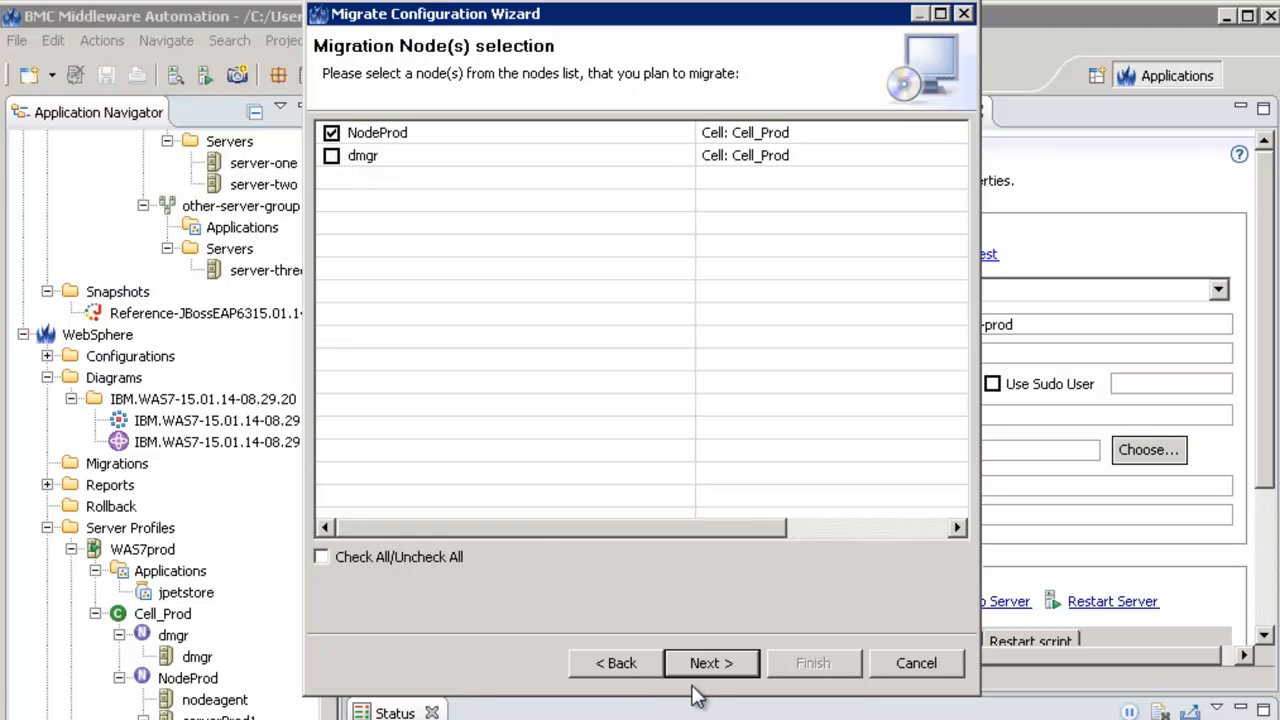
click(710, 662)
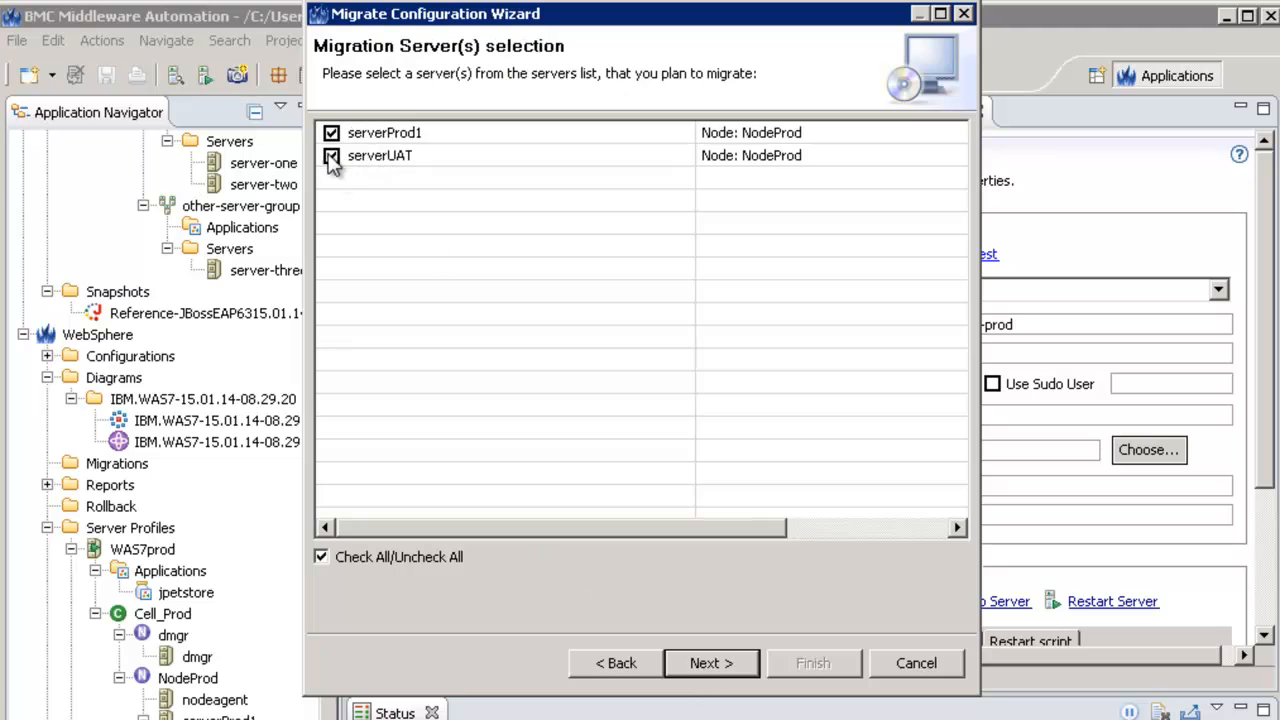
click(331, 155)
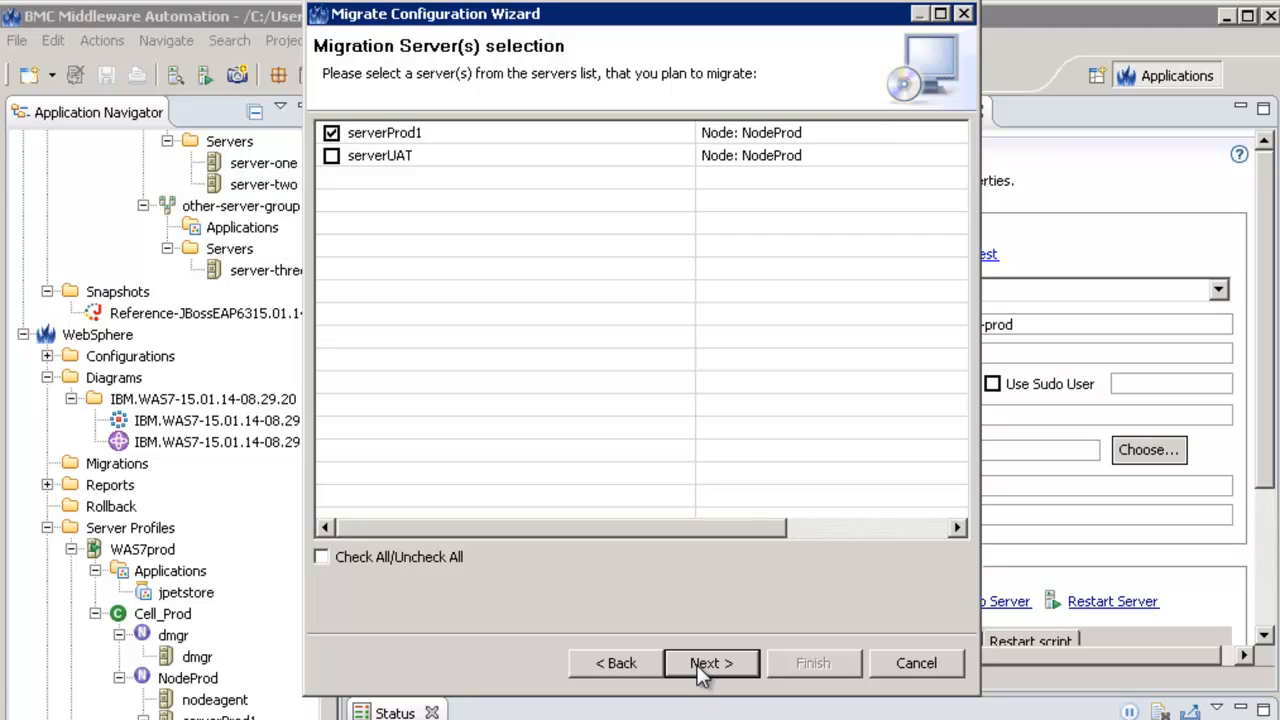
click(711, 663)
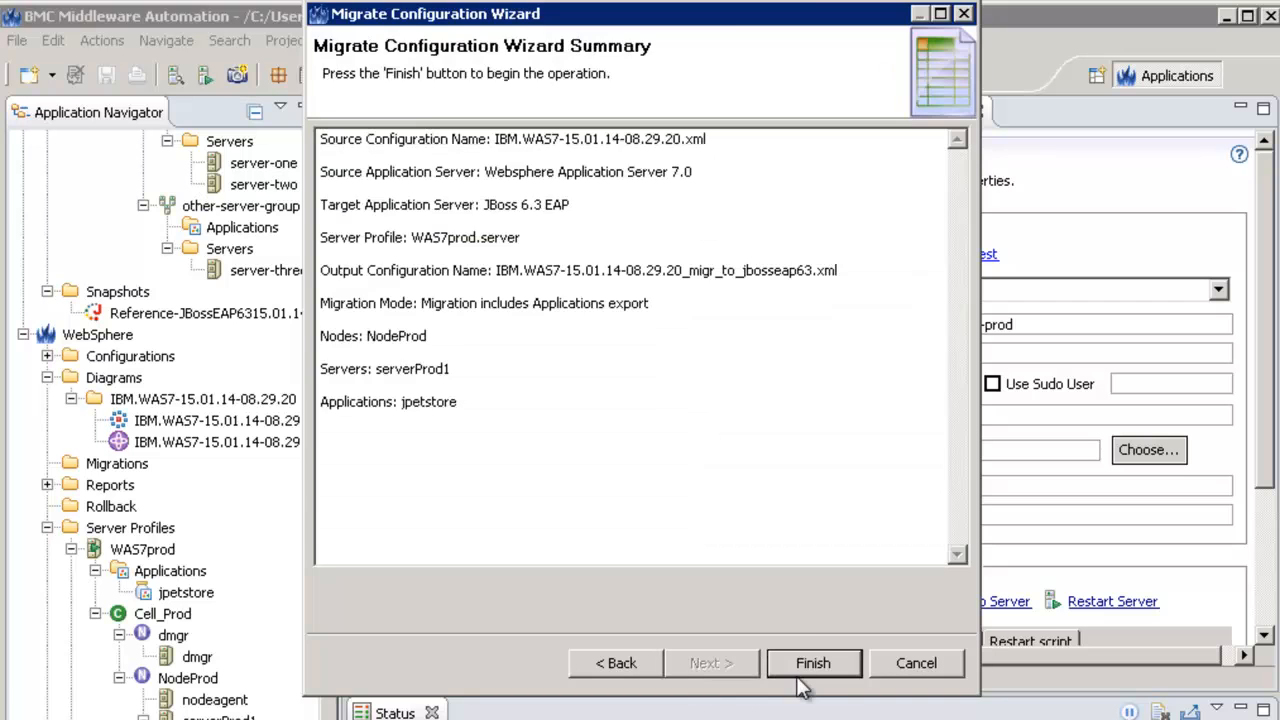
click(813, 663)
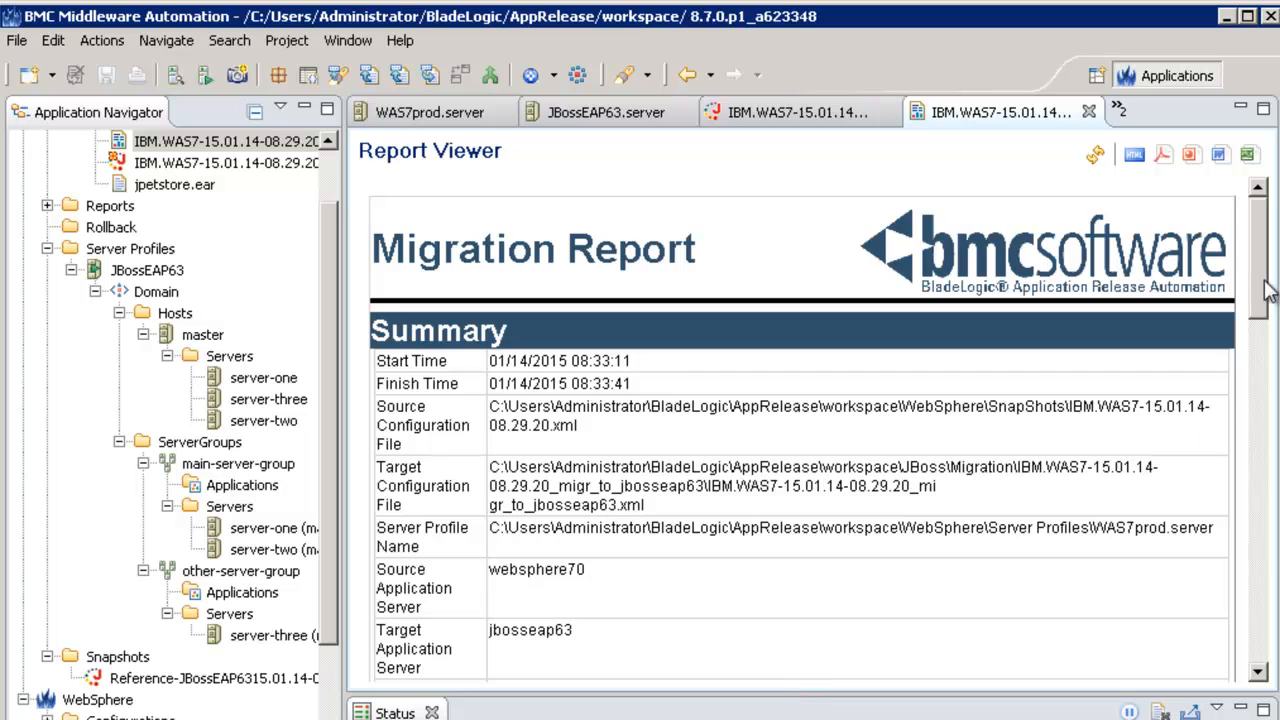
Step: Scroll the Migration Report through Transformations, Warnings and New Tokens, then open the migrated configuration
scroll(down, 3)
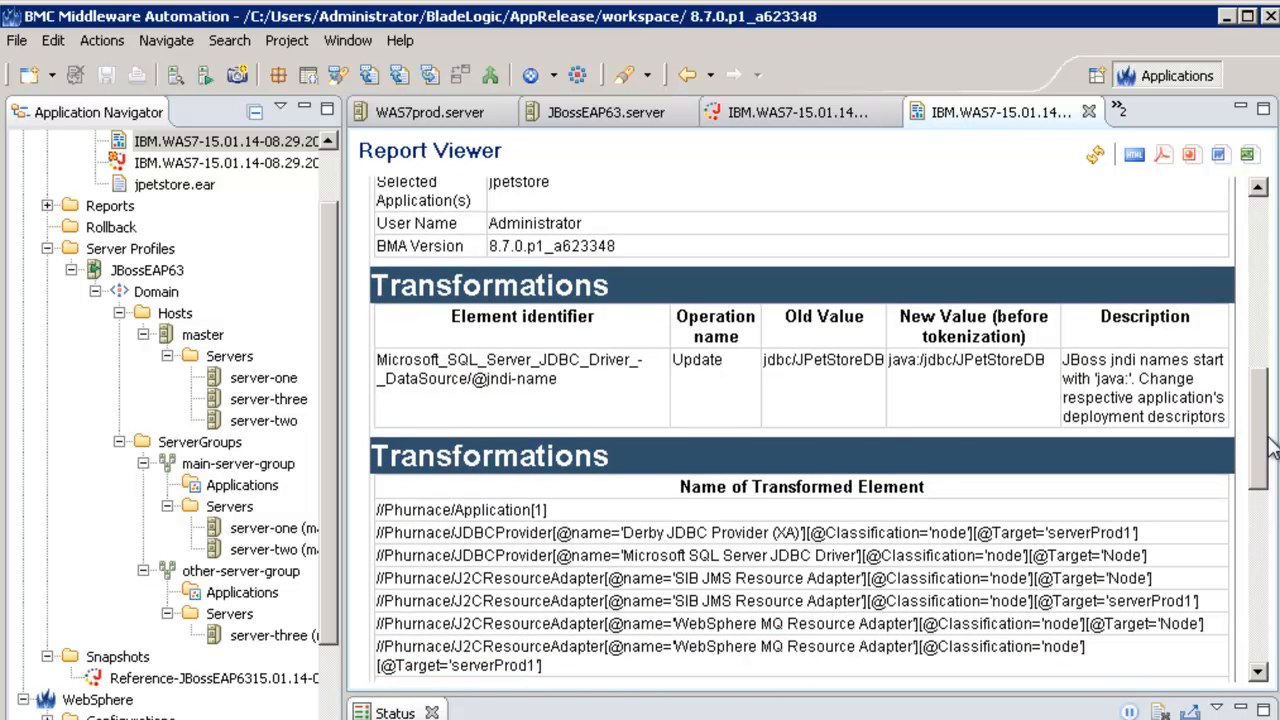
scroll(down, 3)
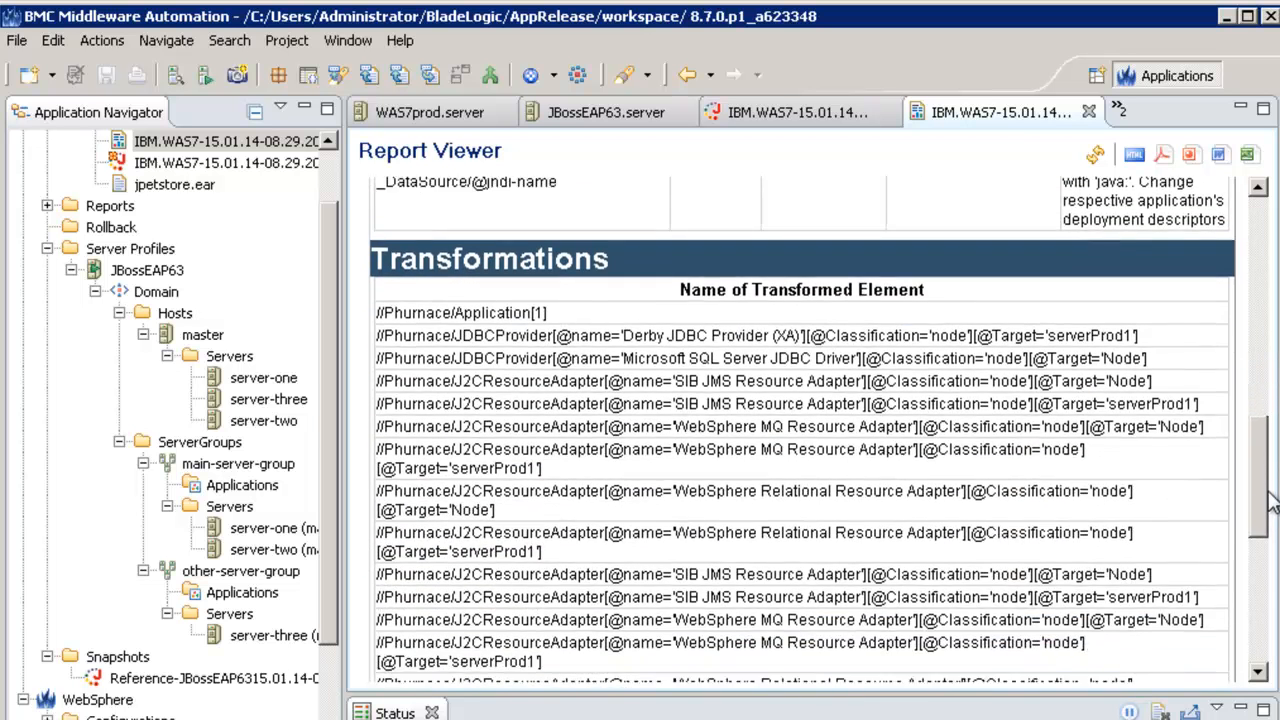
scroll(down, 3)
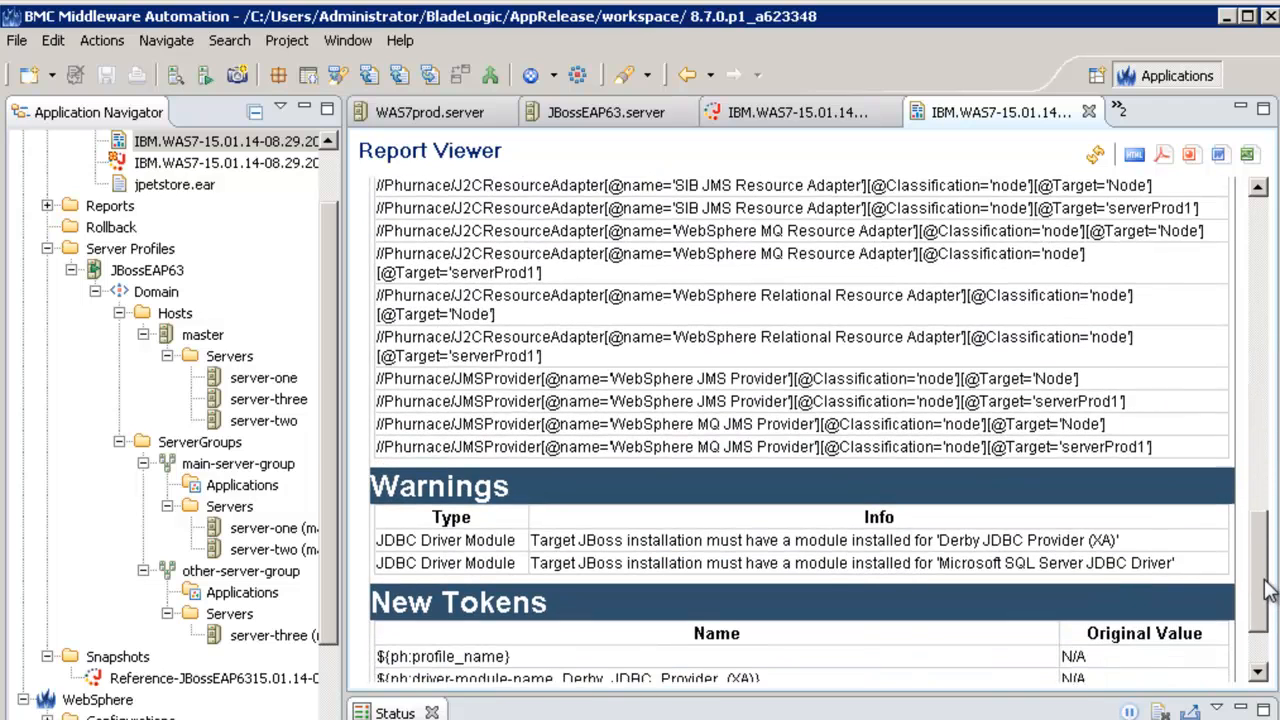
scroll(down, 3)
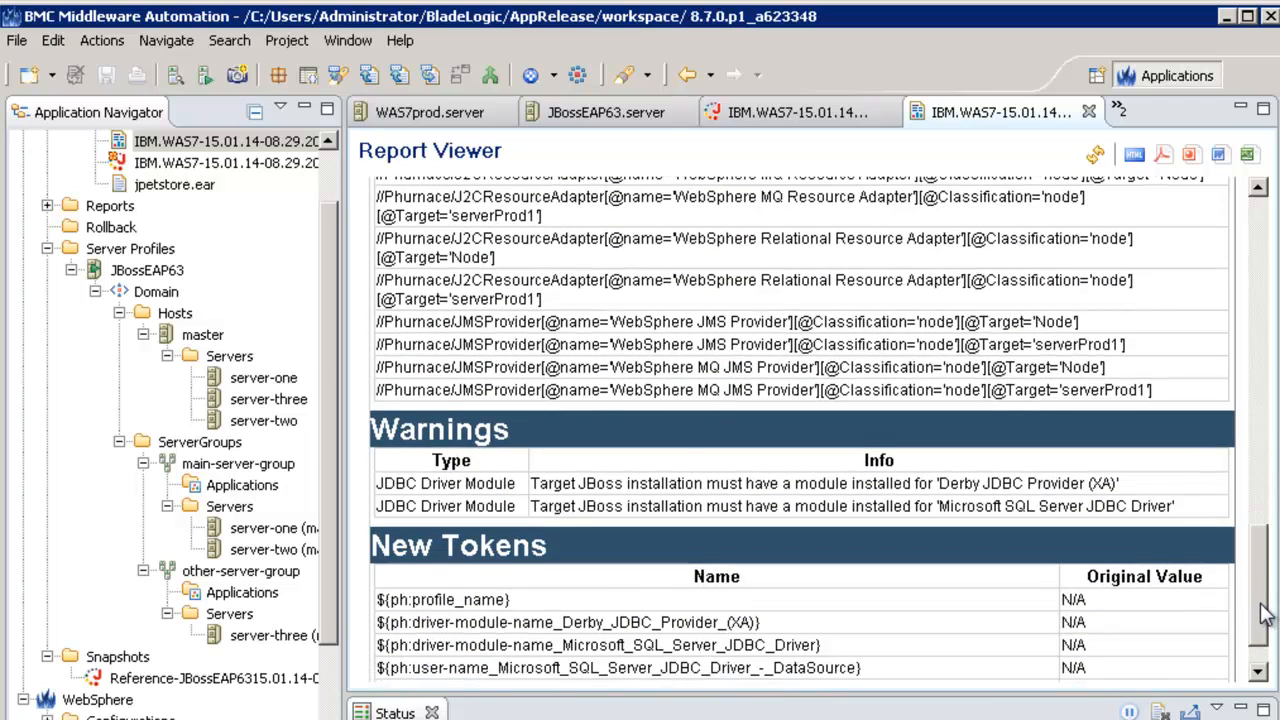
scroll(down, 3)
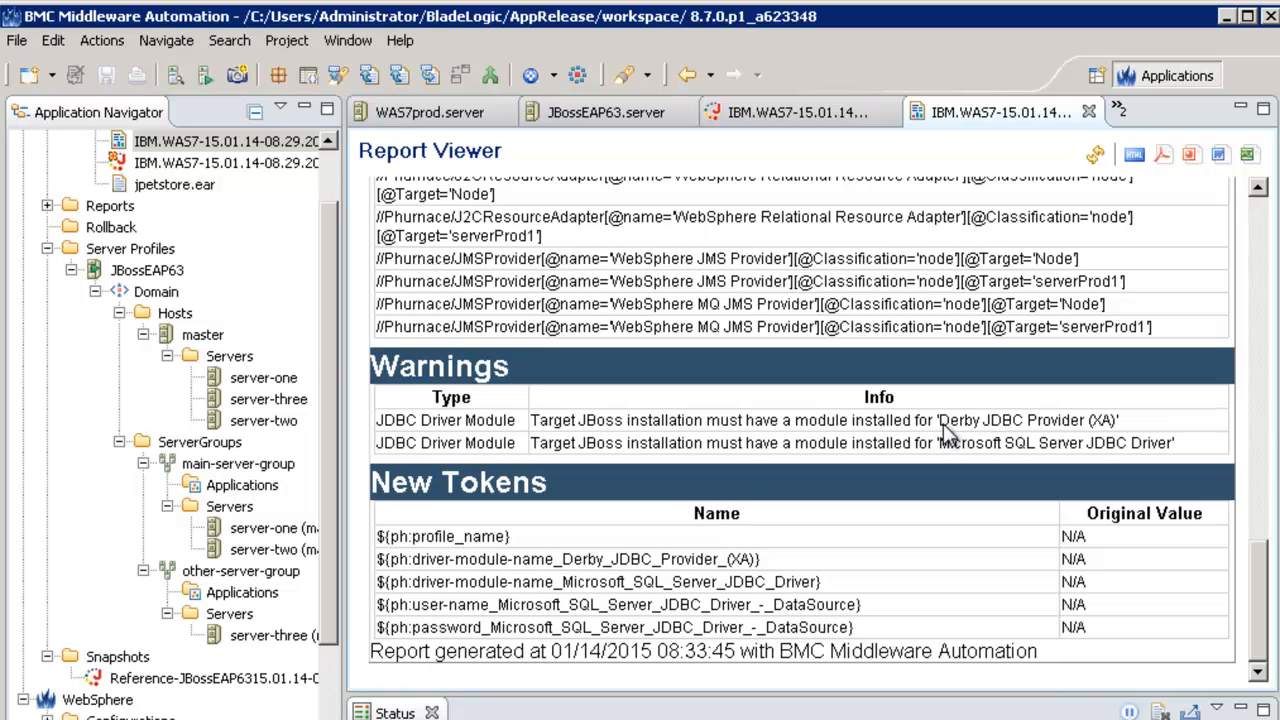
mouse_move(825, 610)
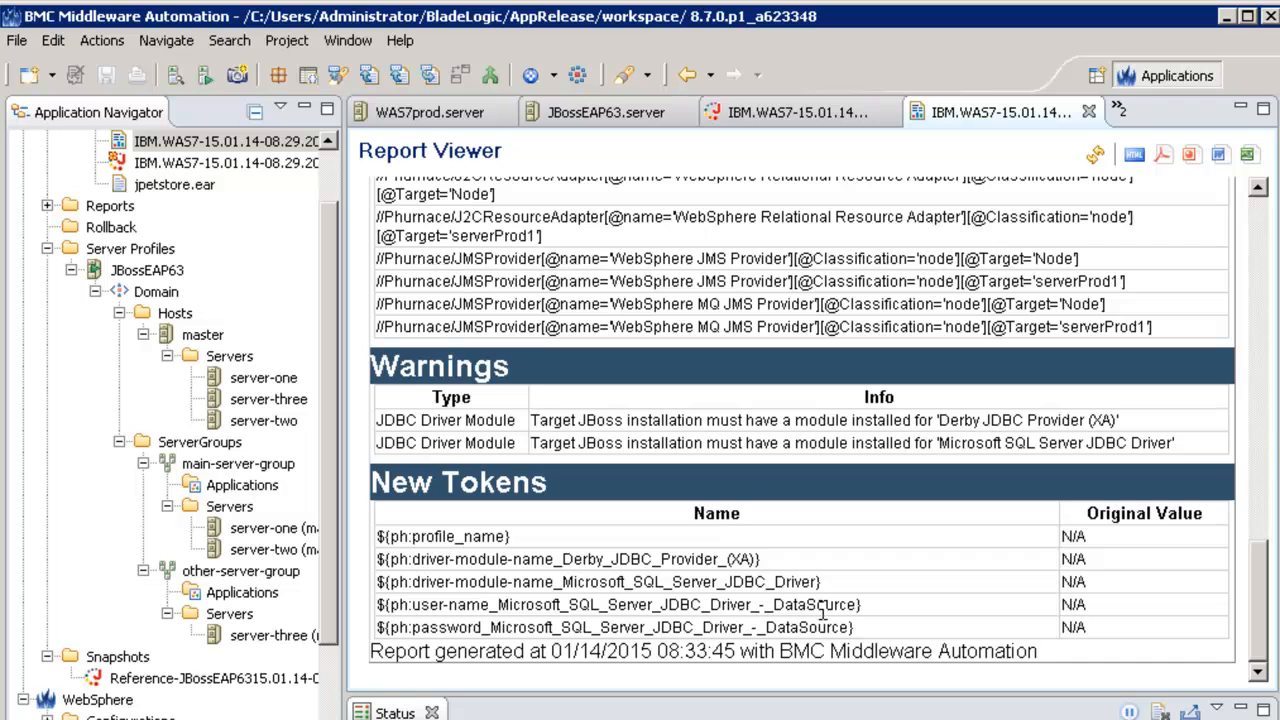
mouse_move(532, 595)
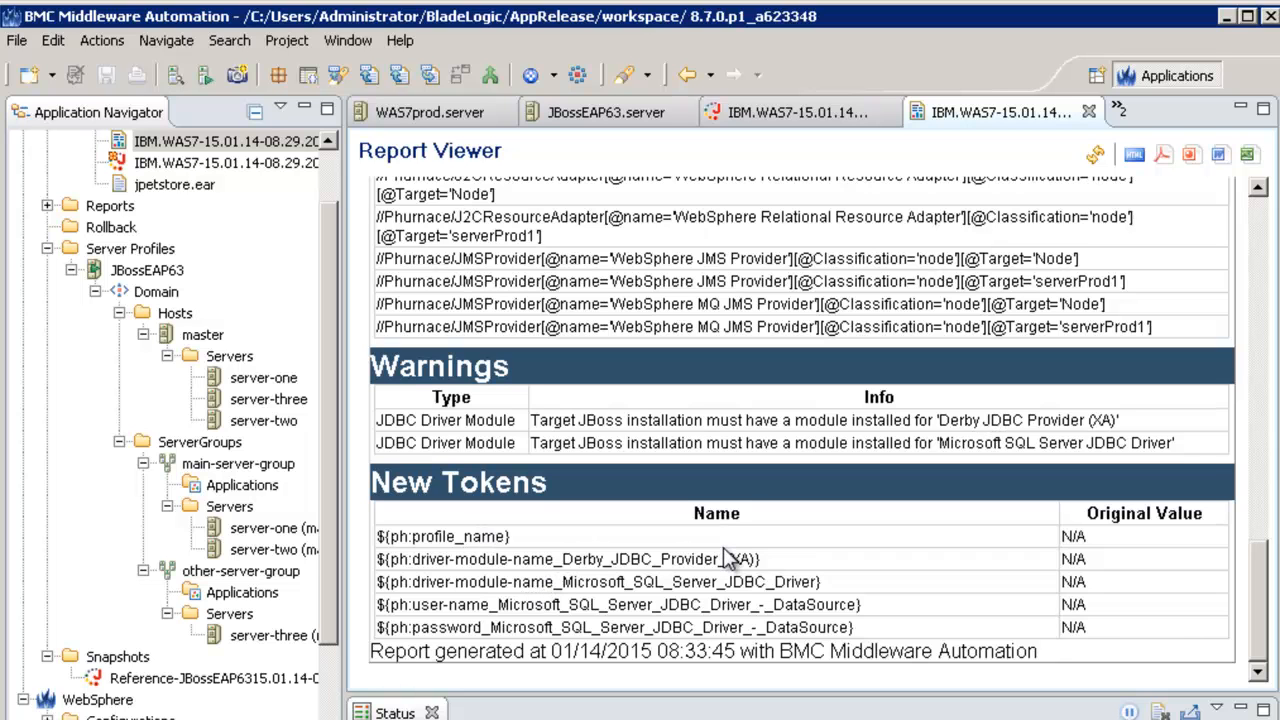
click(1120, 111)
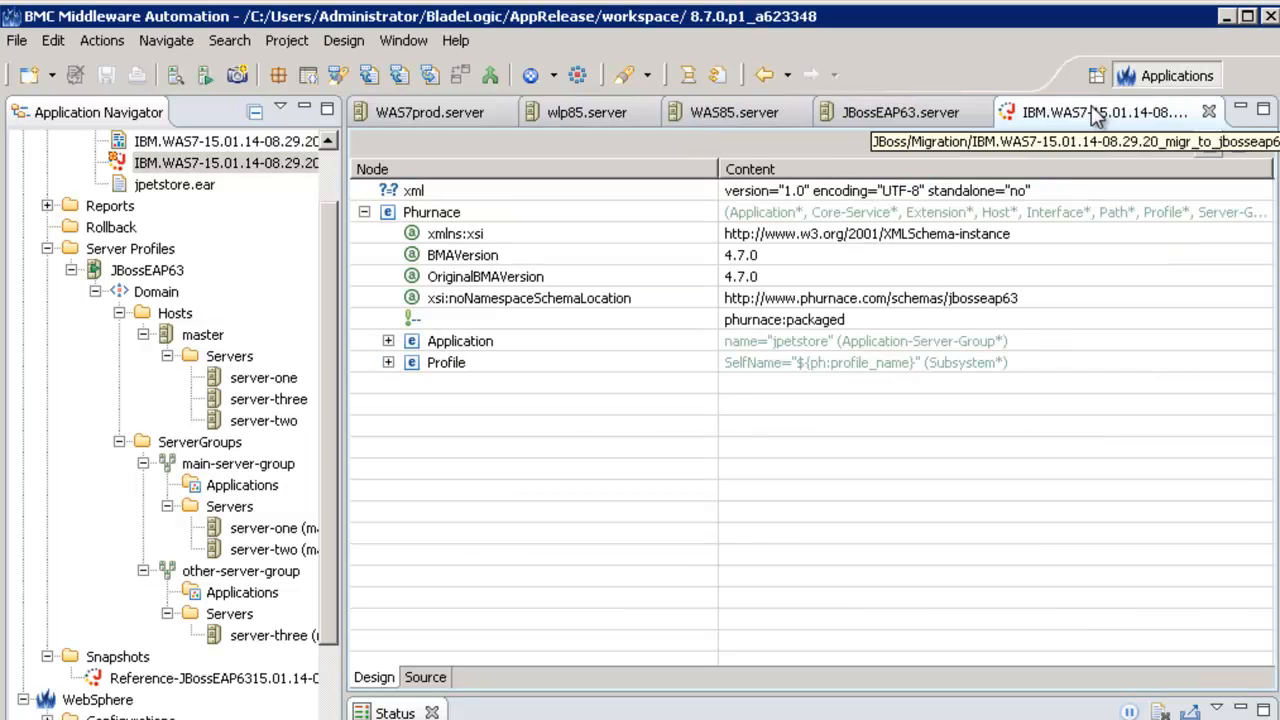
Step: Widen the Token Set Key column to show full Default Tokens names and values
click(899, 112)
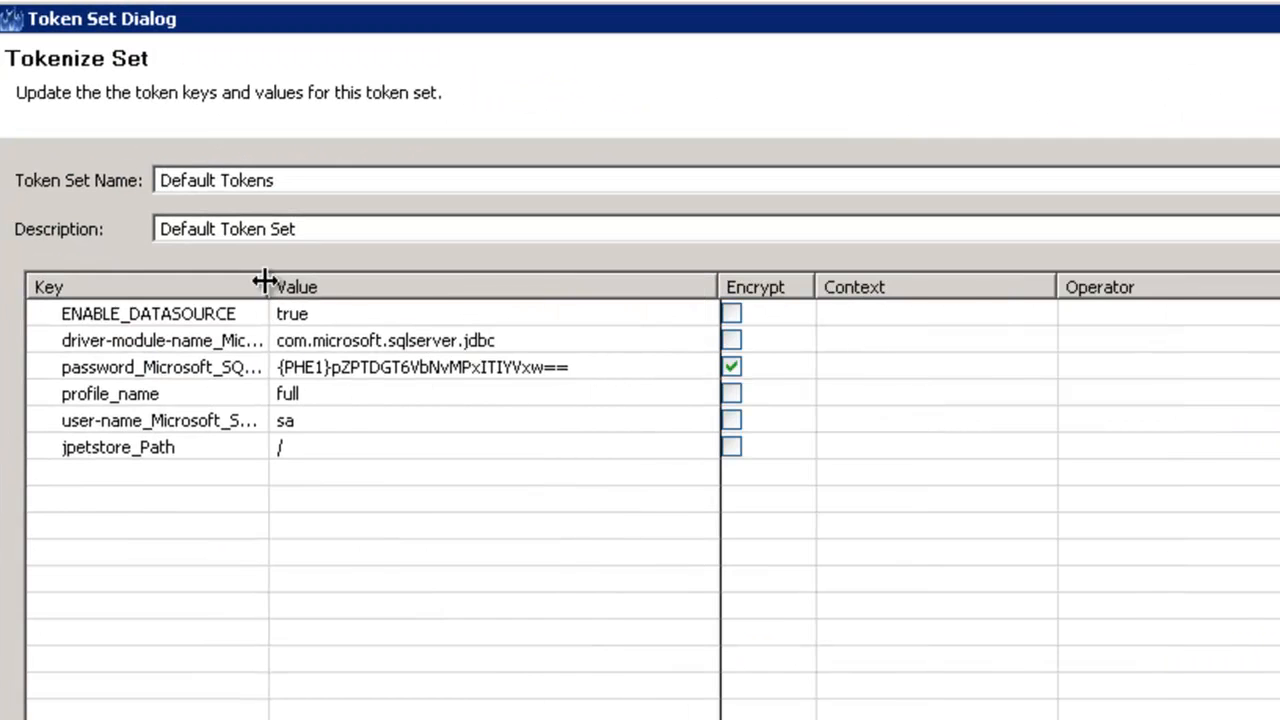
drag(268, 287, 598, 287)
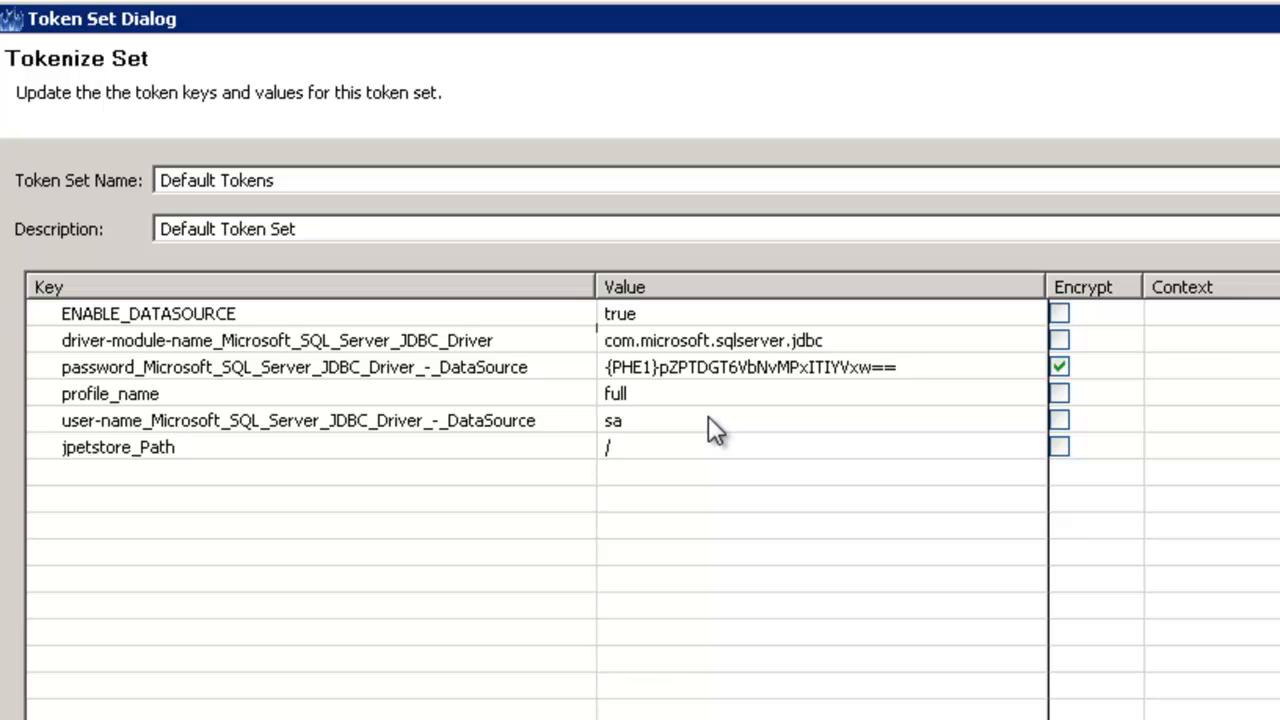
mouse_move(560, 425)
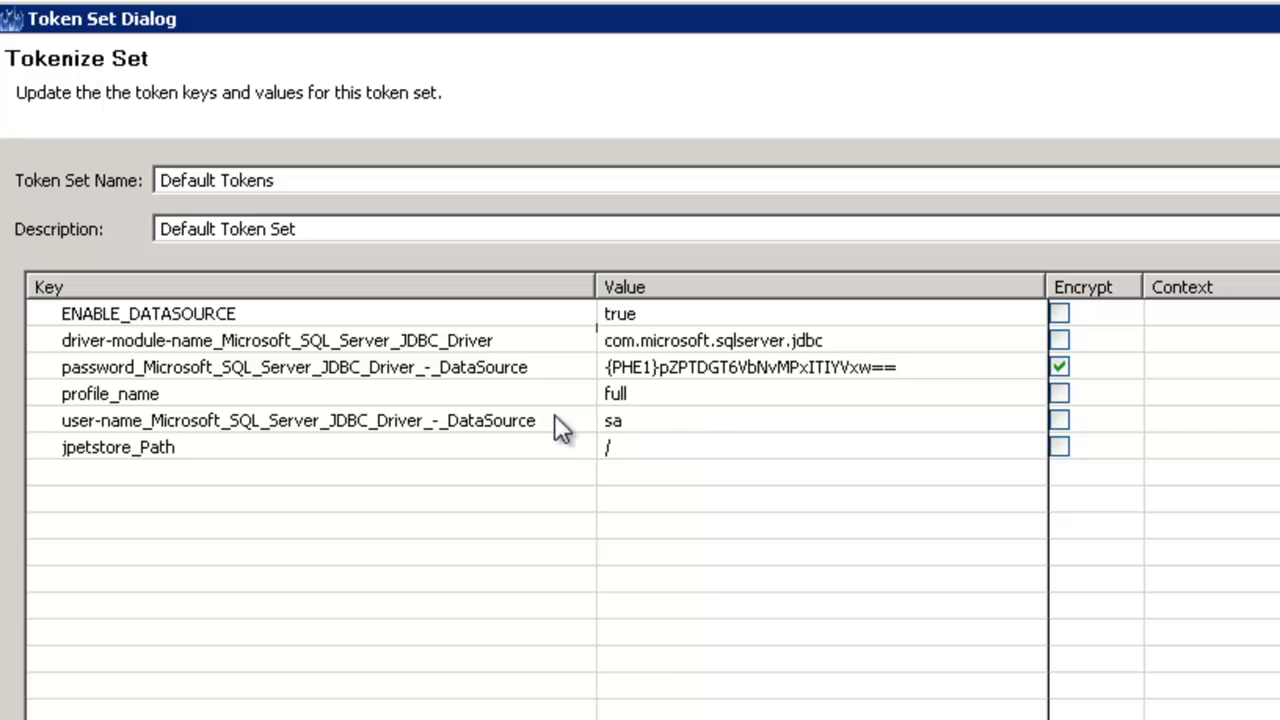
mouse_move(728, 390)
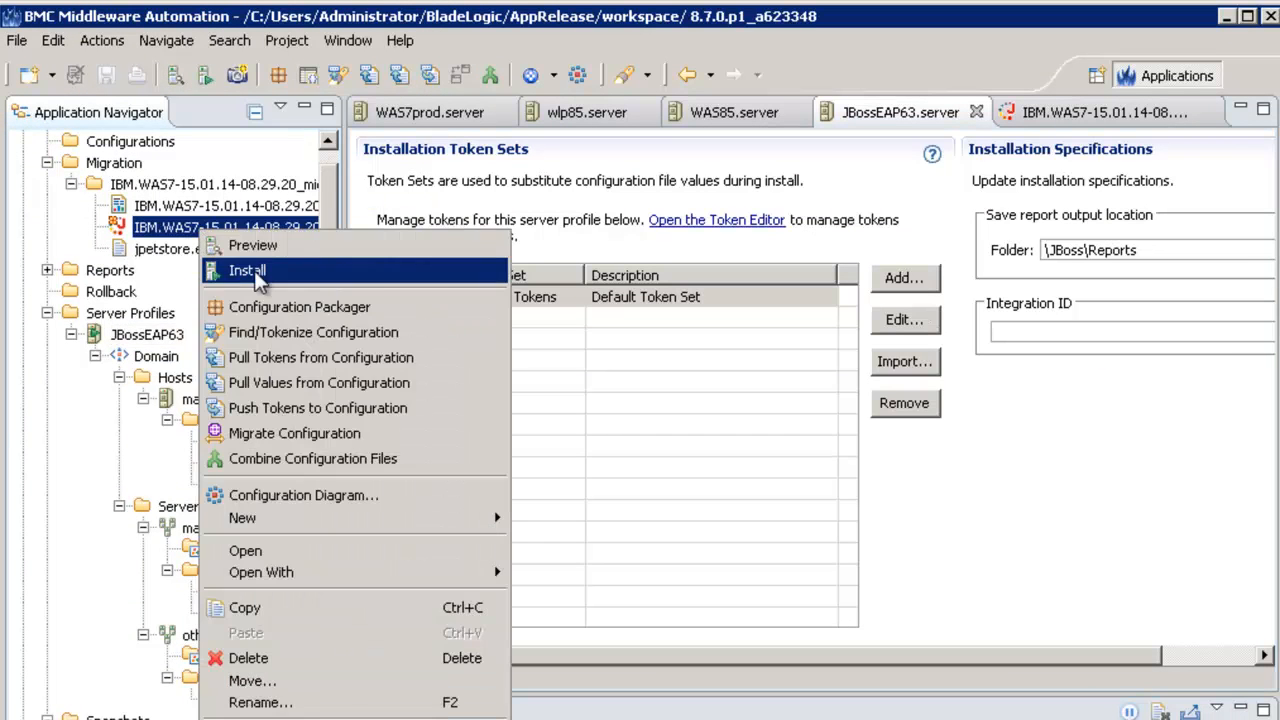
Step: Install the migrated JPetStore configuration on JBossEAP63 at Warnings logging level
click(247, 270)
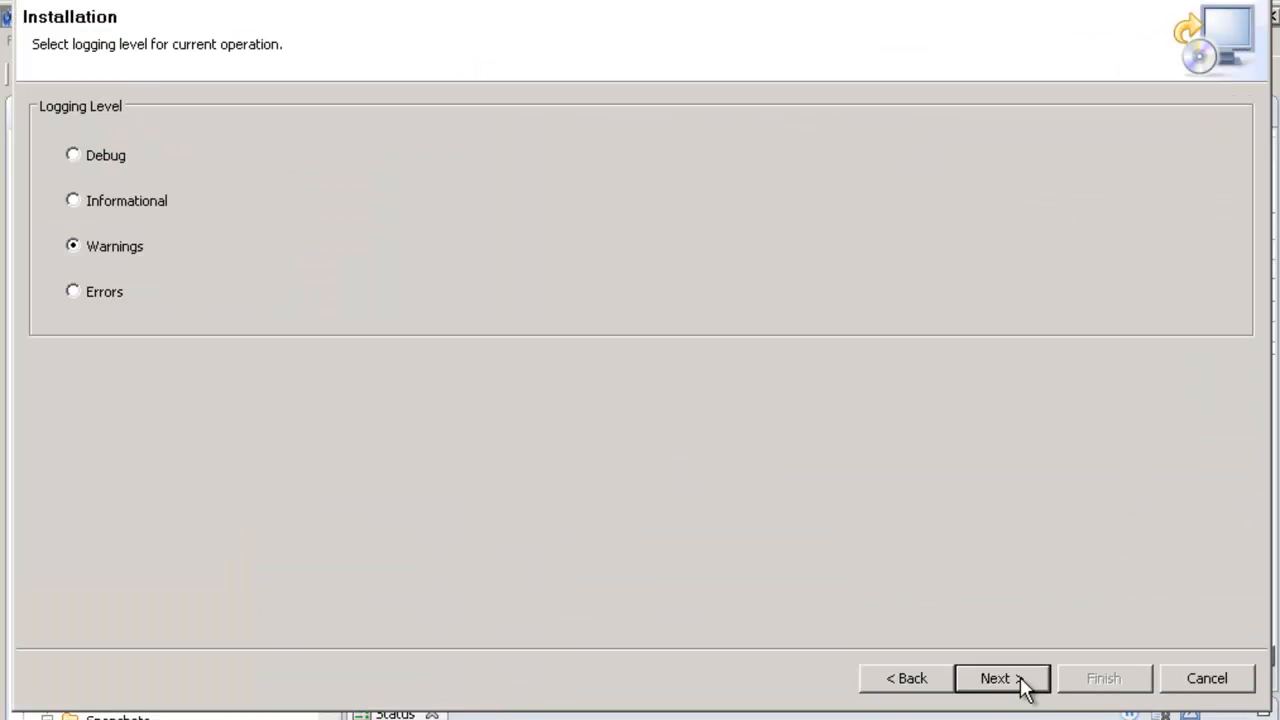
click(1001, 678)
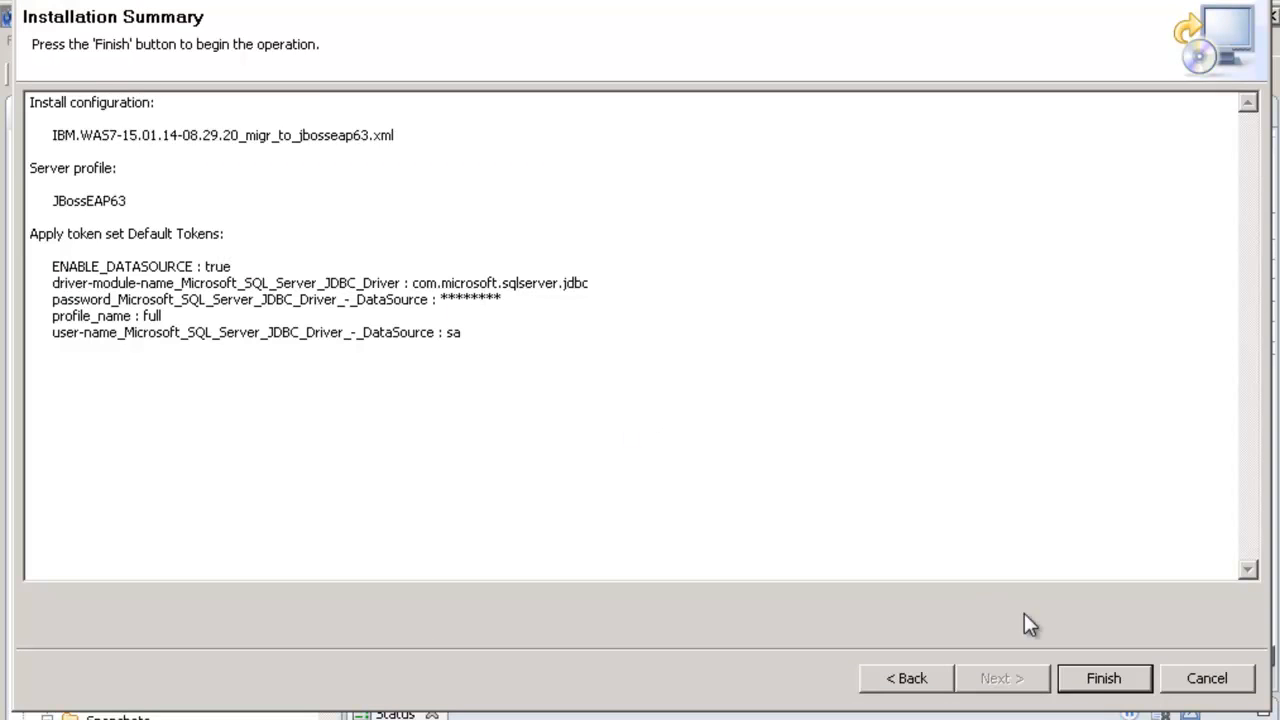
click(1103, 678)
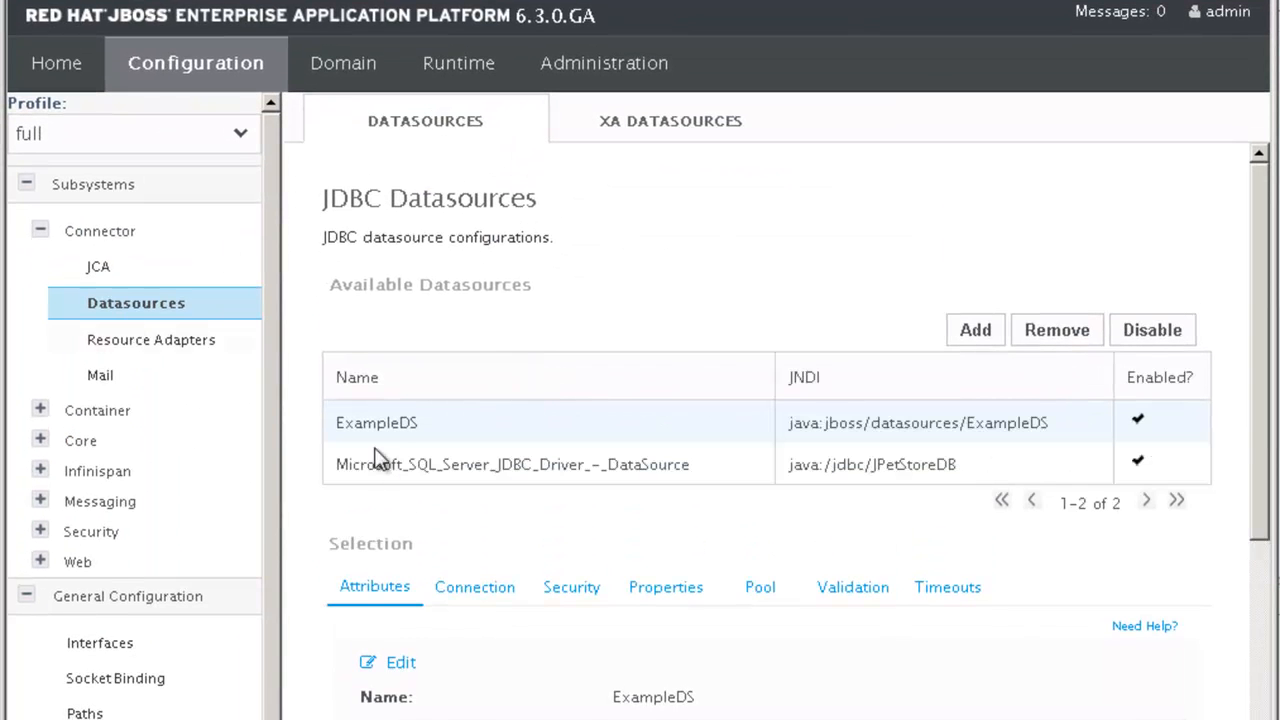
Step: Test the SQL Server datasource connection and assign jpetstore.ear to main-server-group
click(474, 587)
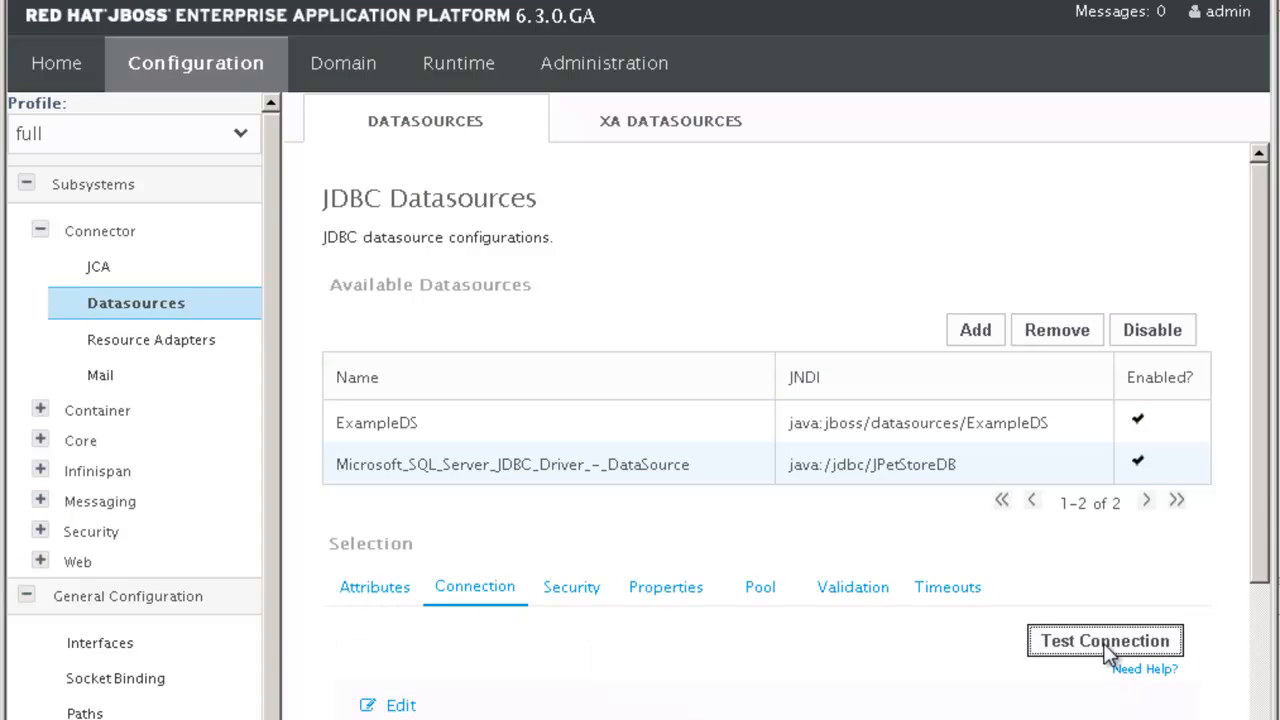
click(1104, 641)
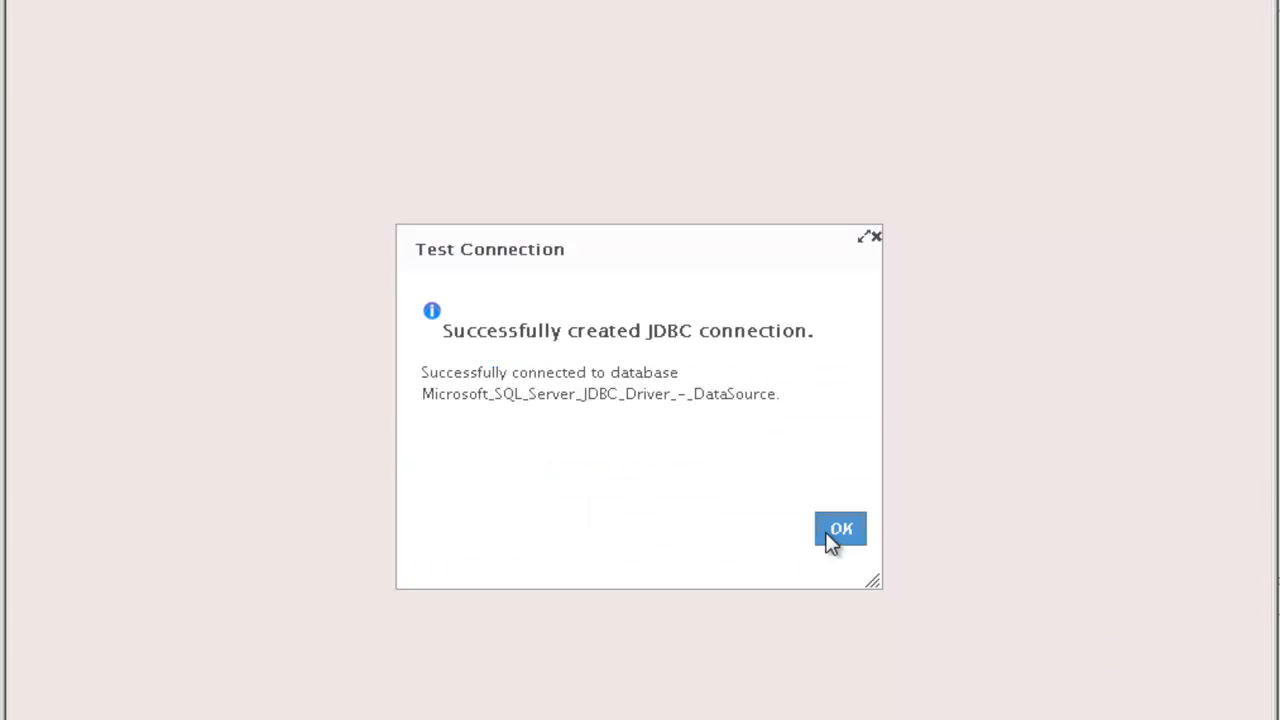
click(840, 528)
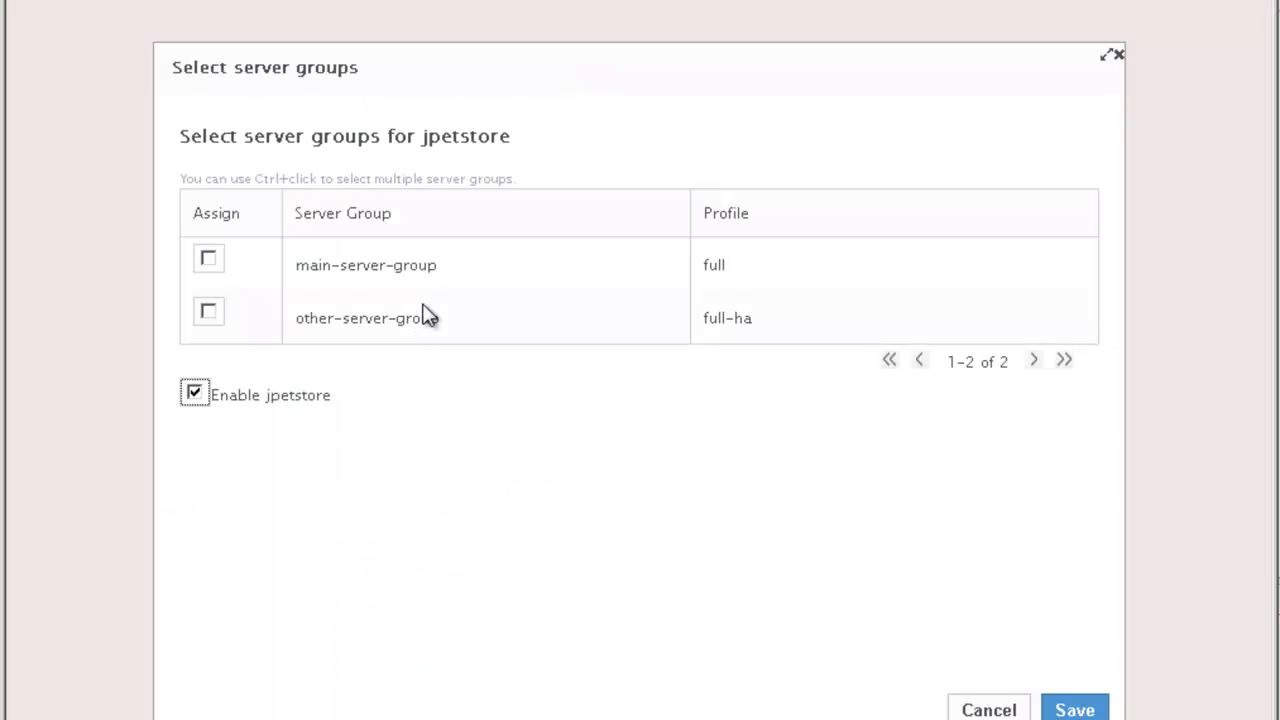
click(1074, 708)
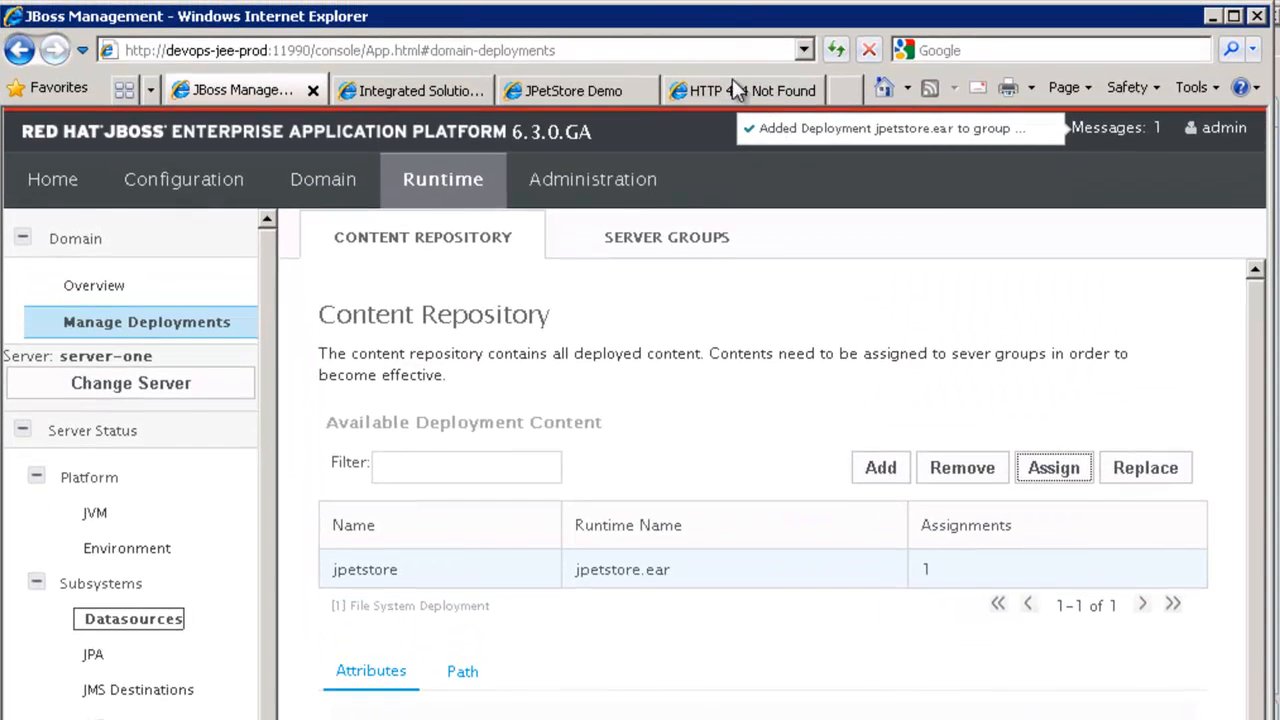
Step: Reload the JPetStore storefront, enter the store and browse the Dogs category
click(738, 90)
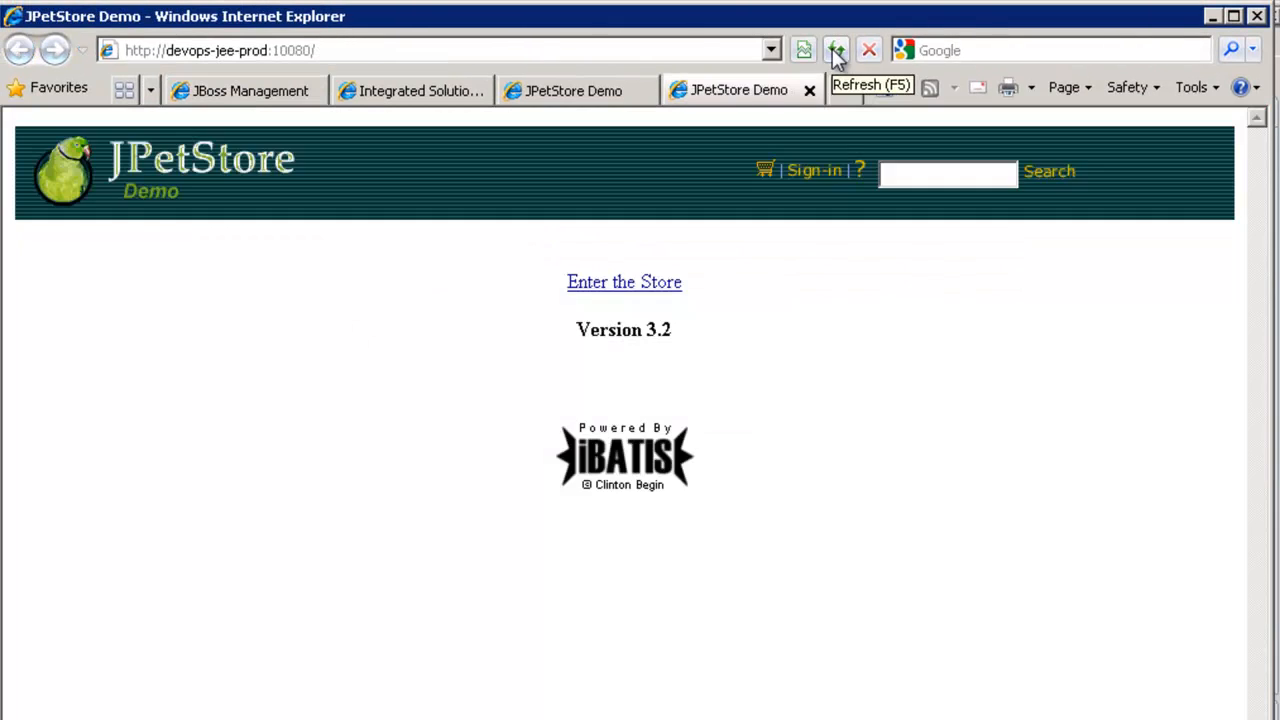
click(623, 282)
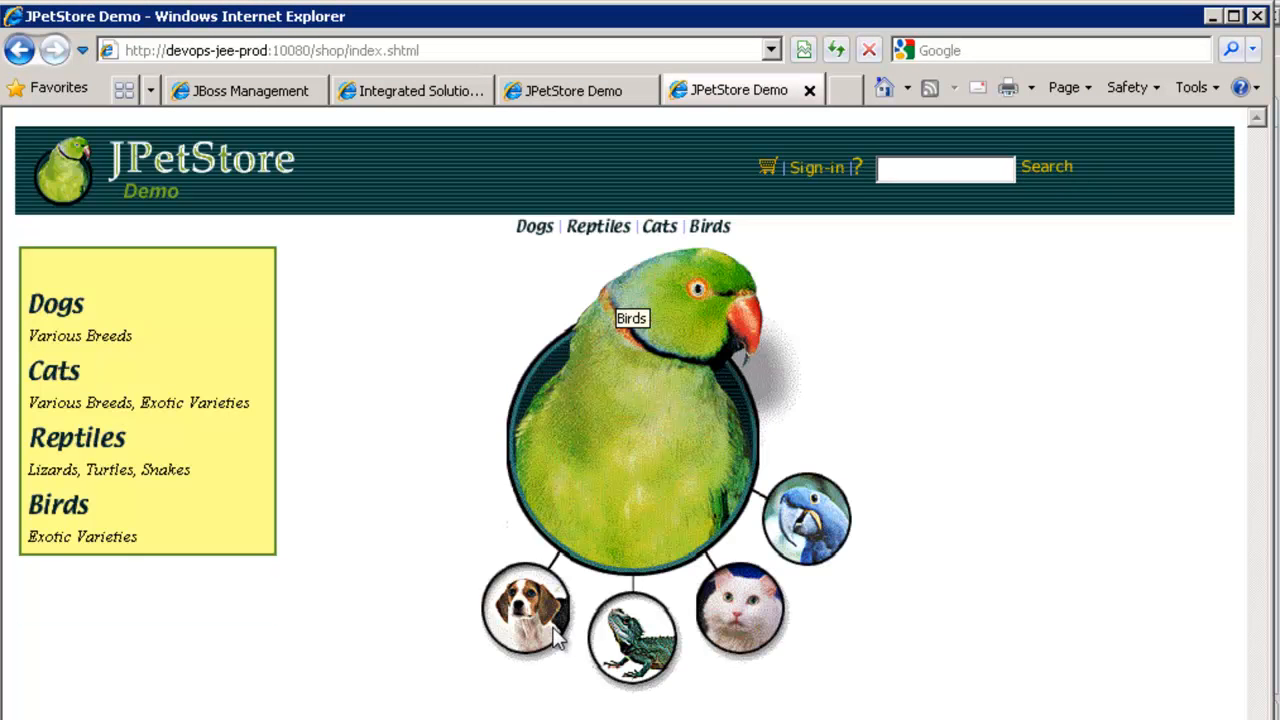
click(527, 608)
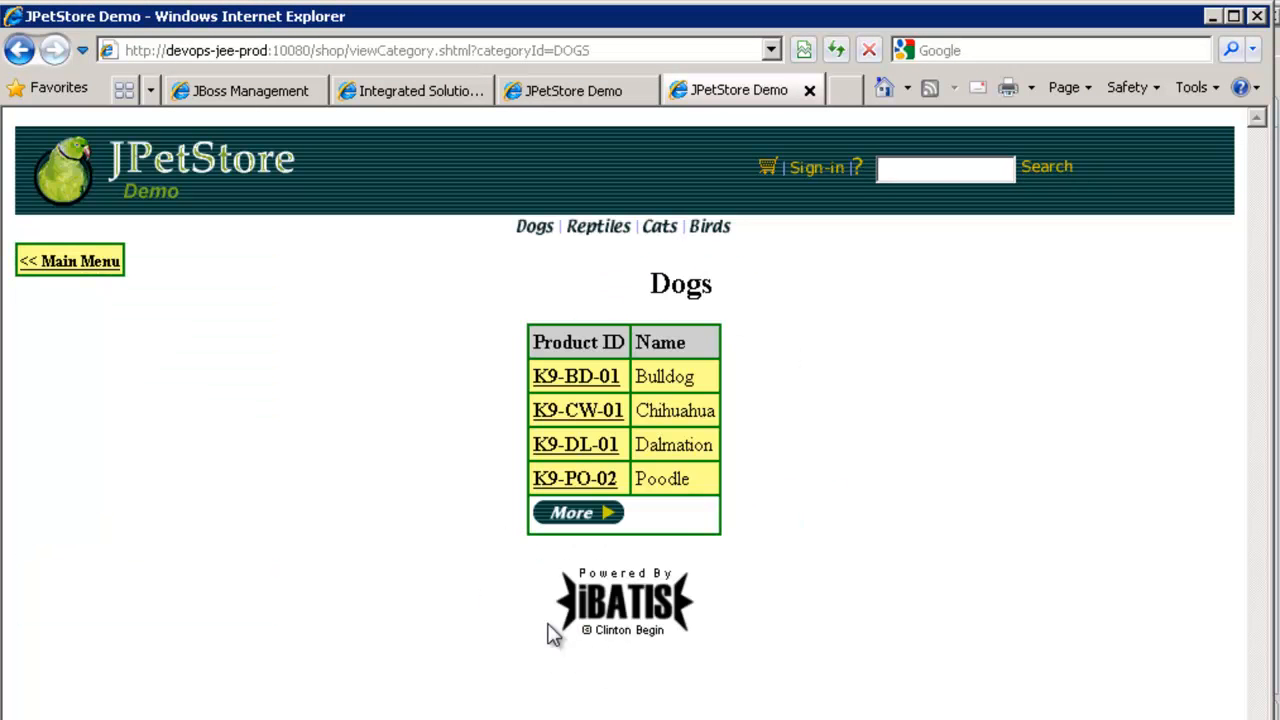
mouse_move(987, 503)
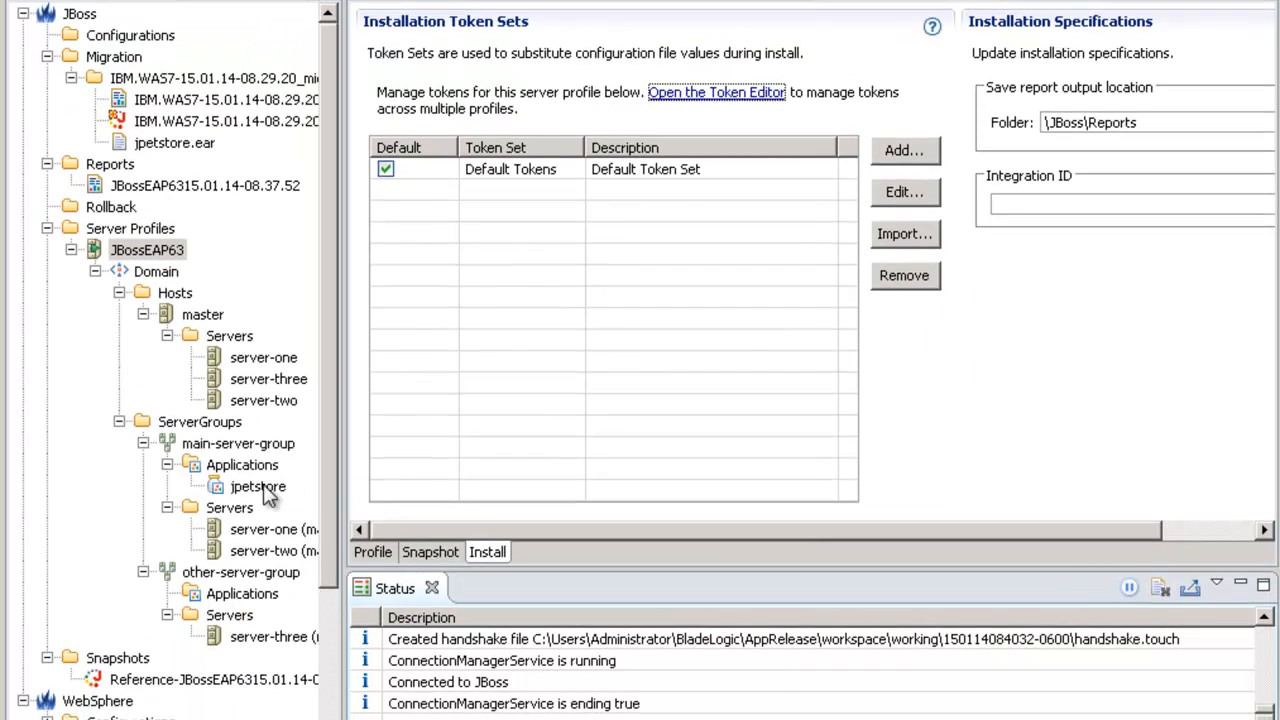
Step: Snapshot JBossEAP63, compare it with the reference, and generate a configuration from differences
right_click(147, 249)
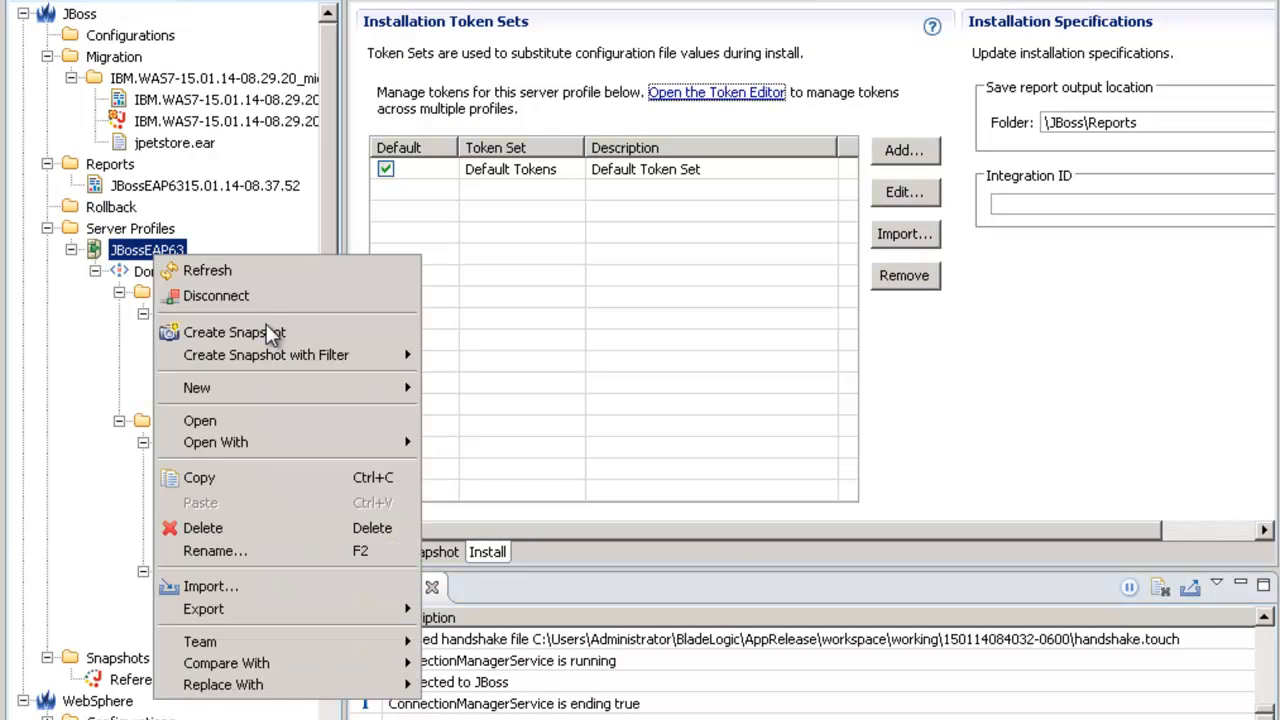
click(234, 332)
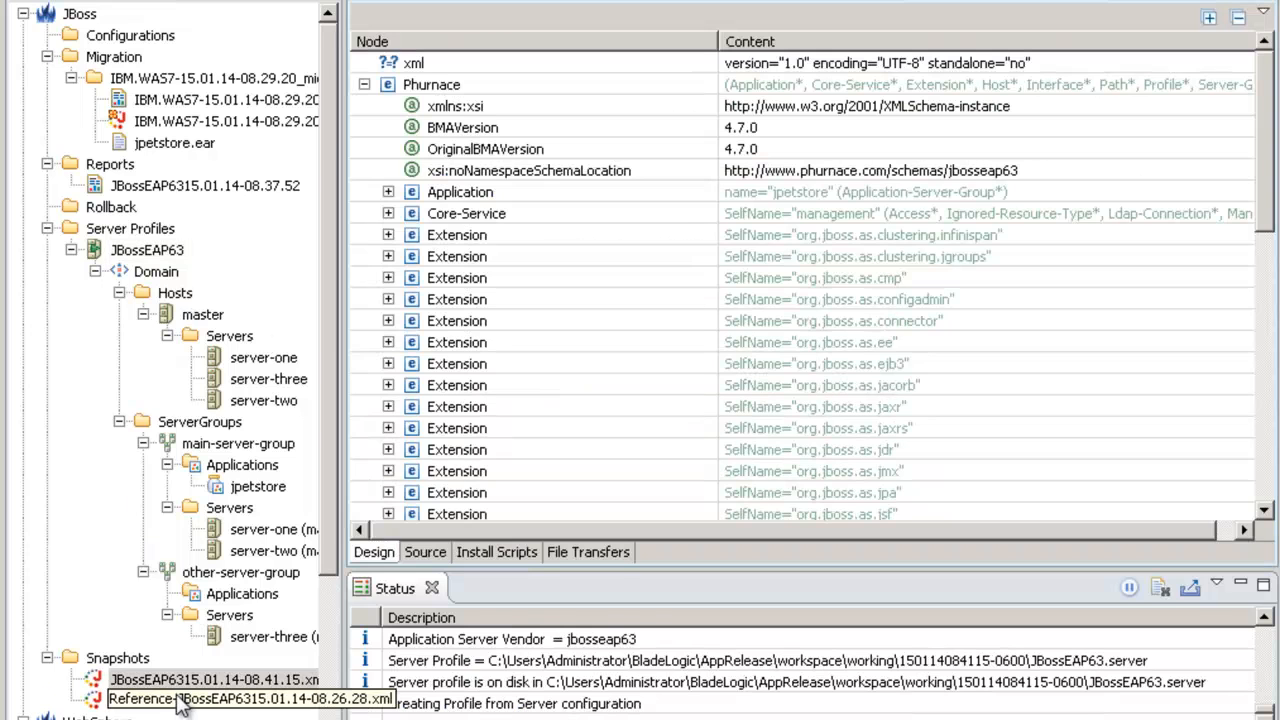
right_click(213, 679)
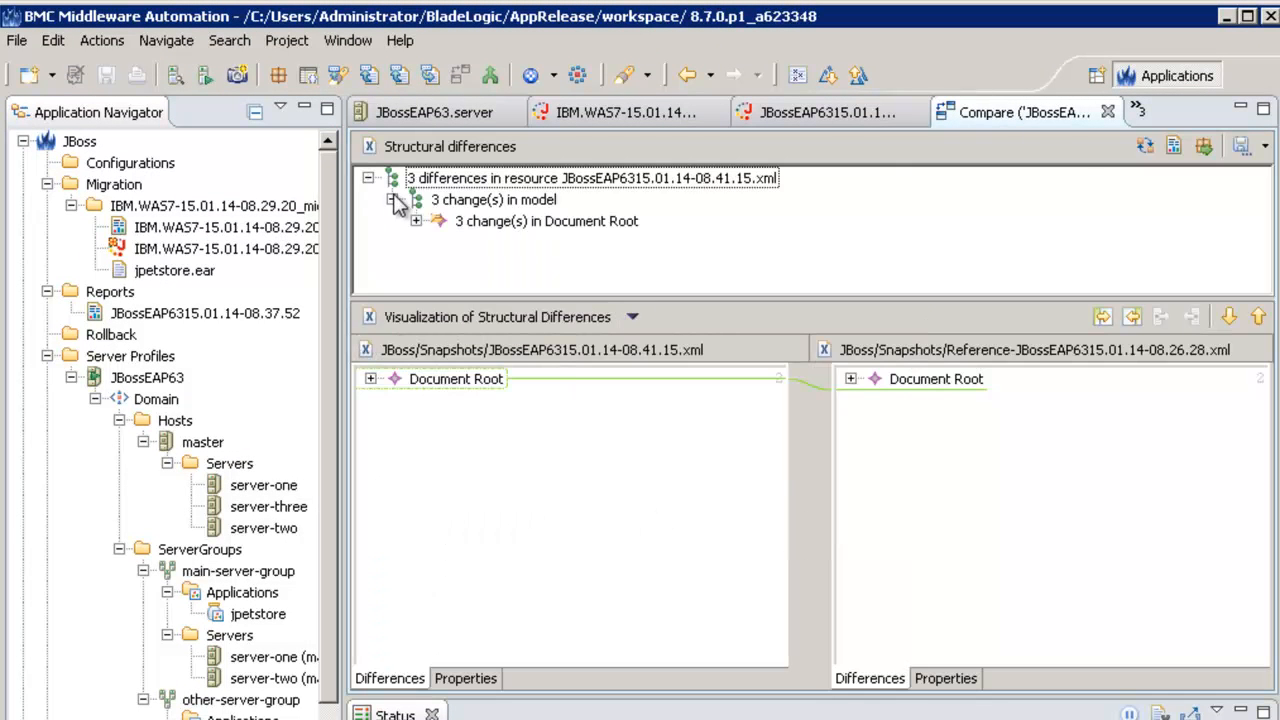
click(416, 221)
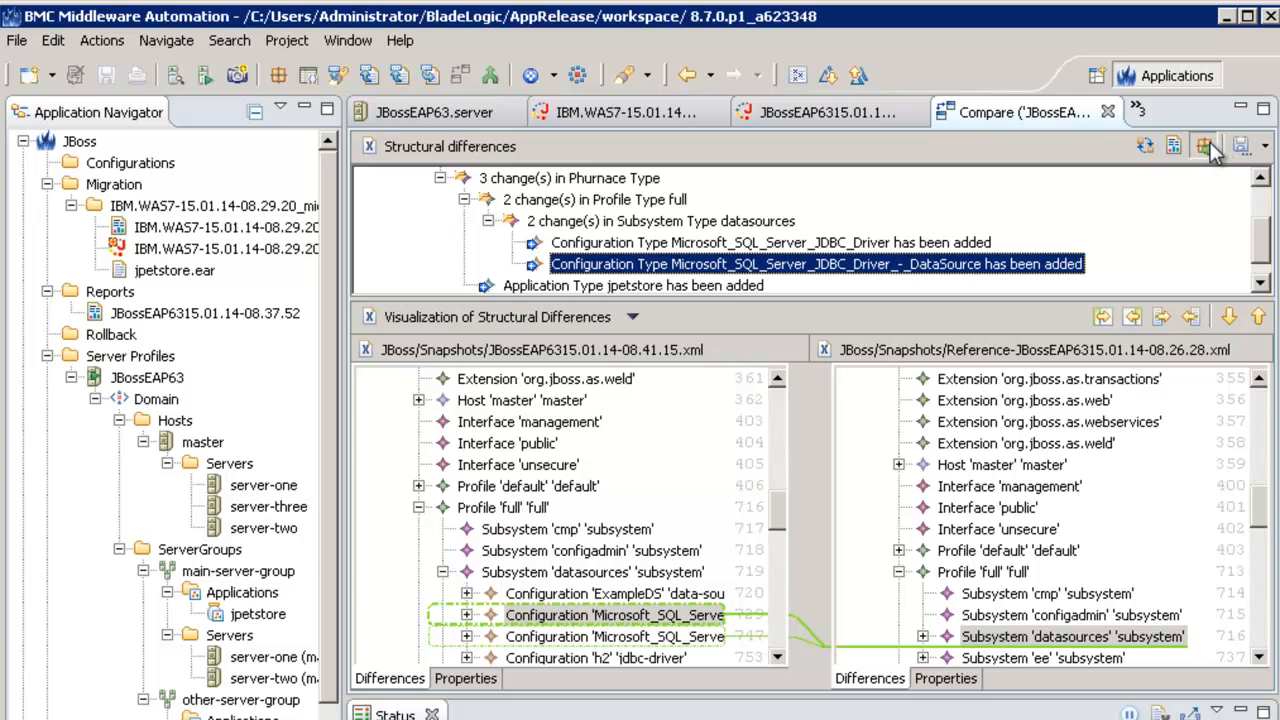
click(1204, 146)
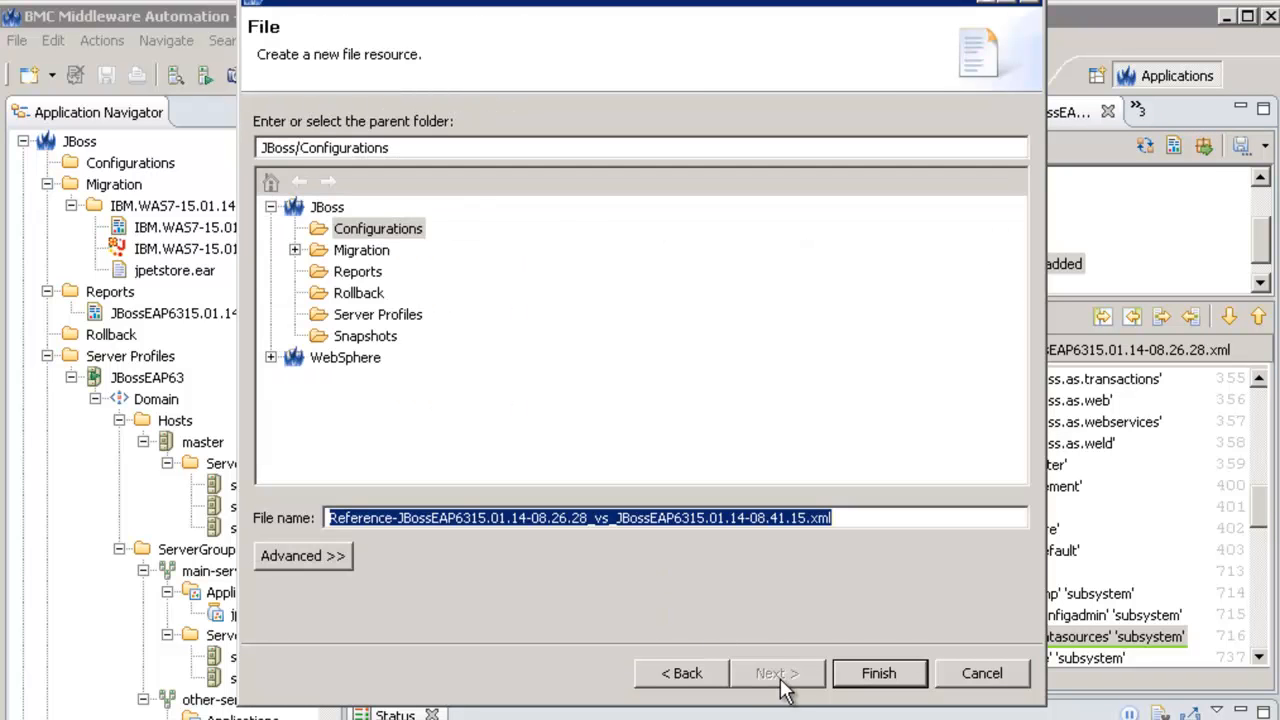
Step: Save the differences configuration file in the Rollback folder
click(358, 292)
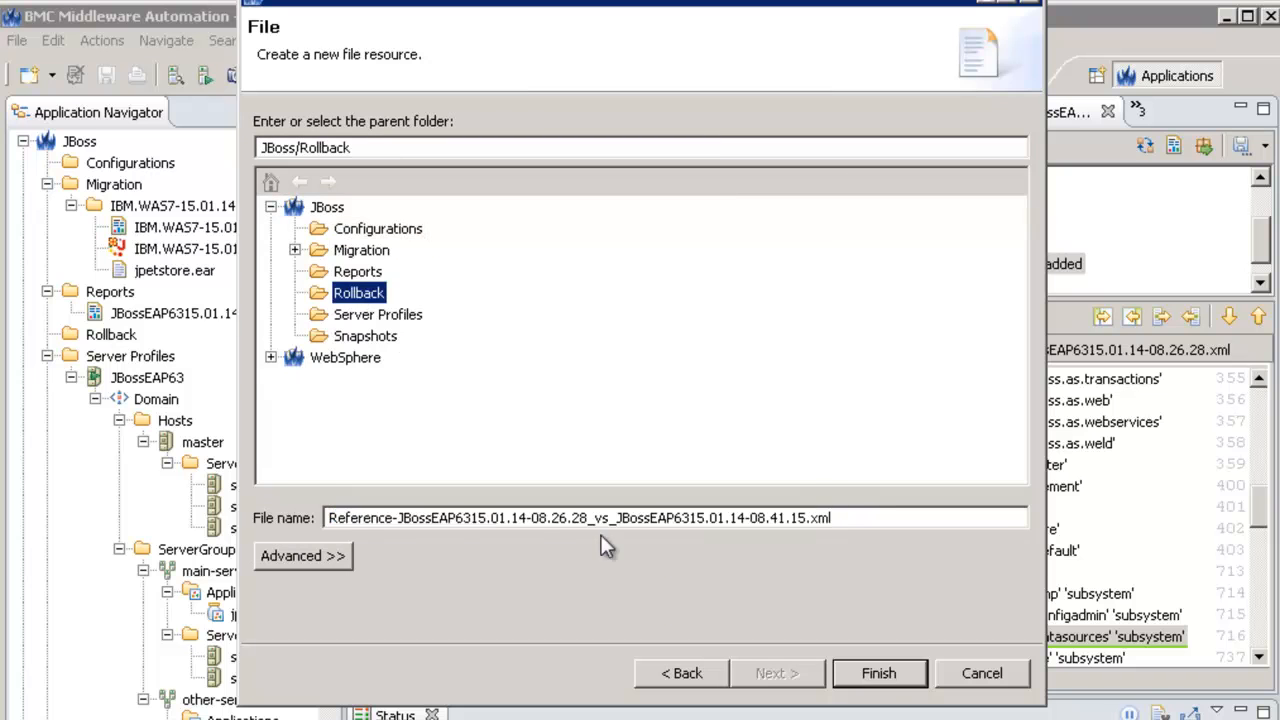
click(878, 672)
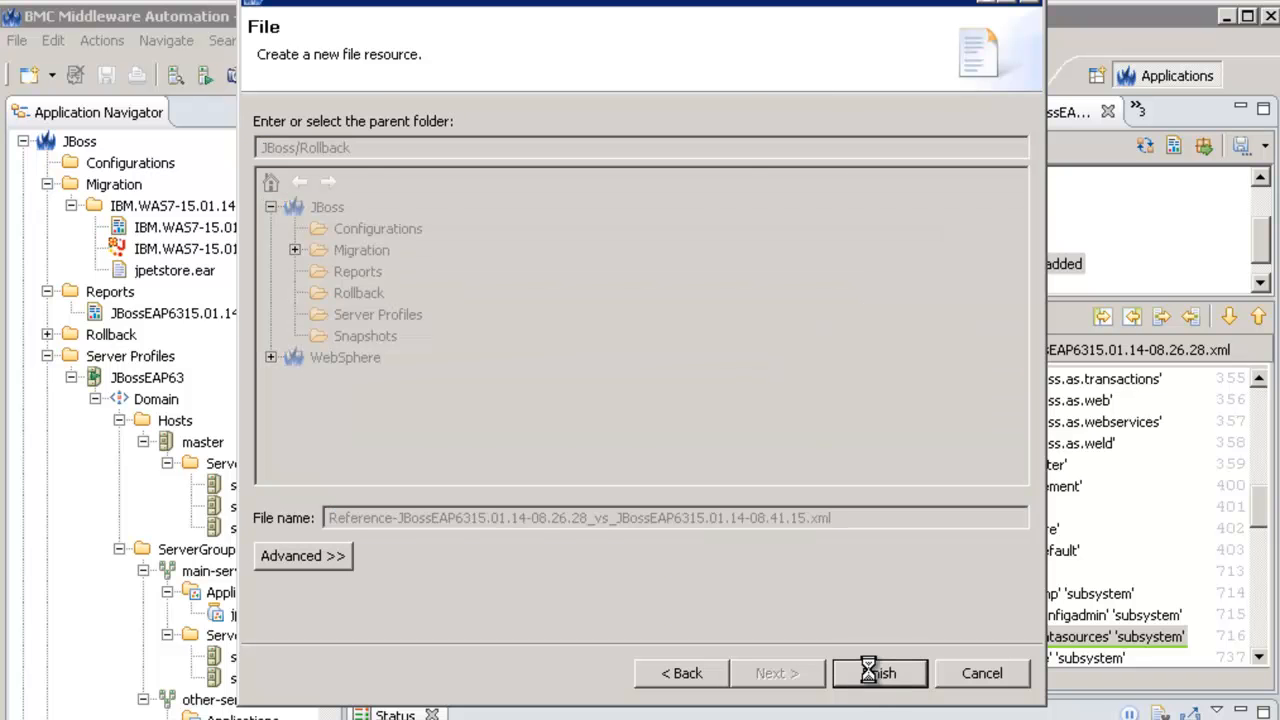
click(879, 673)
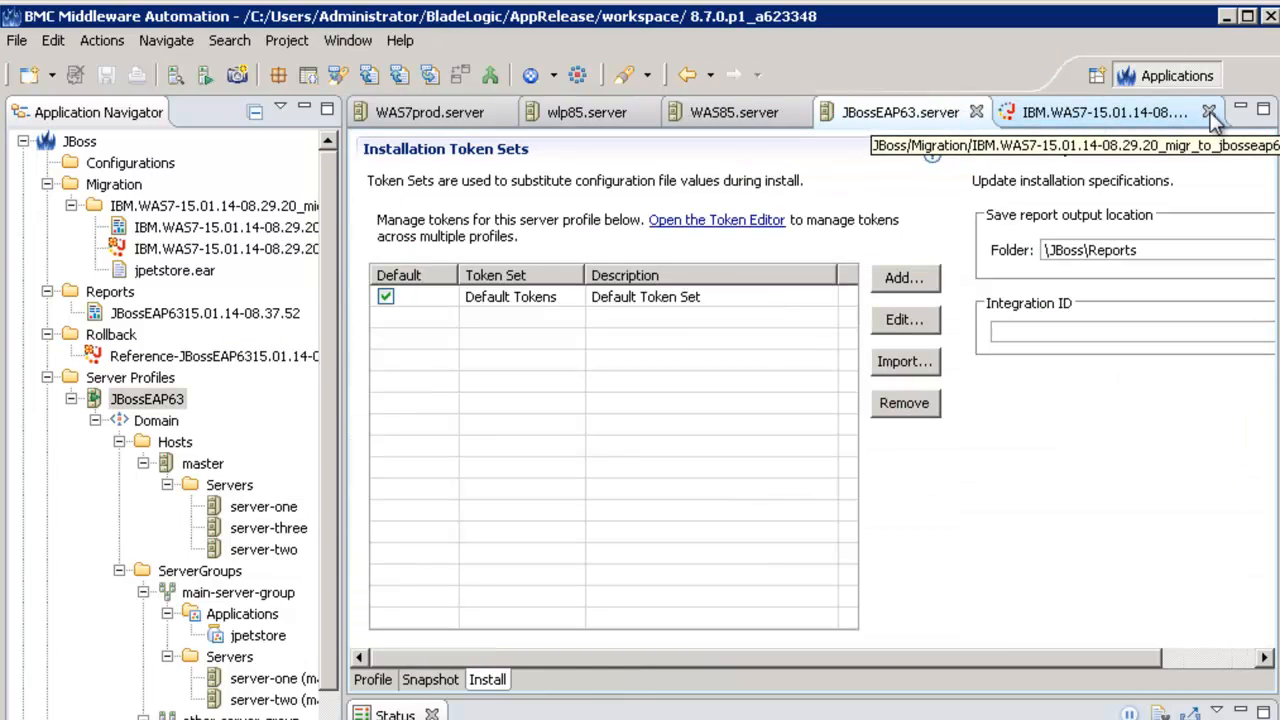
Step: Install the rollback configuration onto the JBossEAP63 profile
click(1209, 111)
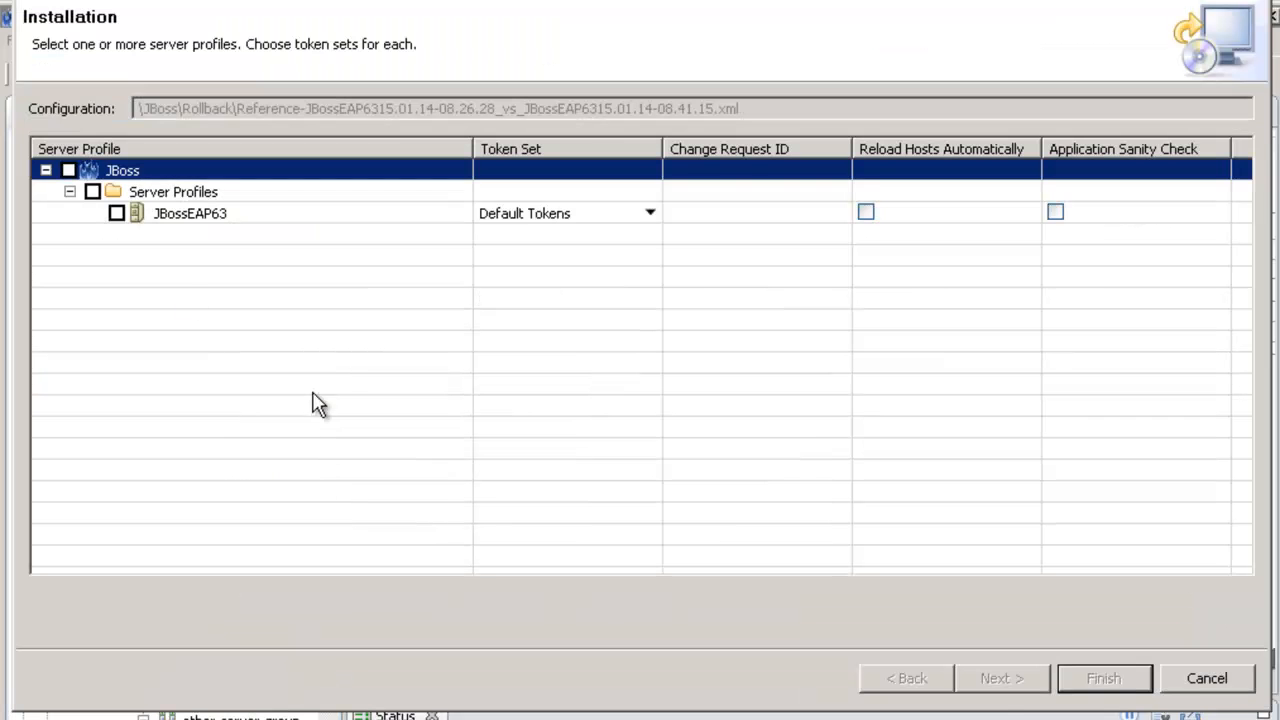
click(1001, 678)
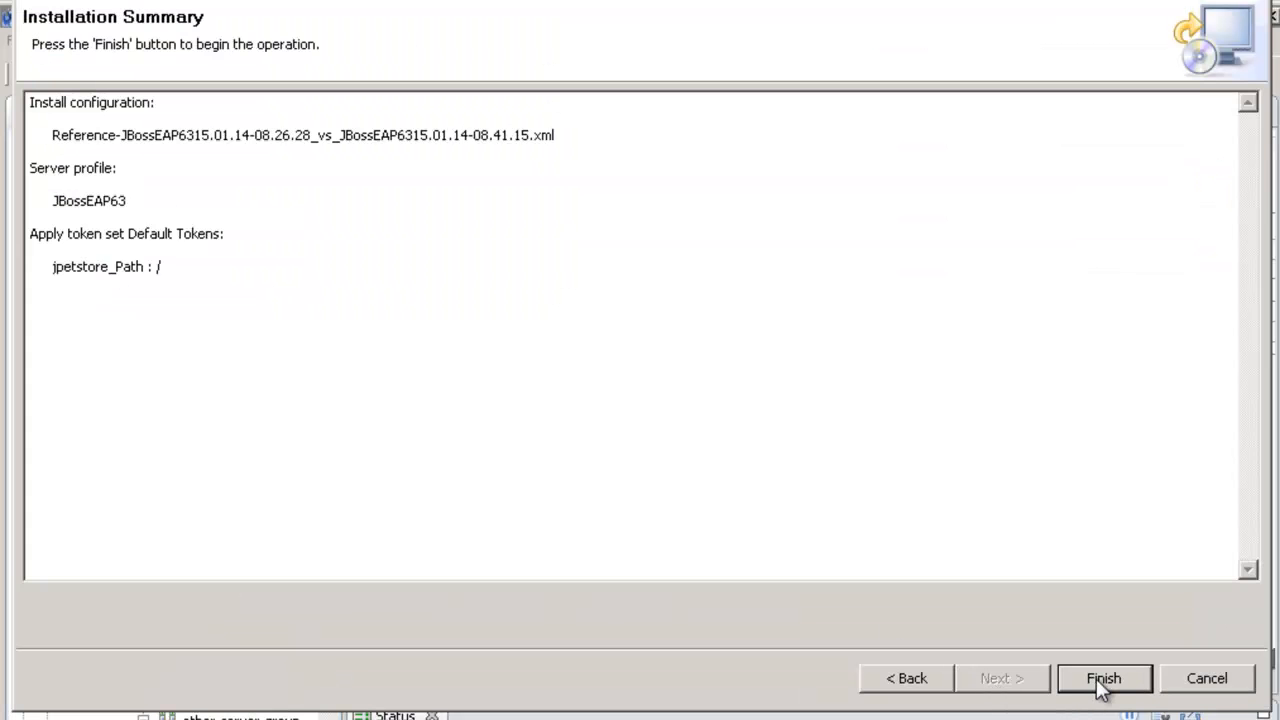
click(1103, 678)
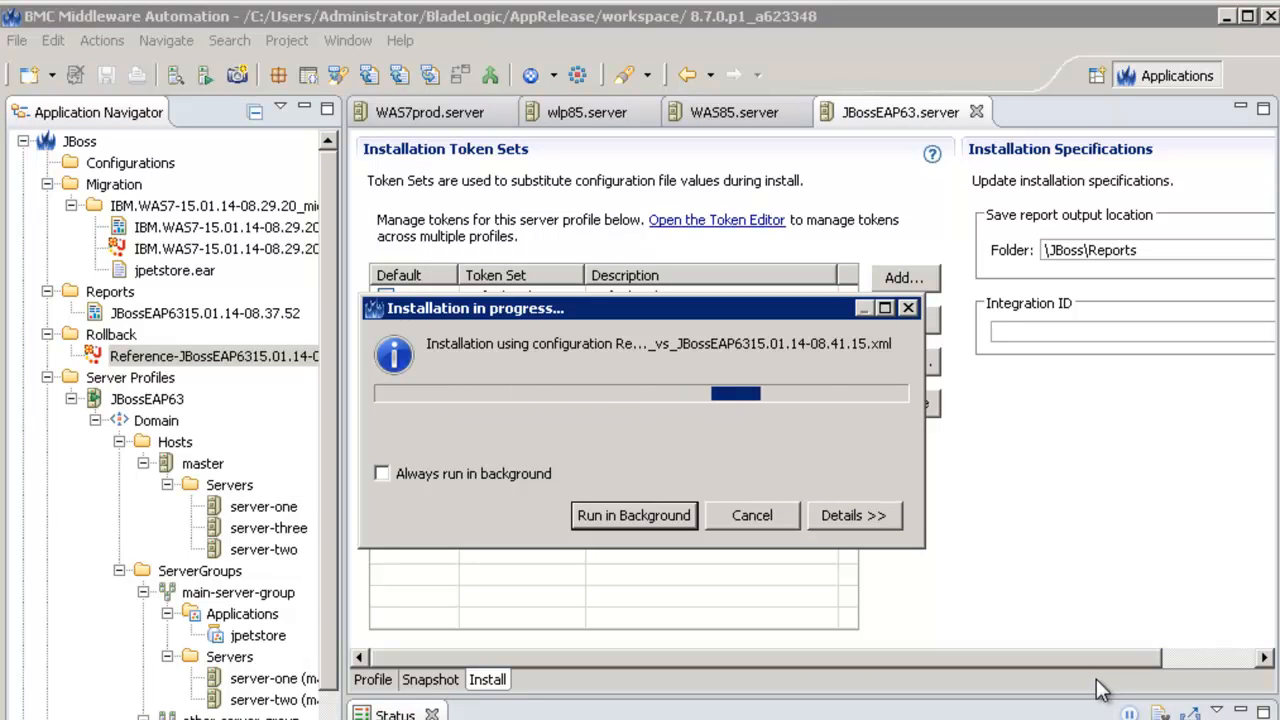